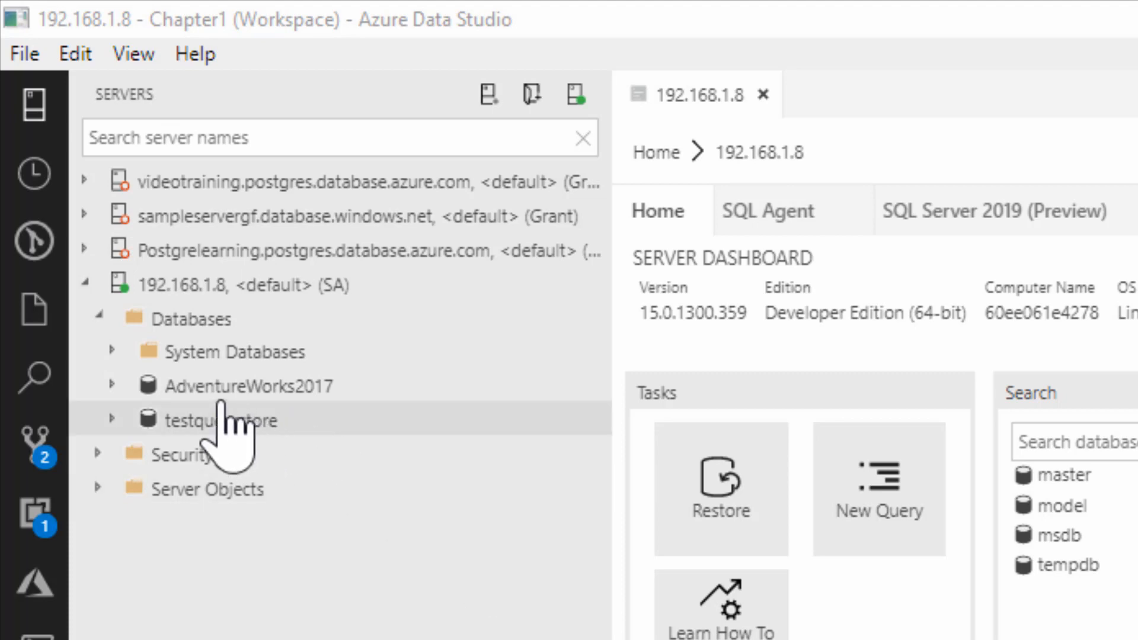
# Expand AdventureWorks2017 in the Servers tree and start a new notebook from the File menu
pyautogui.doubleClick(249, 385)
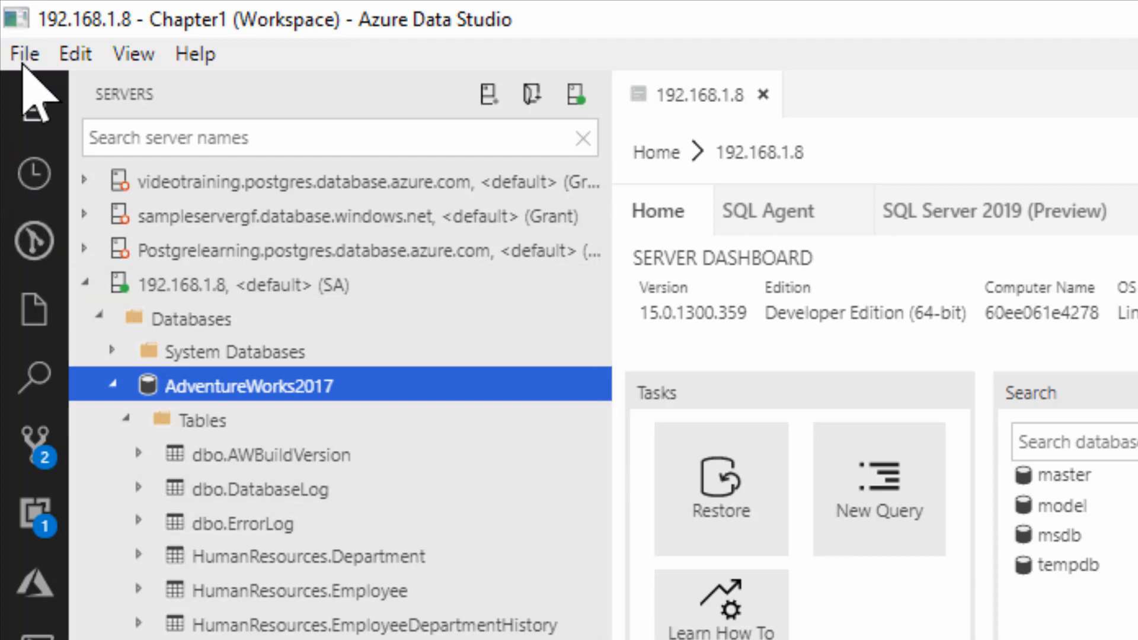
pyautogui.click(24, 53)
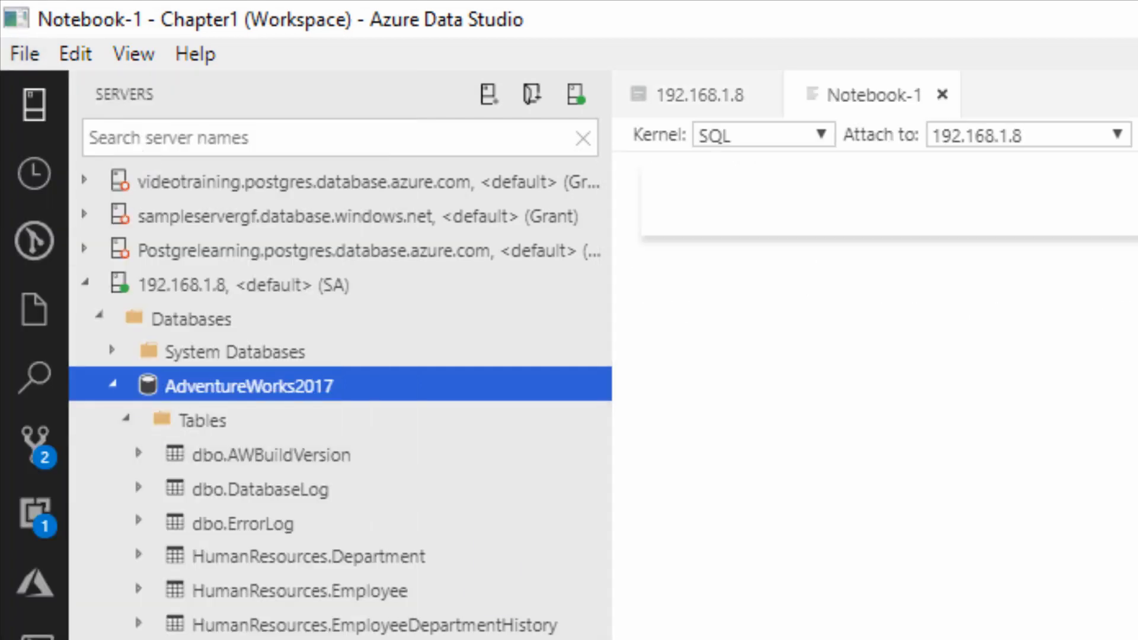
# Filter the Command Palette with 'note' to list commands such as New Notebook
pyautogui.write('n')
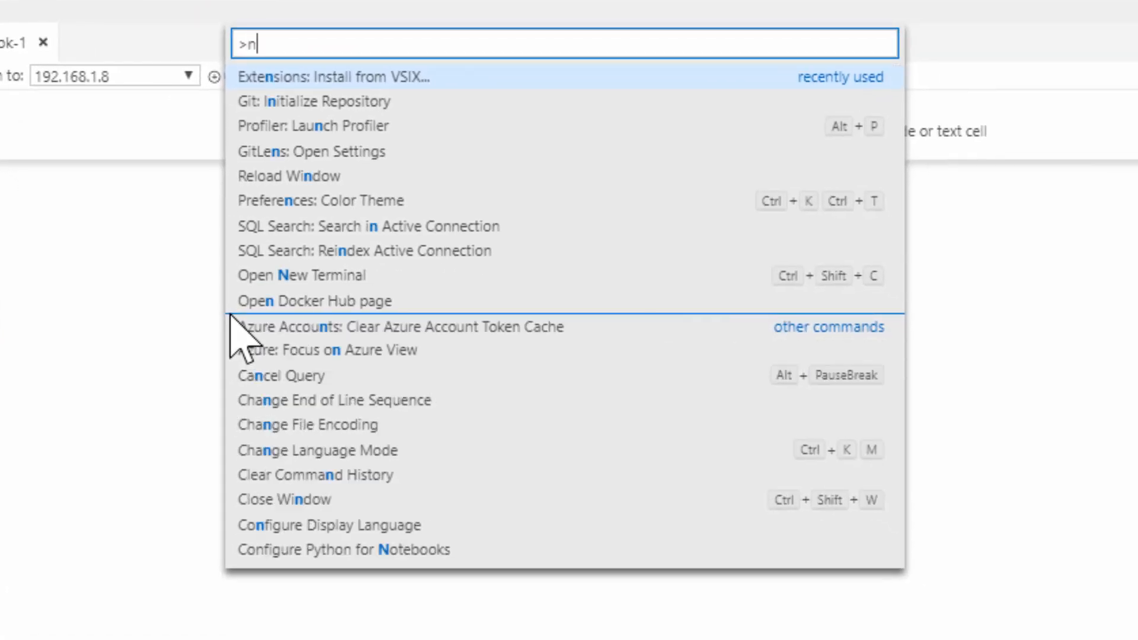
pyautogui.write('ote')
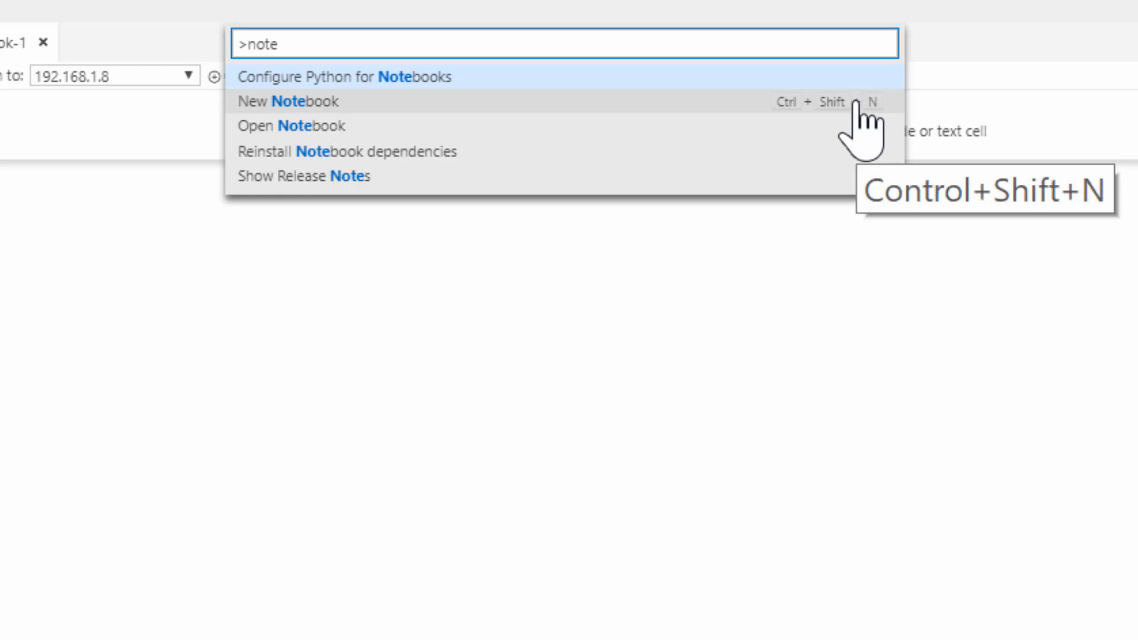
pyautogui.moveTo(461, 163)
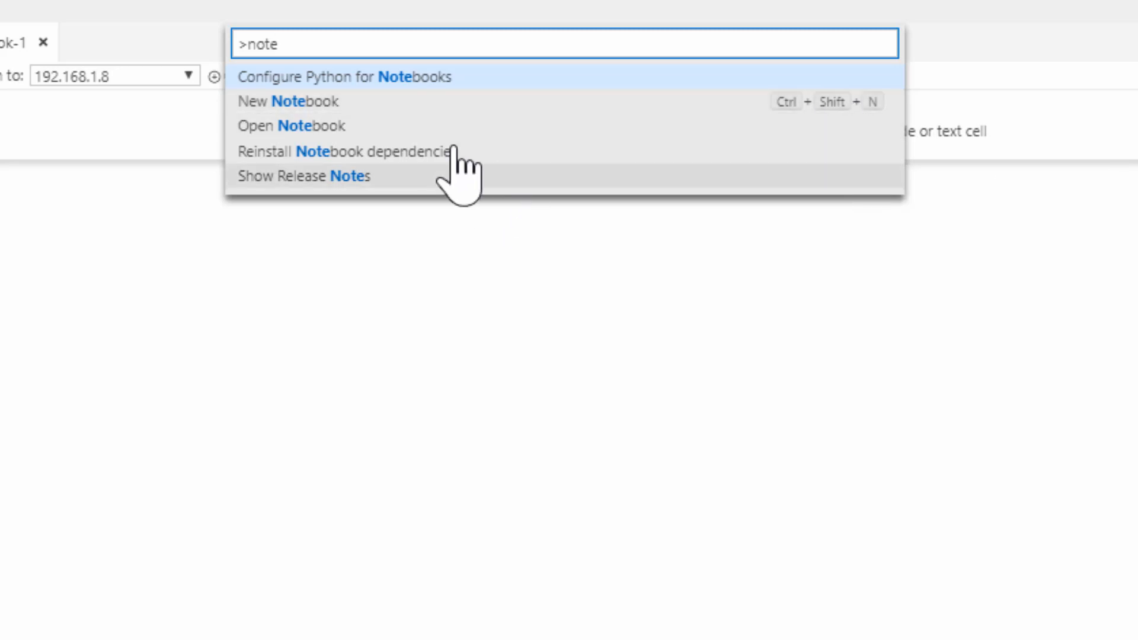
pyautogui.moveTo(149, 214)
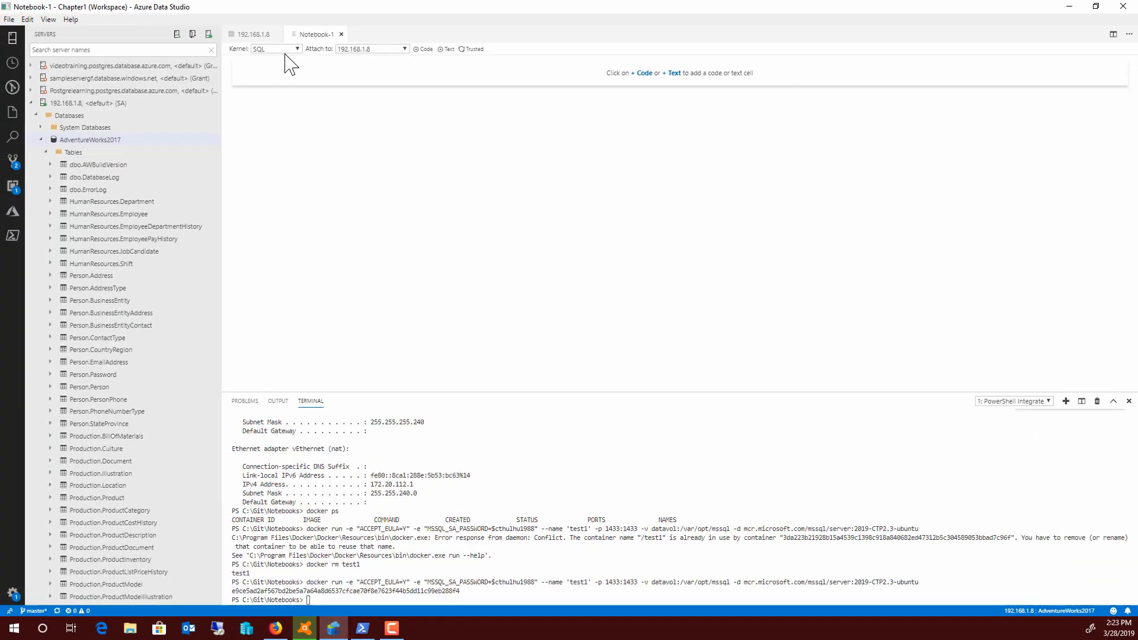
pyautogui.click(274, 49)
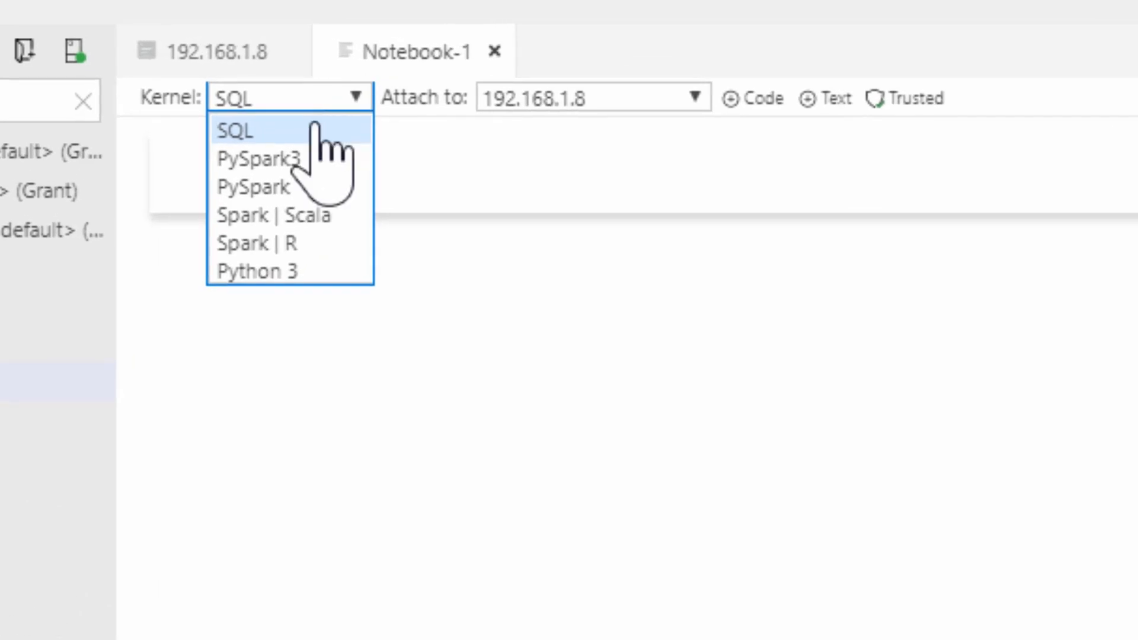
pyautogui.moveTo(276, 247)
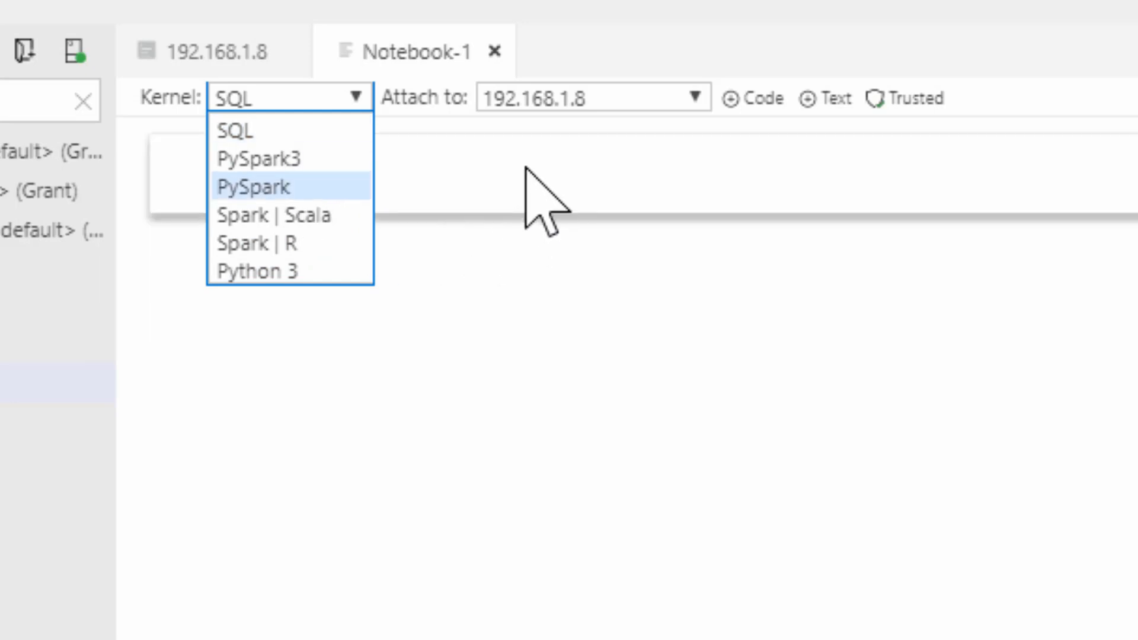
pyautogui.click(591, 97)
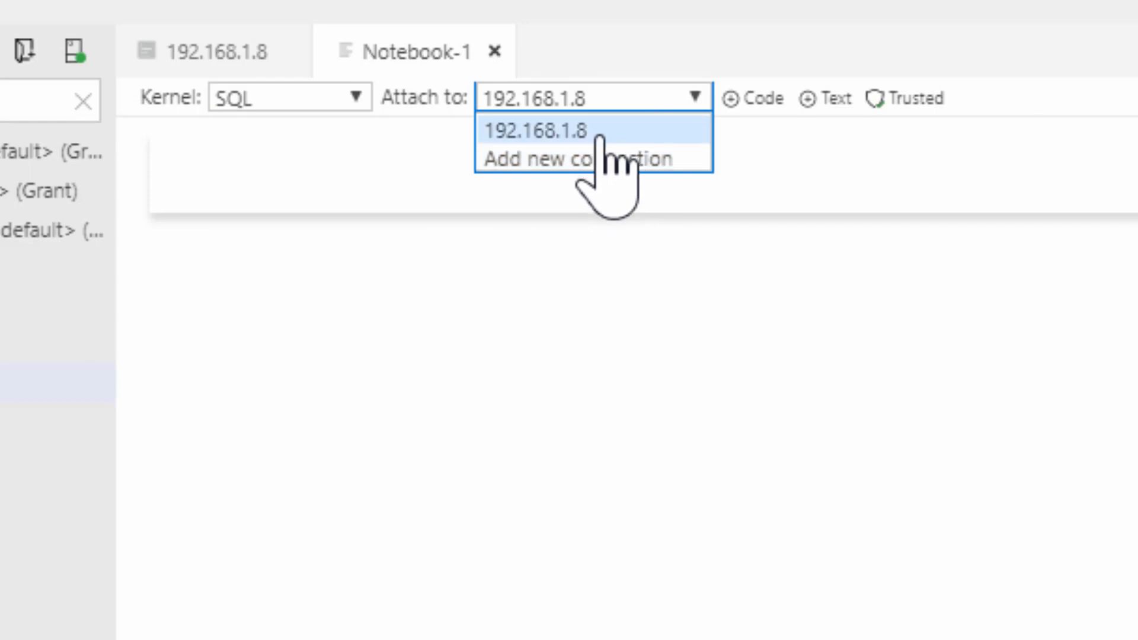
pyautogui.moveTo(602, 152)
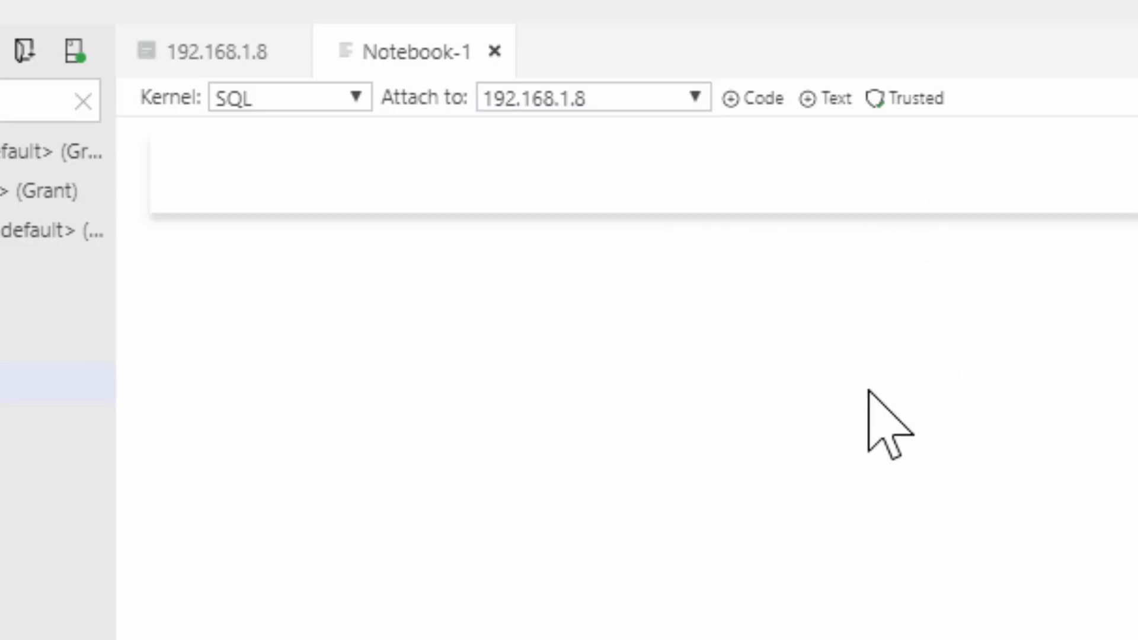
pyautogui.moveTo(824, 99)
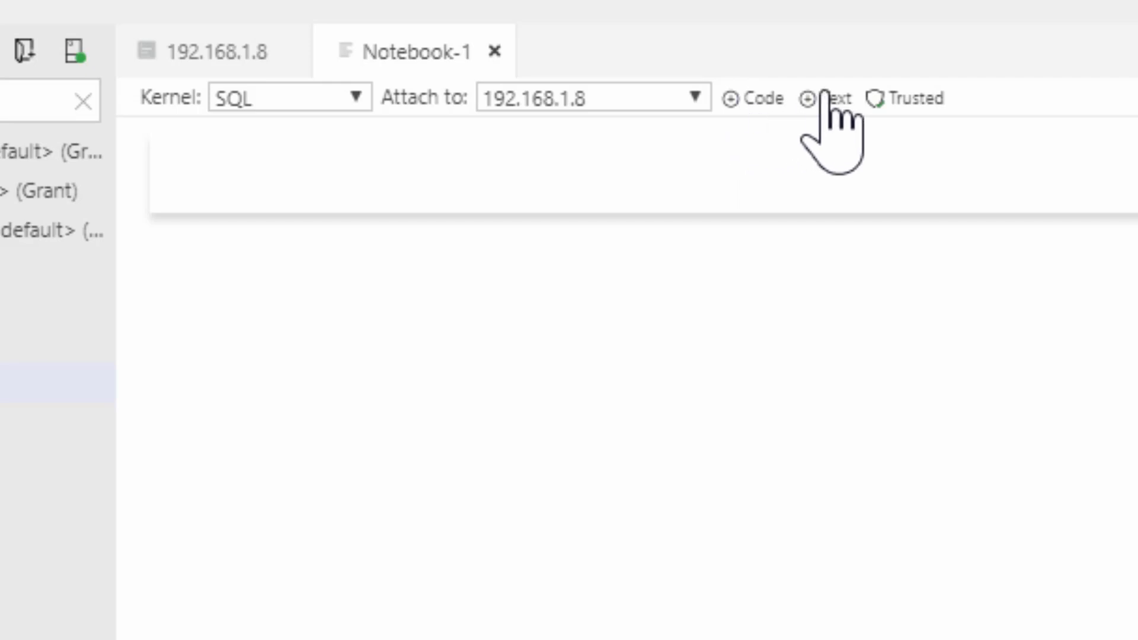
# Add a text cell reading 'Troubleshooting Guide'
pyautogui.click(821, 98)
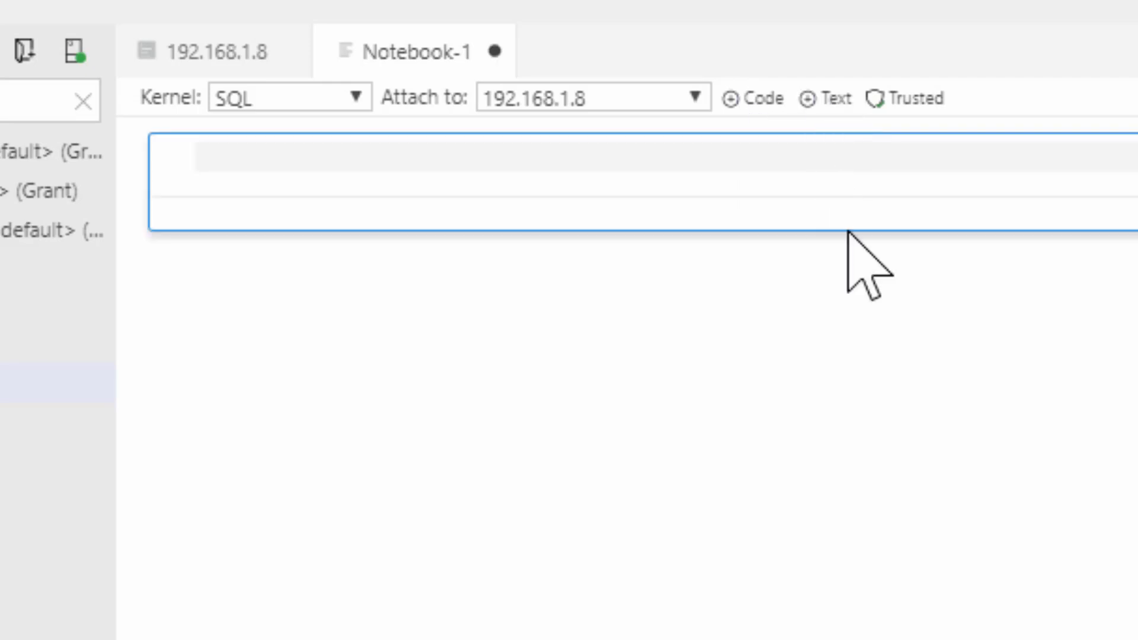
pyautogui.moveTo(1056, 240)
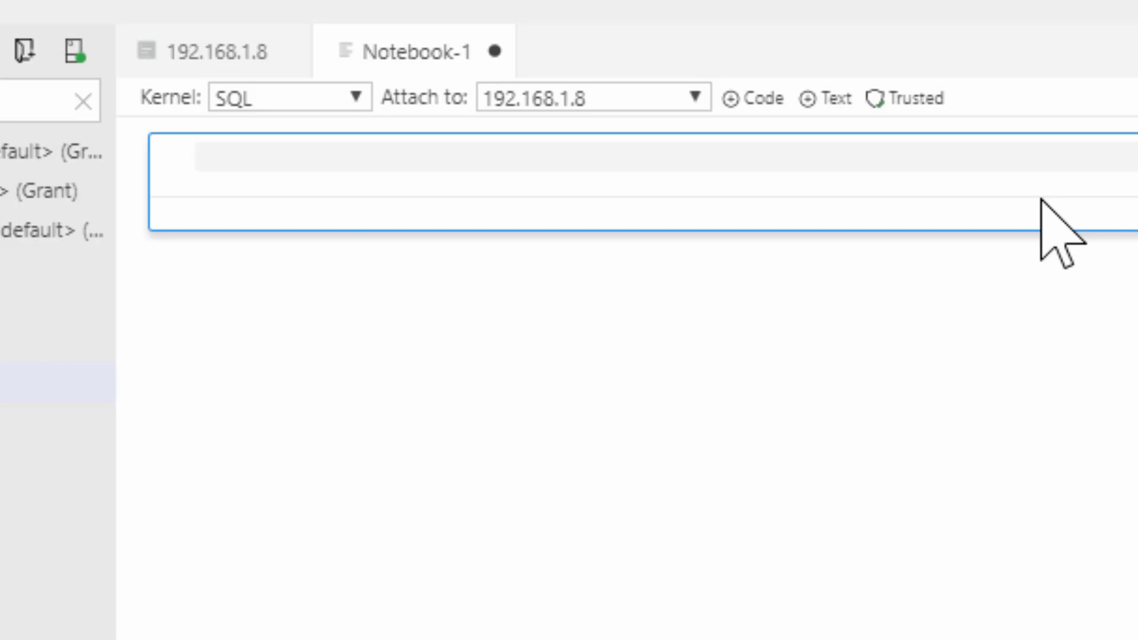
pyautogui.write('Troub')
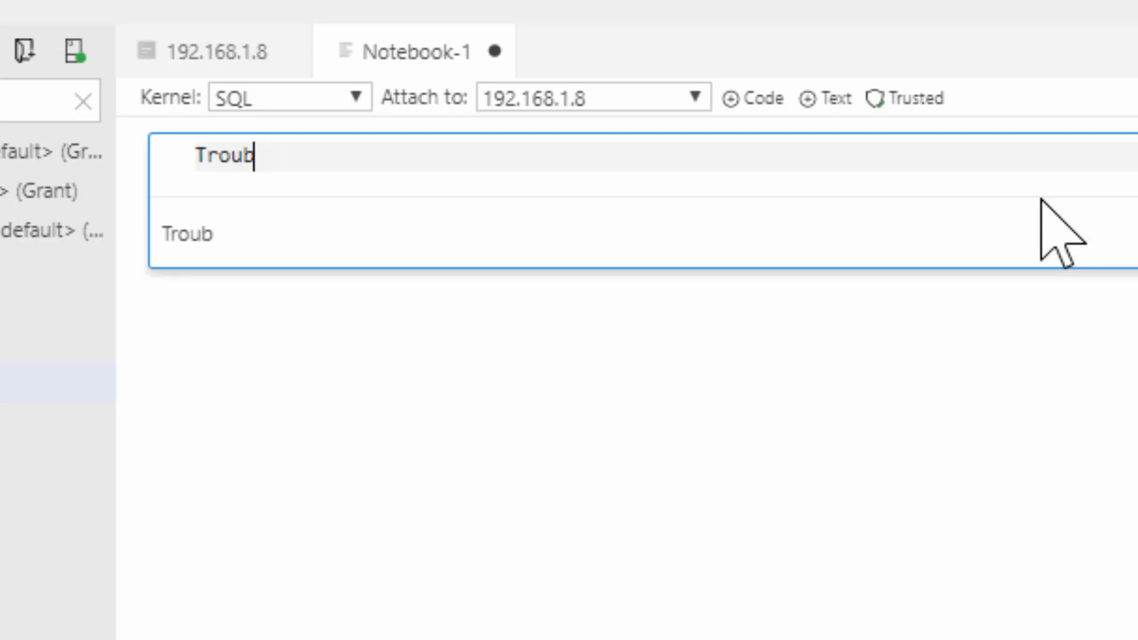
pyautogui.write('leshooting Gu')
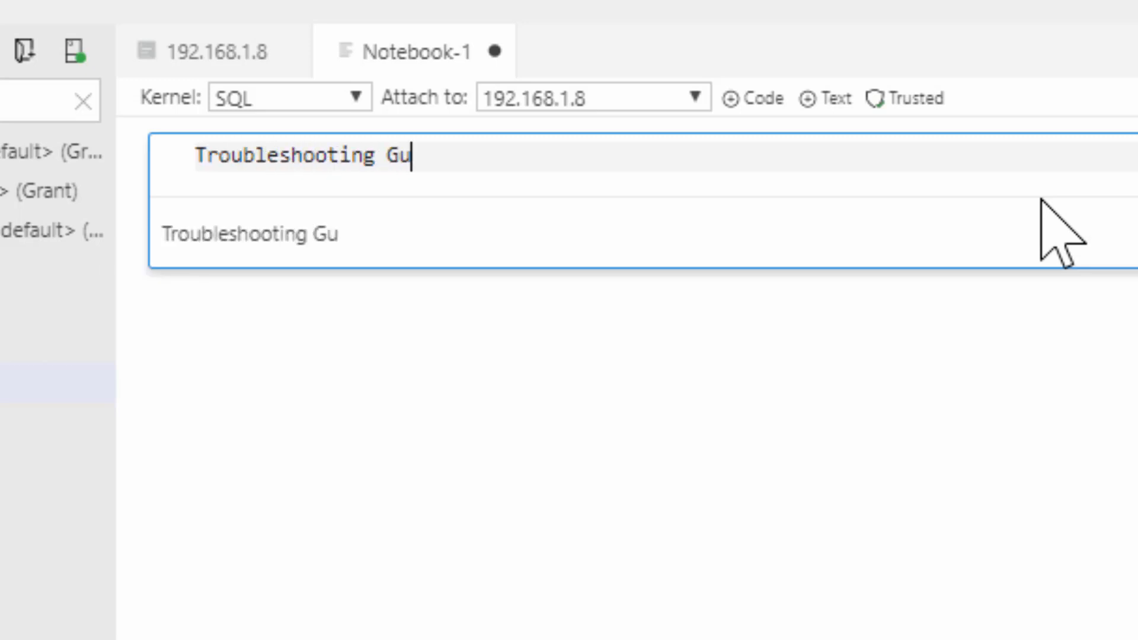
pyautogui.write('ide')
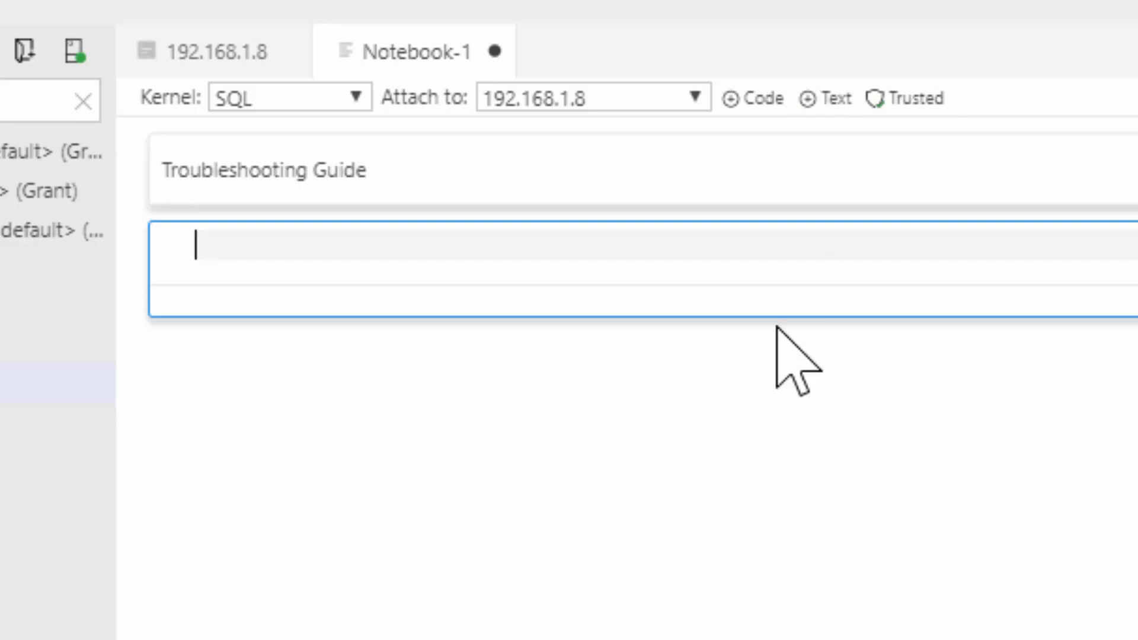
pyautogui.moveTo(540, 232)
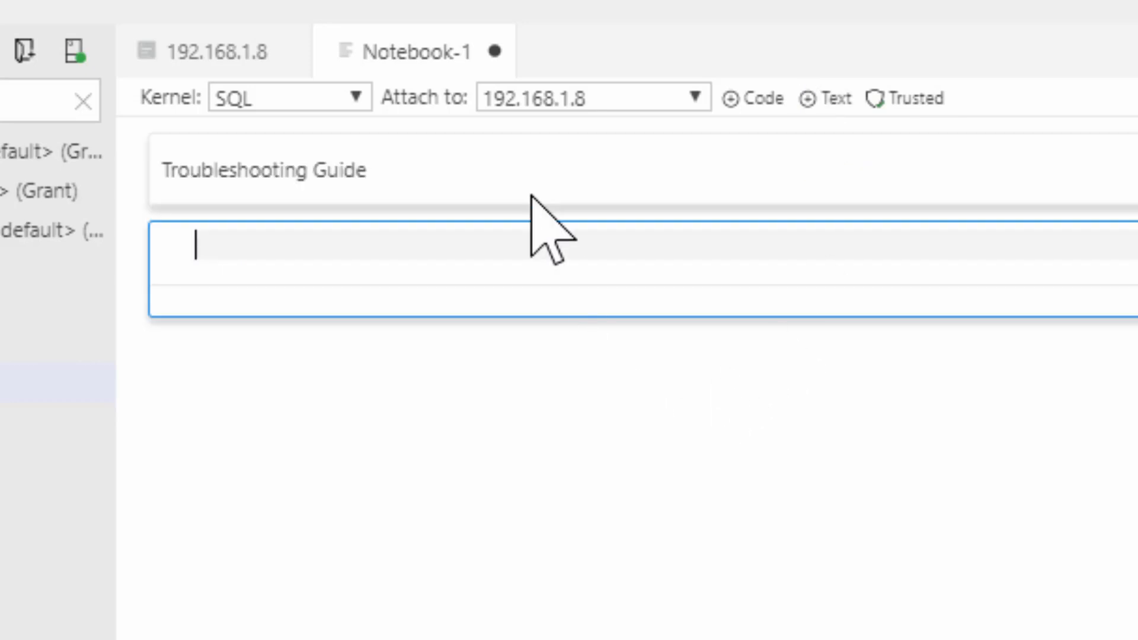
# Write the first paragraph introducing the troubleshooting guide
pyautogui.write('This is the firs')
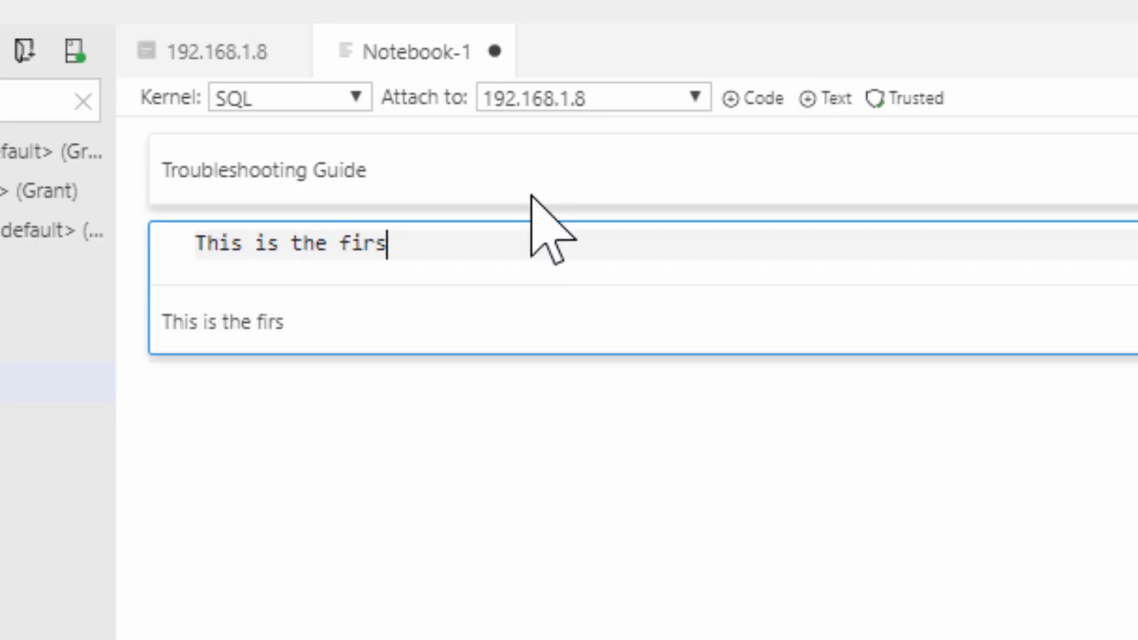
pyautogui.write('t paragraph of my')
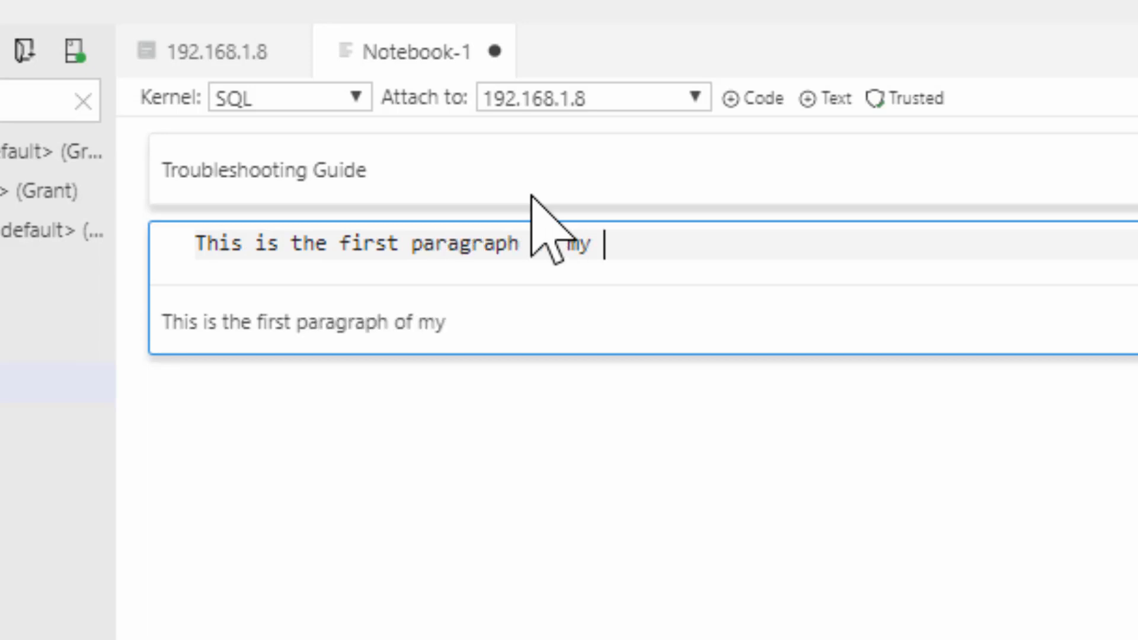
pyautogui.write('trouble')
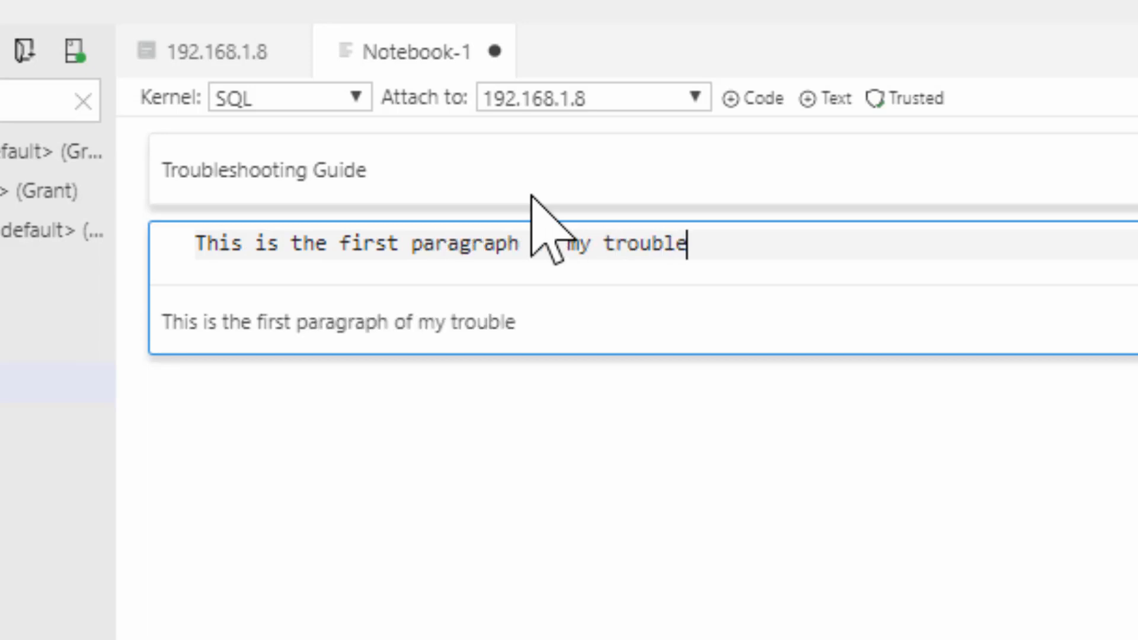
pyautogui.write('shooting guide')
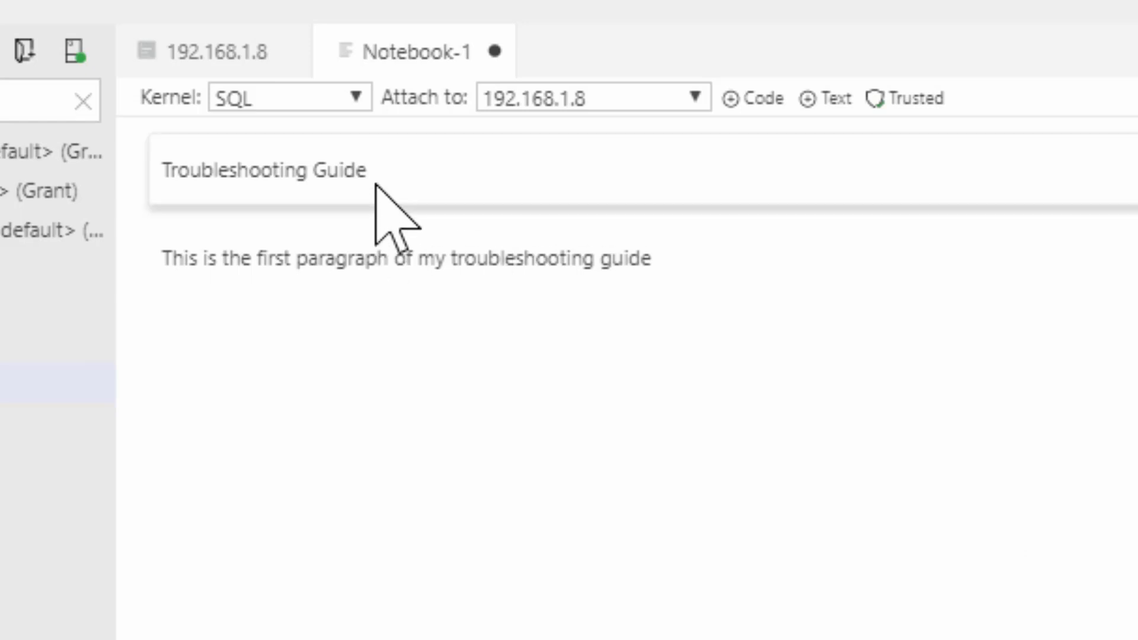
pyautogui.moveTo(392, 232)
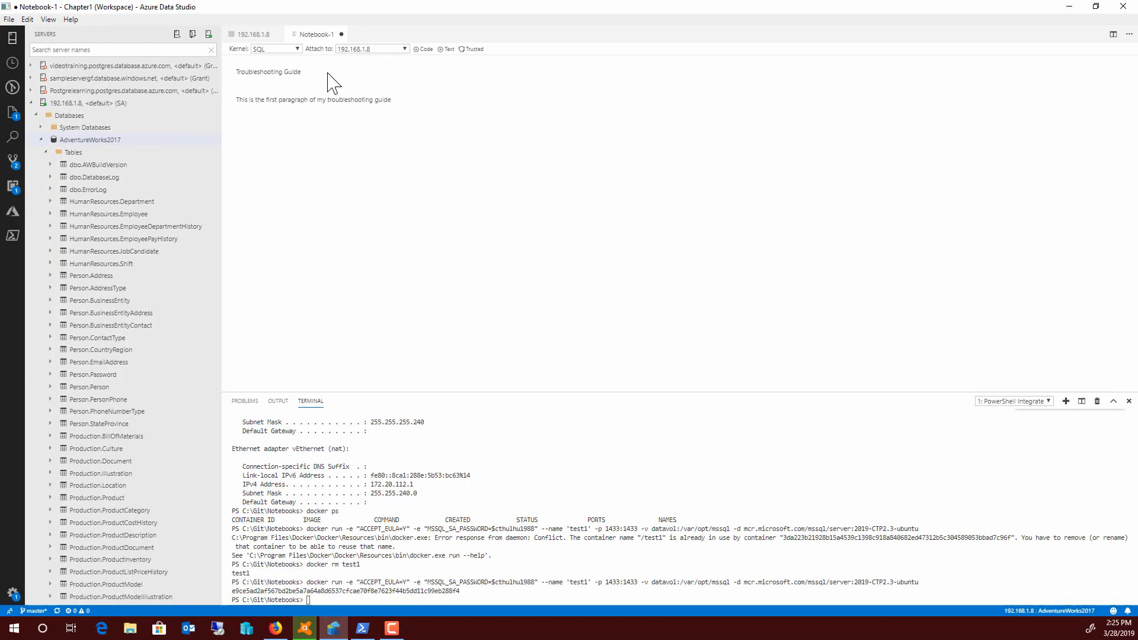
# Read the Medium article's section on Markdown headings and emphasis
pyautogui.click(312, 71)
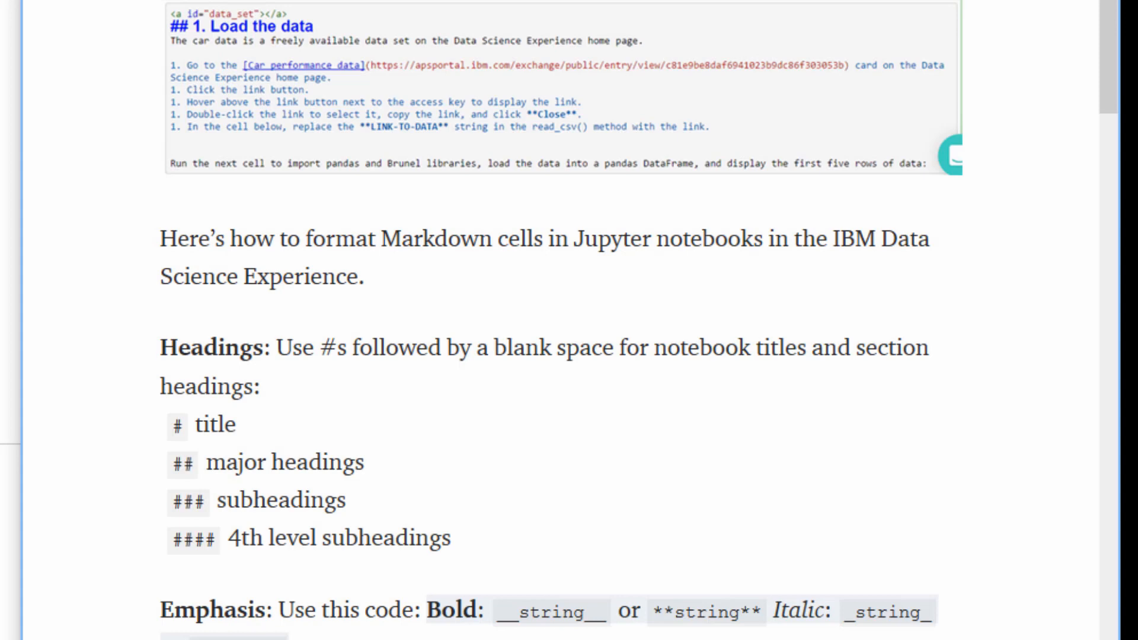
pyautogui.moveTo(457, 57)
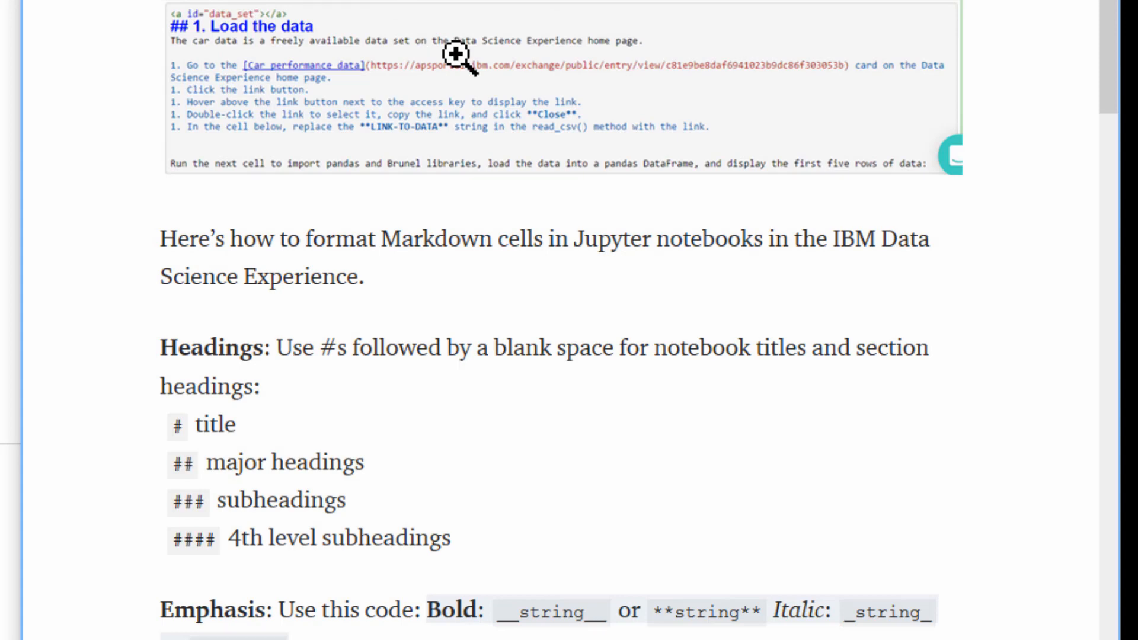
pyautogui.moveTo(320, 396)
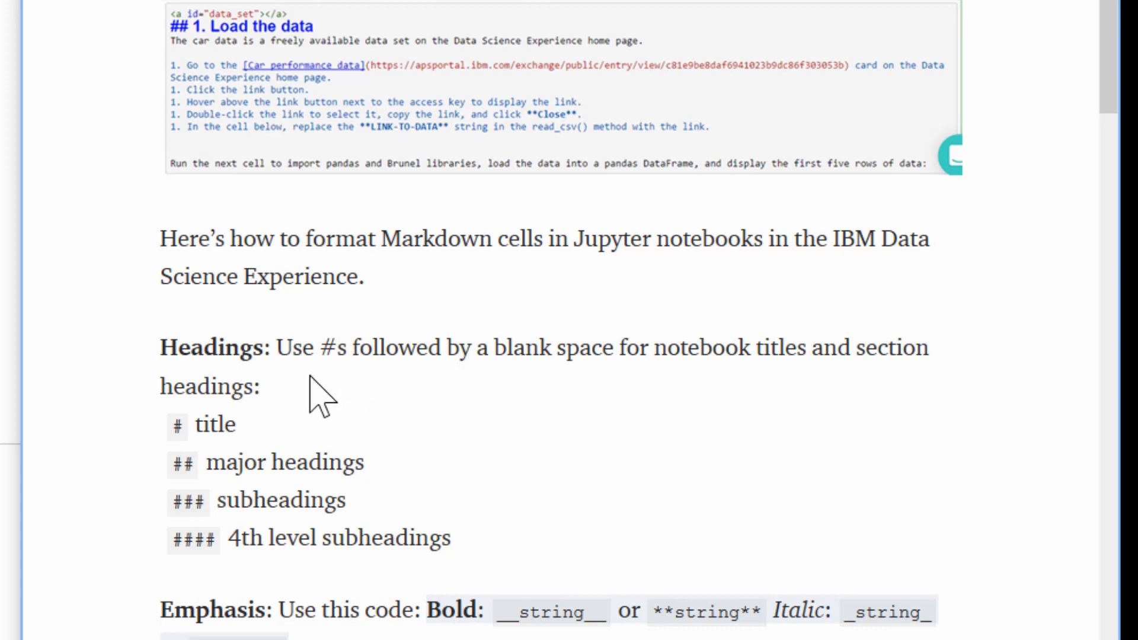
pyautogui.scroll(-3)
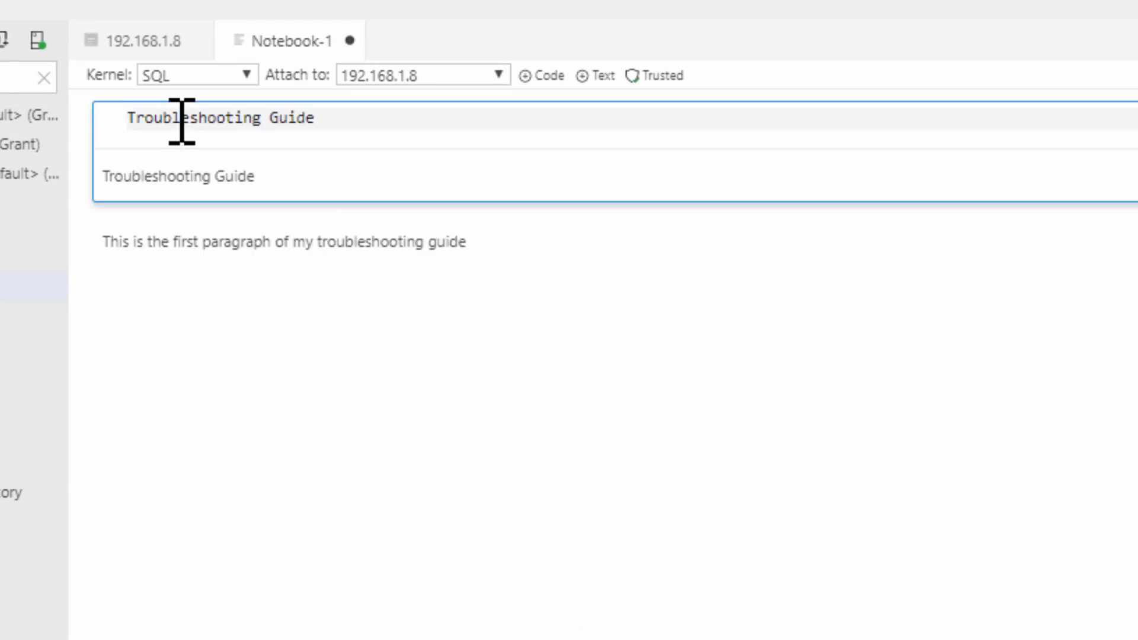
# Make 'Troubleshooting Guide' a level-two heading with ## Markdown
pyautogui.write('#')
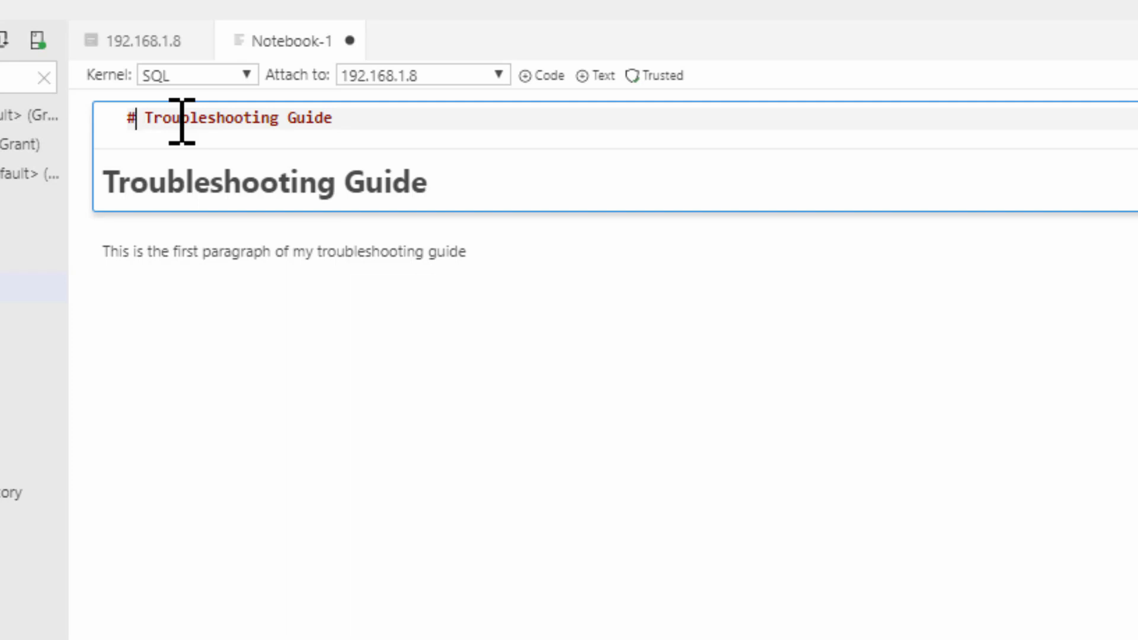
pyautogui.write('#')
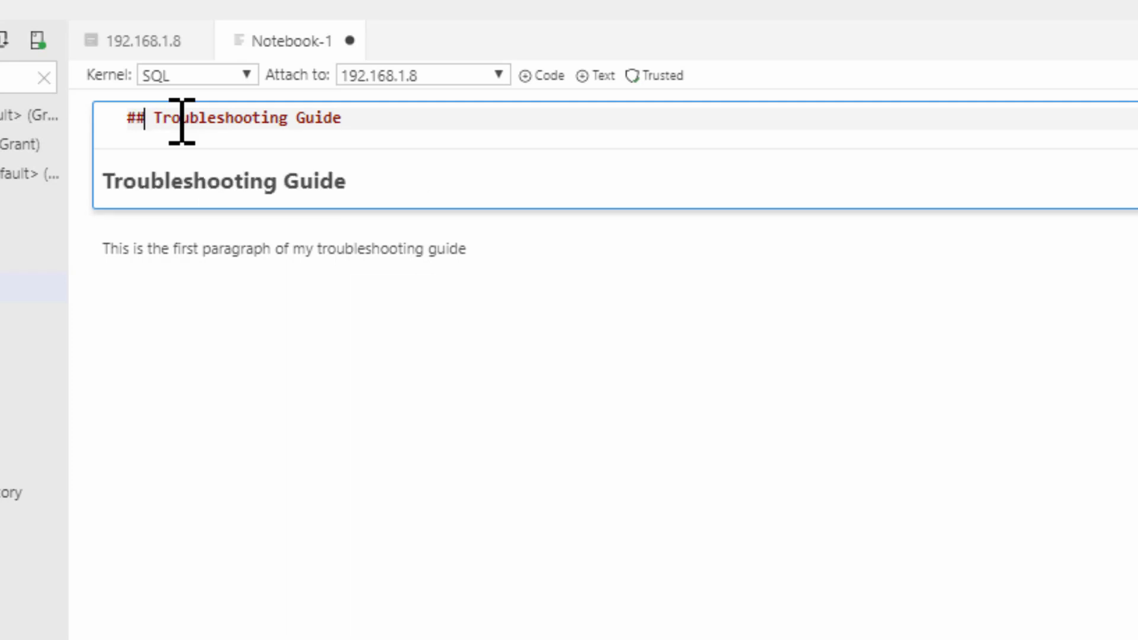
pyautogui.press('Backspace')
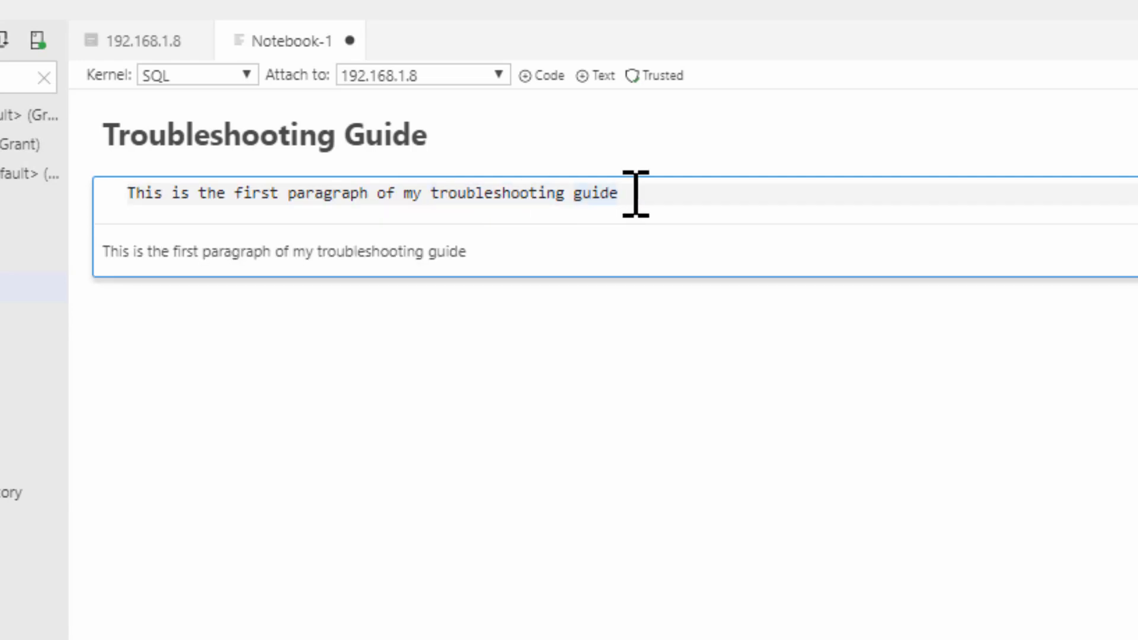
# Add 'Be cautious when using this on a production system.' and bold it with __
pyautogui.click(140, 41)
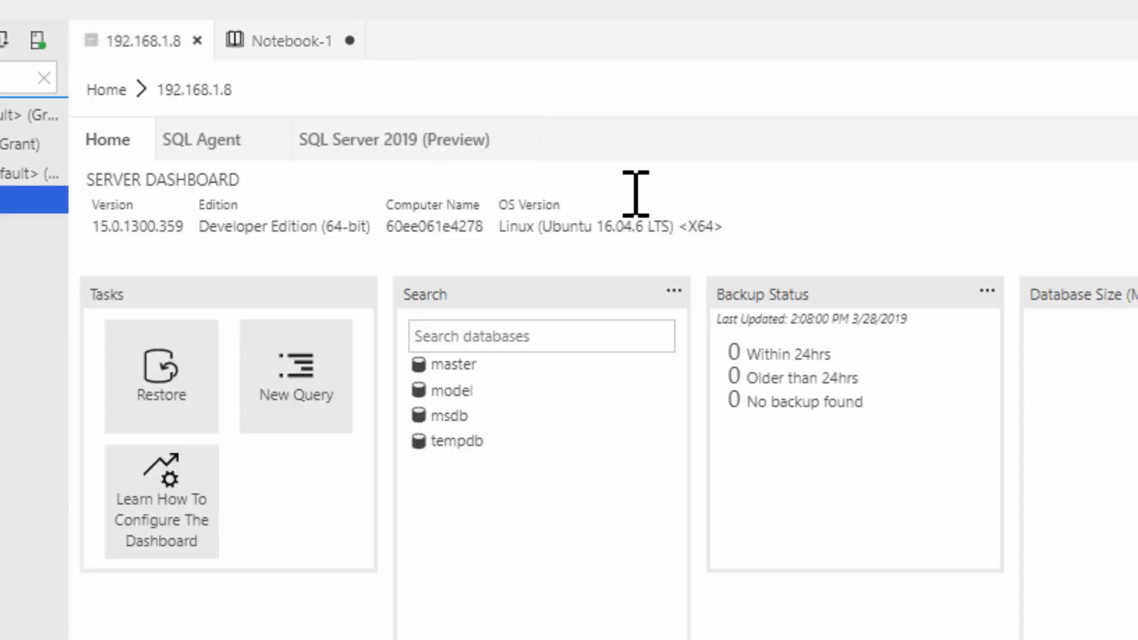
pyautogui.click(288, 41)
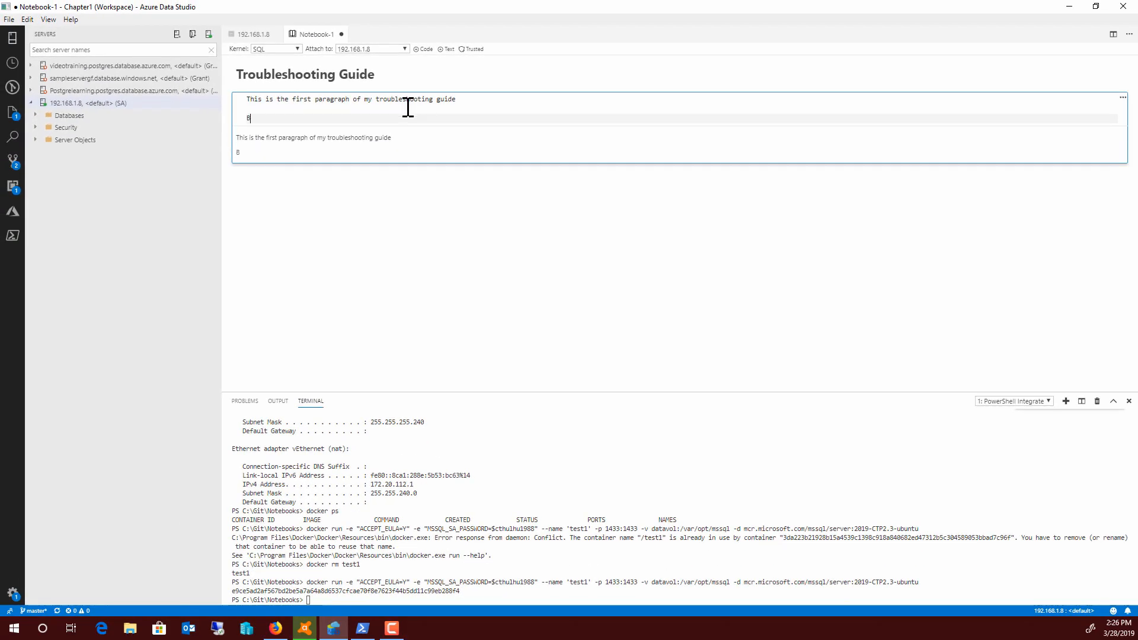
pyautogui.write('e caution')
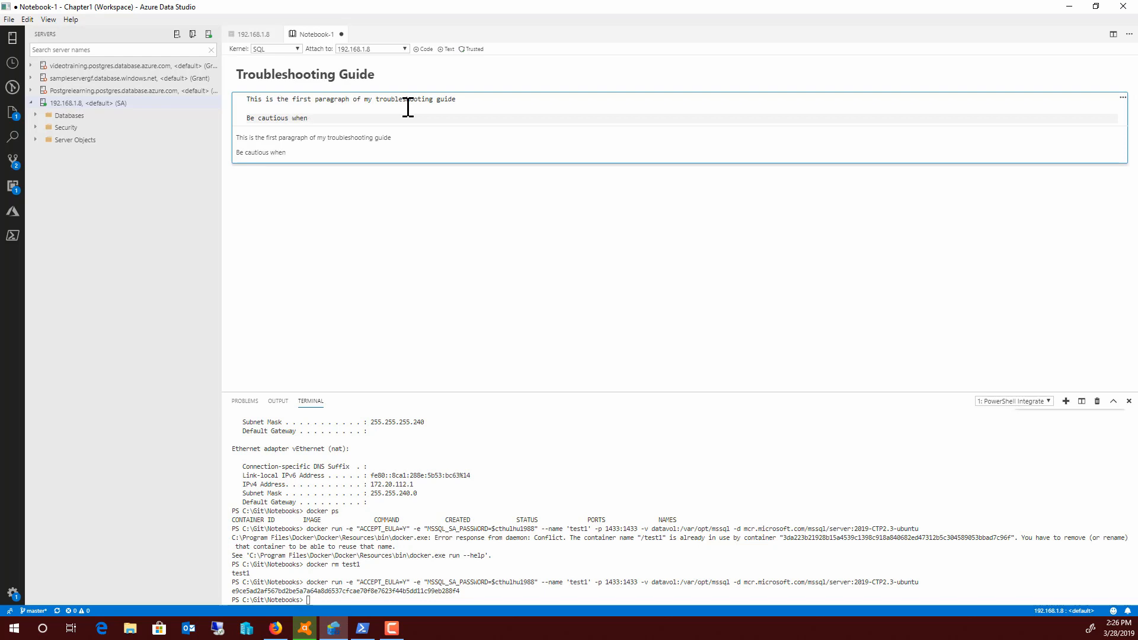
pyautogui.write('using this on a')
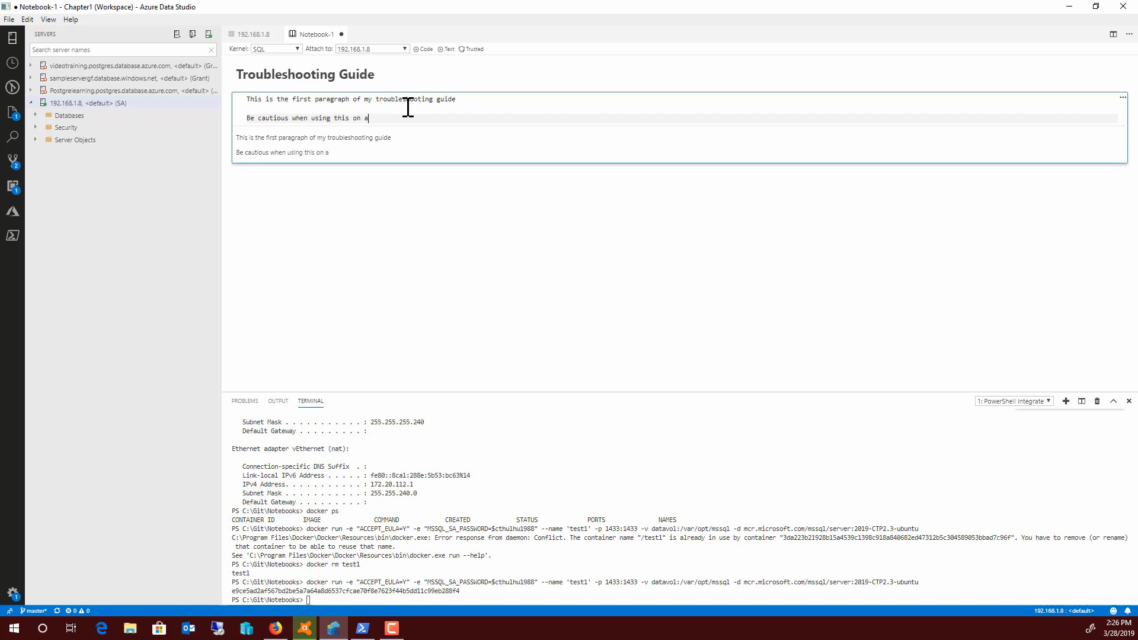
pyautogui.write('production system.**')
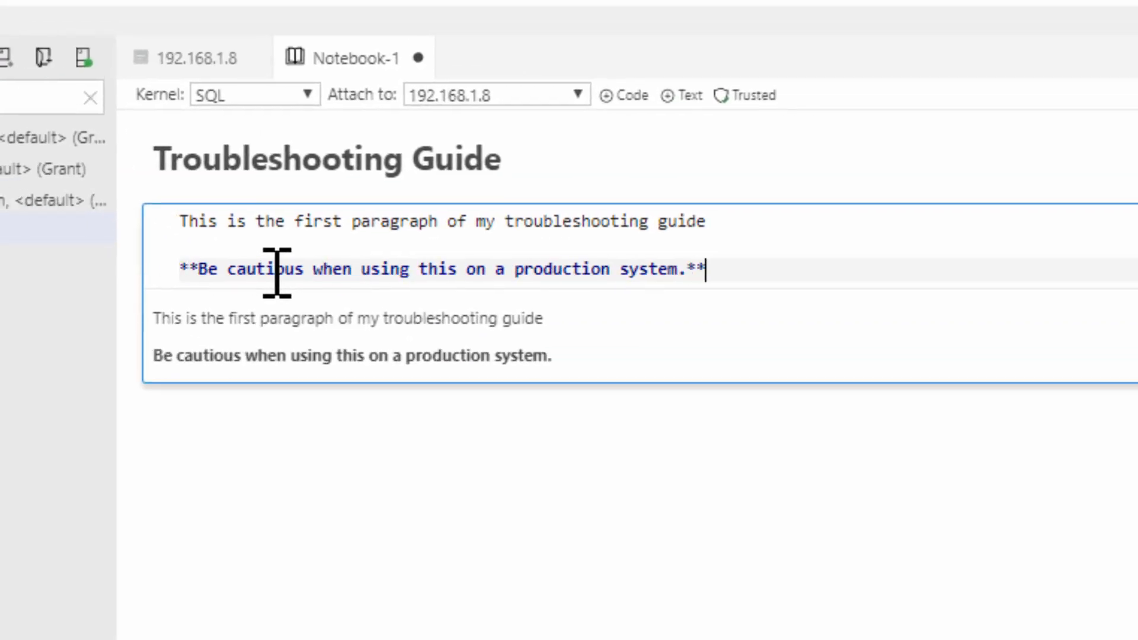
pyautogui.press('BackSpace')
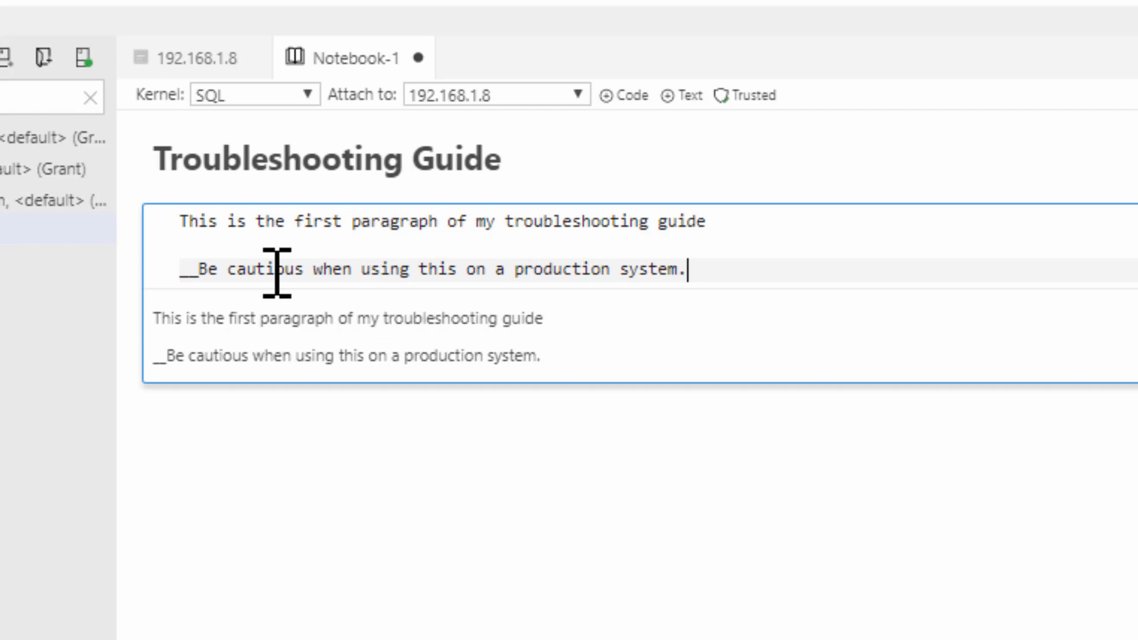
pyautogui.write('__')
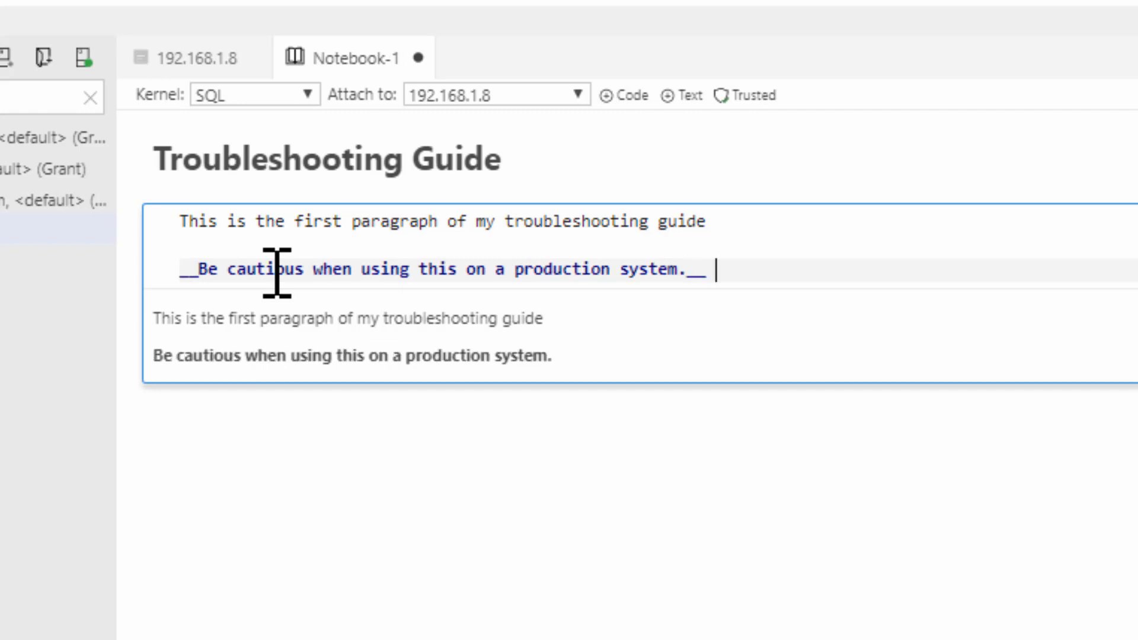
# Add test lines below the caution to explore paragraph breaks and underscore markup
pyautogui.press('BackSpace')
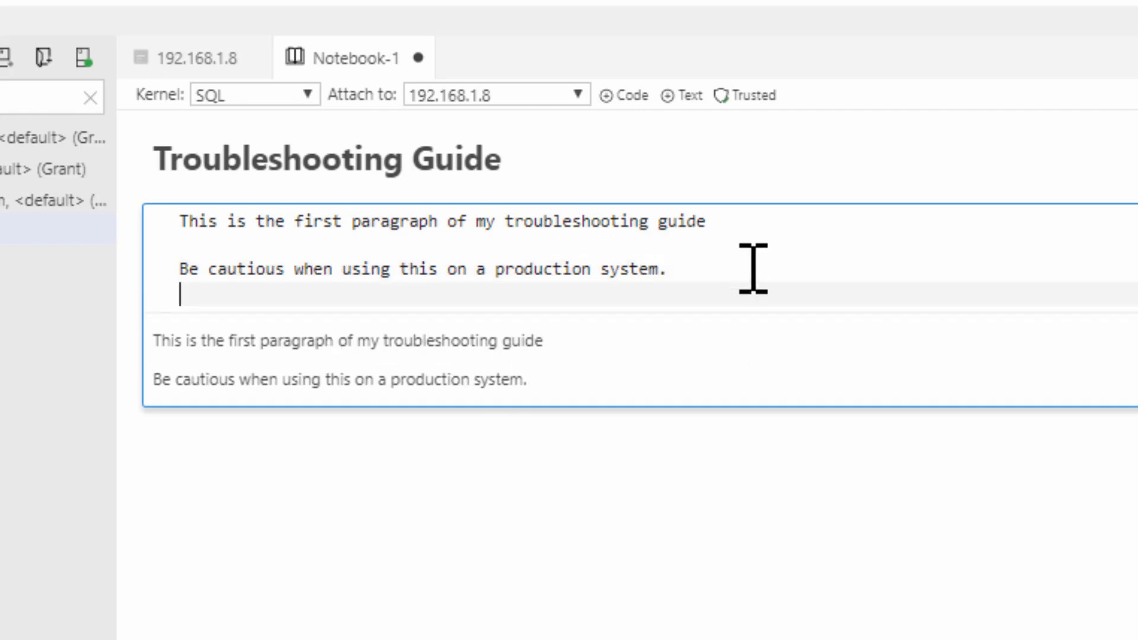
pyautogui.write('creates a new')
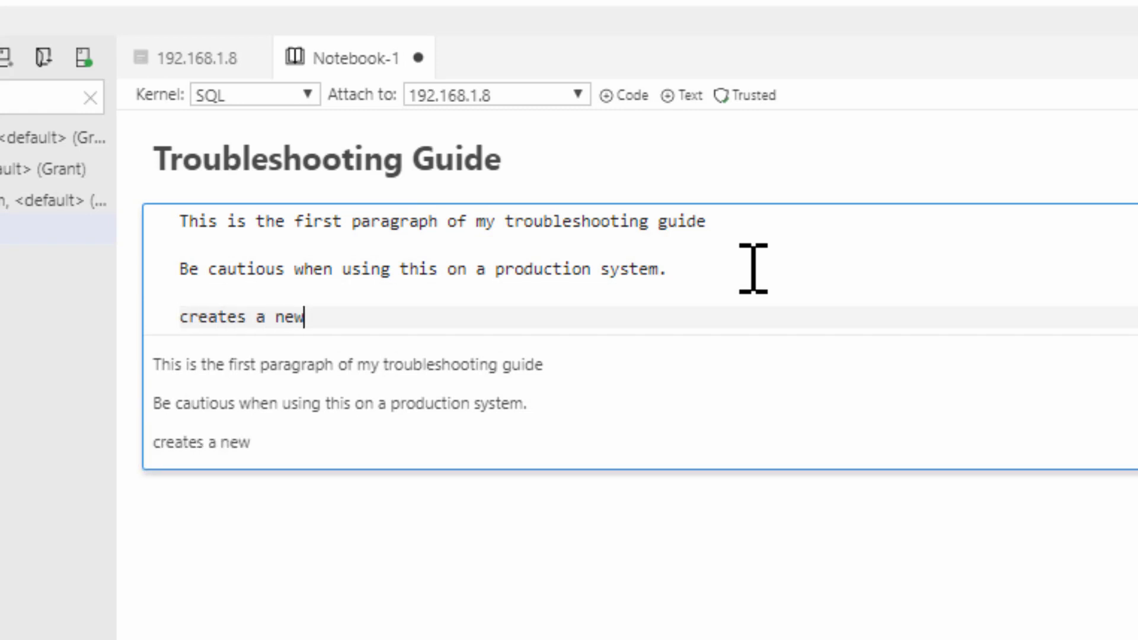
pyautogui.write('paragraph')
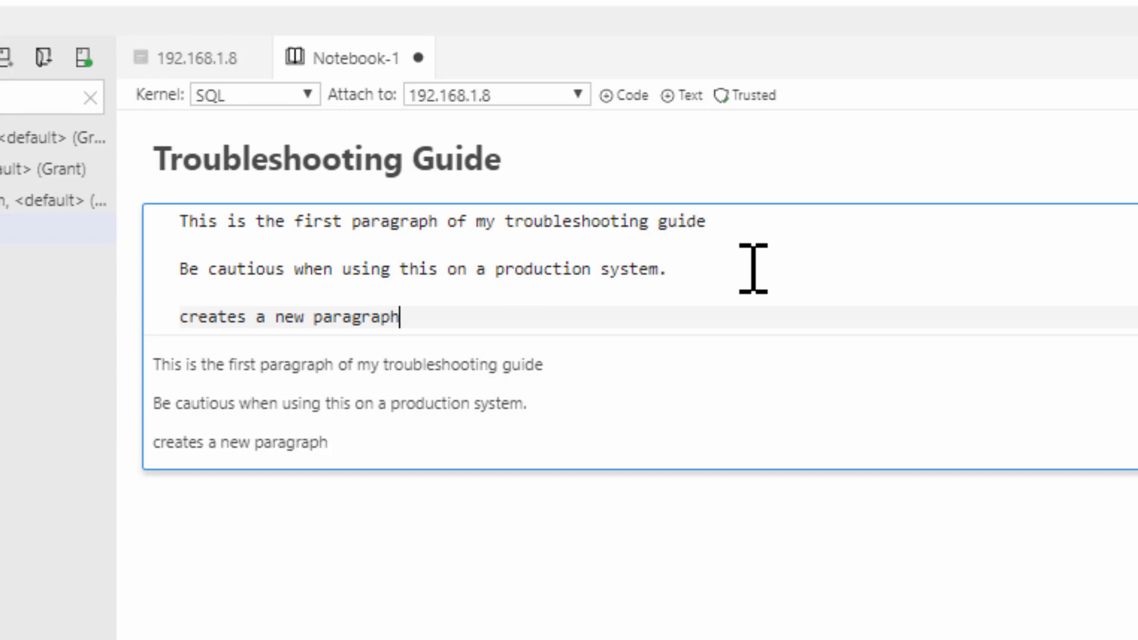
pyautogui.write('_')
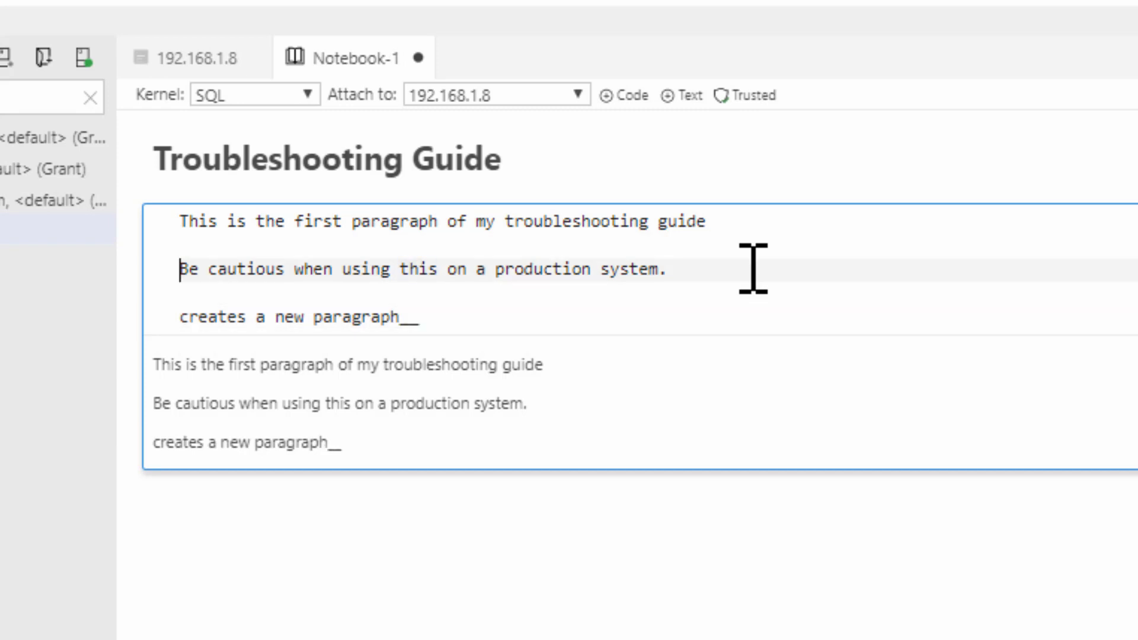
pyautogui.write('__')
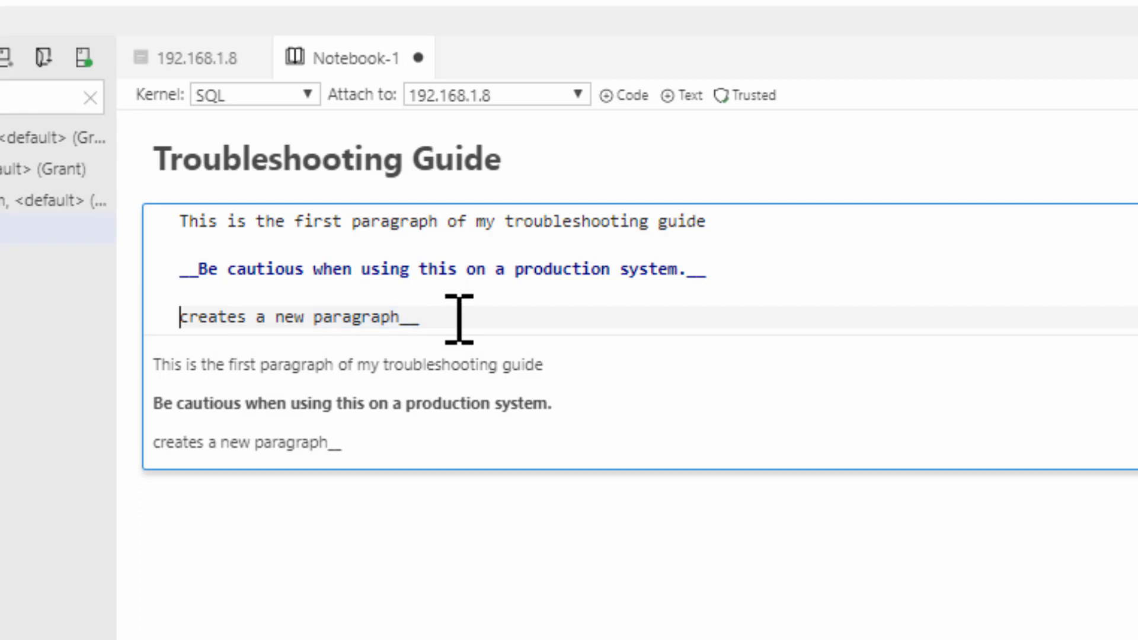
pyautogui.write('__')
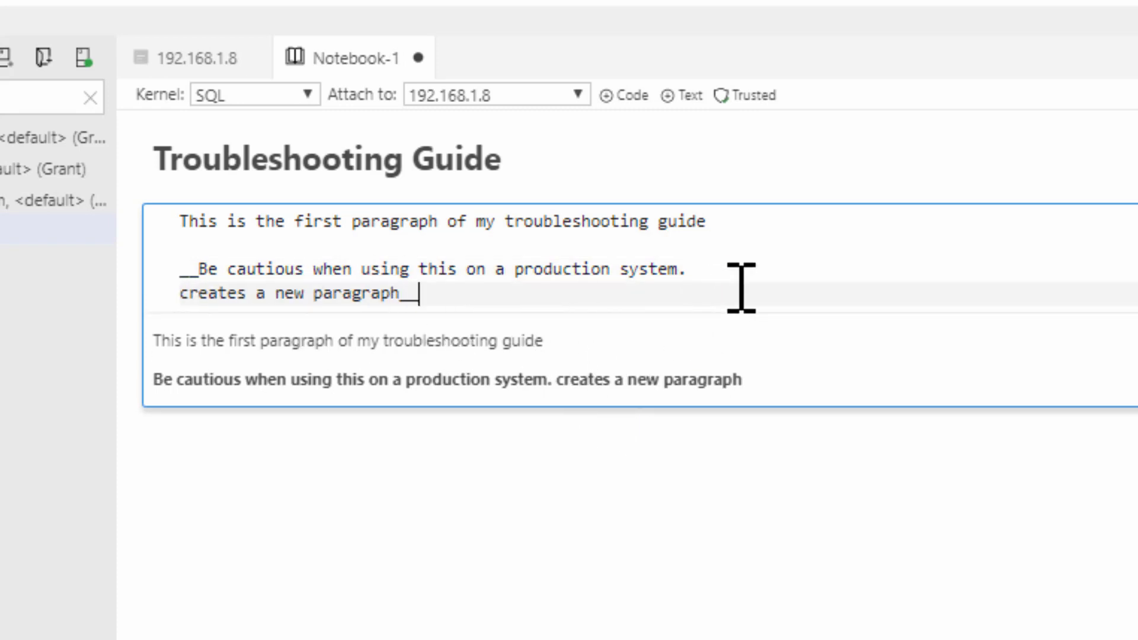
pyautogui.press('enter')
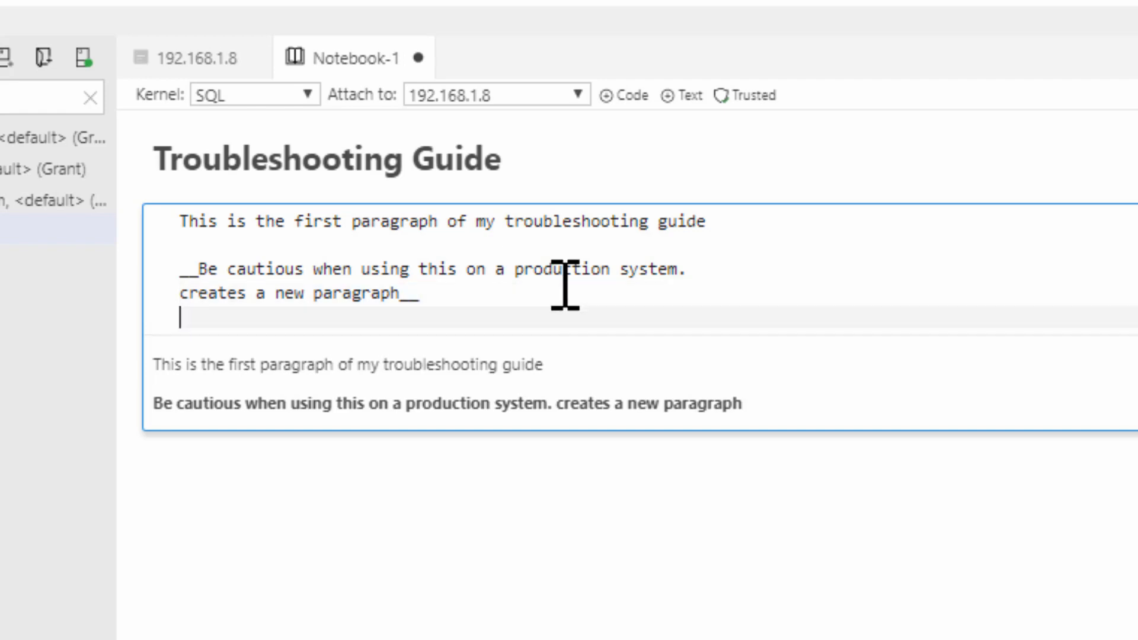
pyautogui.scroll(-3)
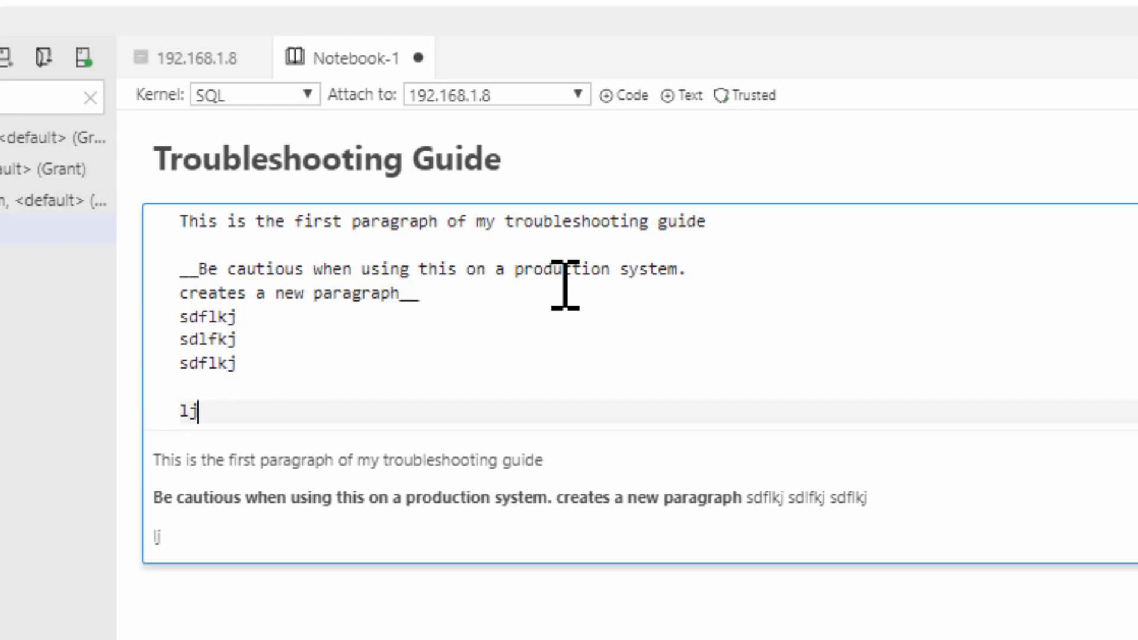
pyautogui.write('kljlkj')
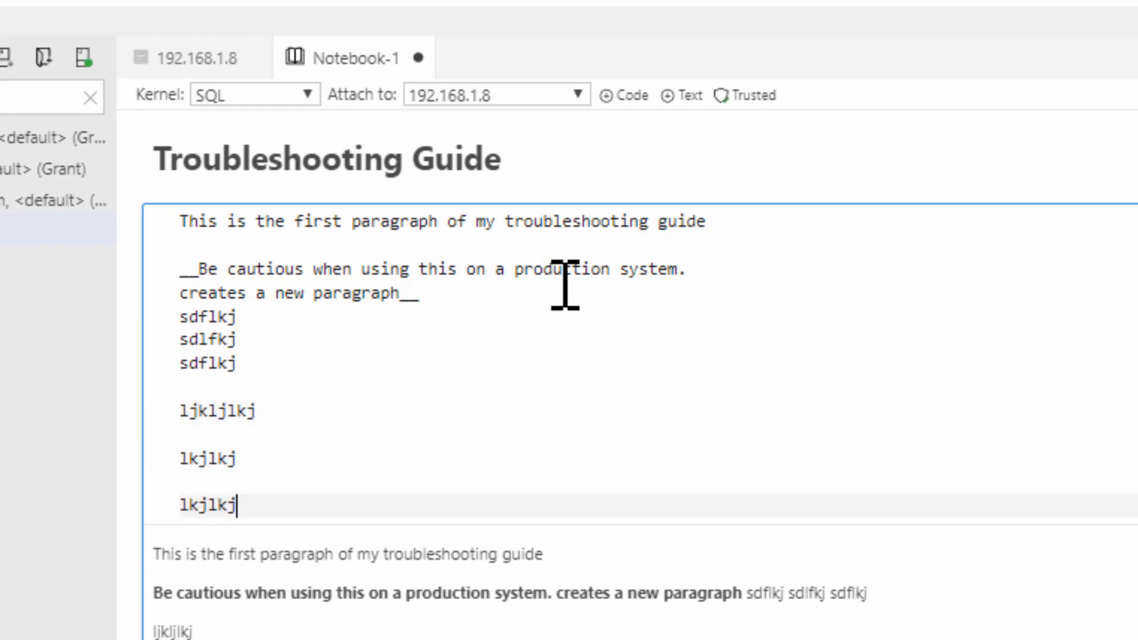
pyautogui.write('.')
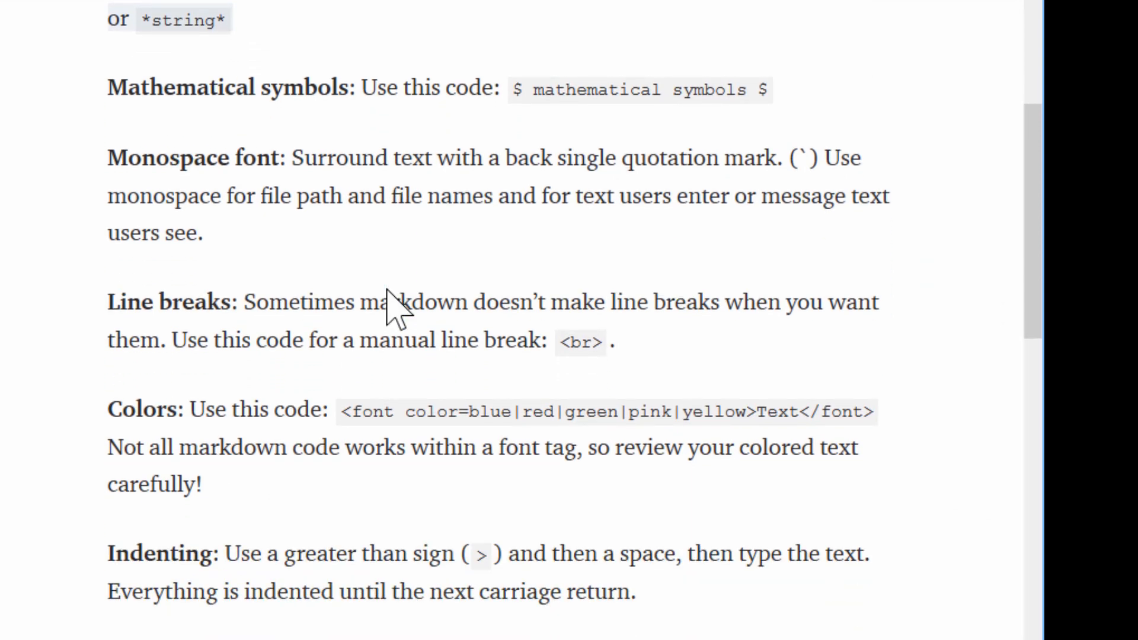
pyautogui.moveTo(518, 343)
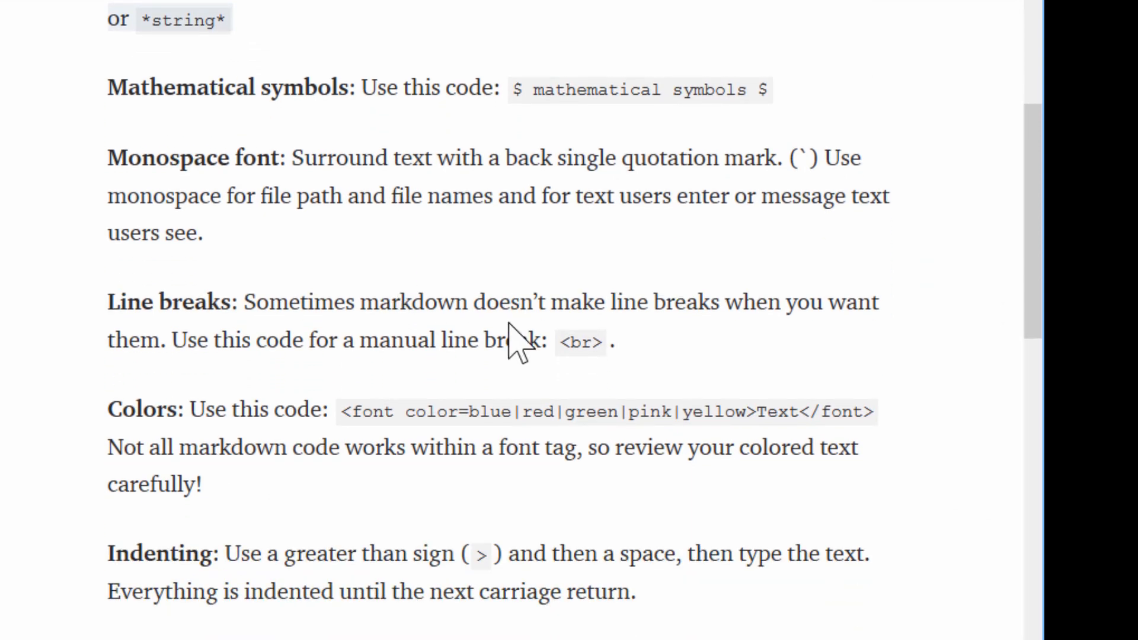
# Scroll the Medium article to the Line breaks, Colors and Indenting sections
pyautogui.scroll(-3)
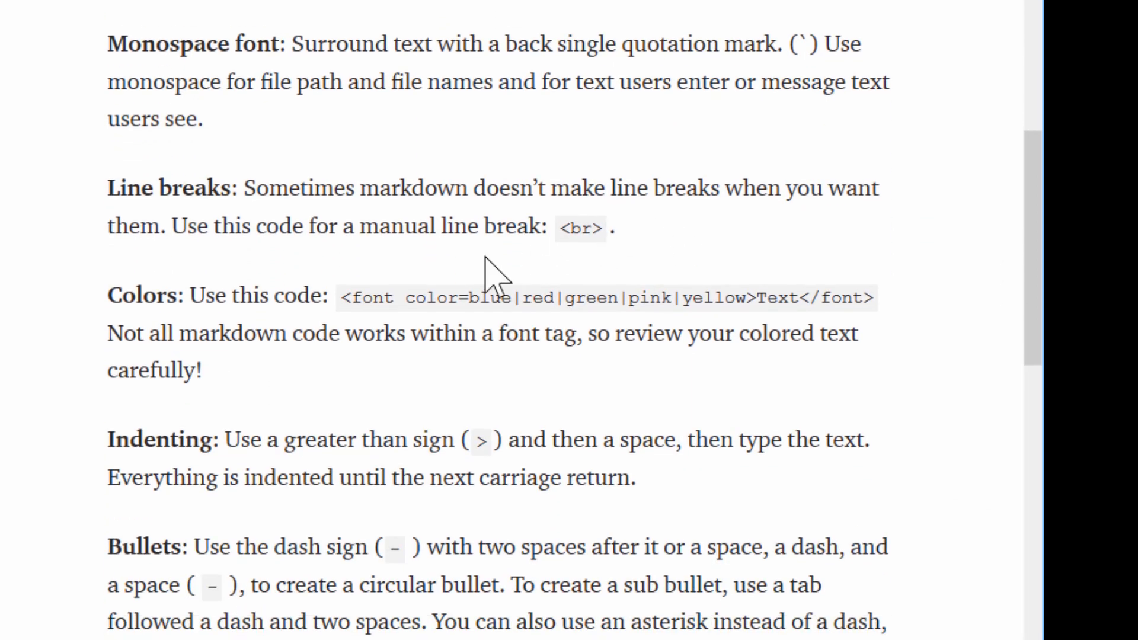
pyautogui.moveTo(546, 405)
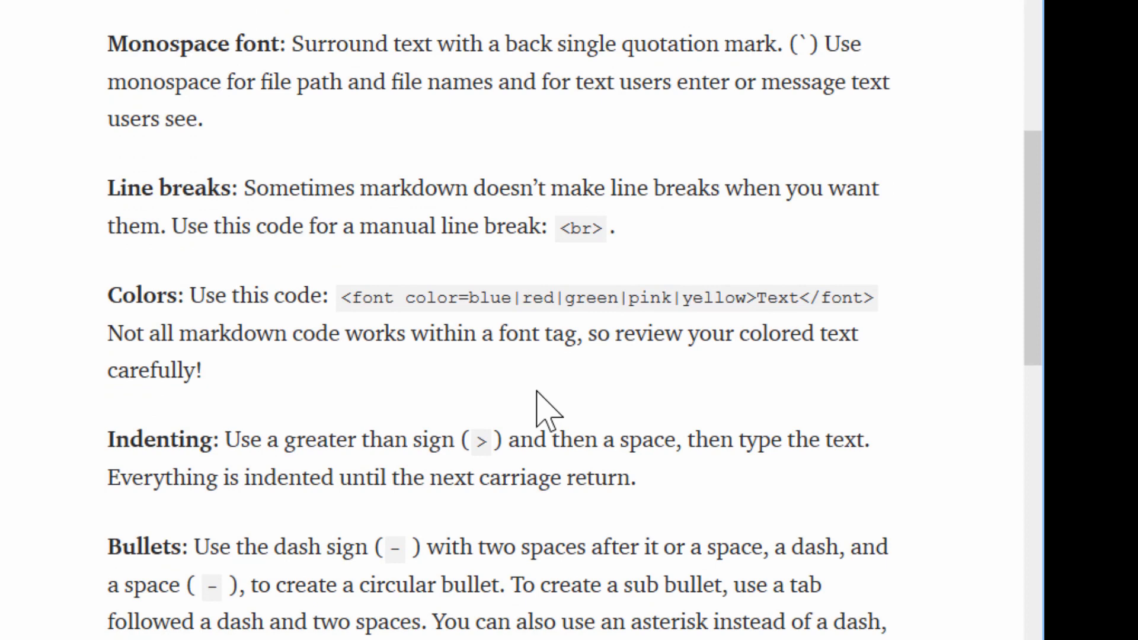
pyautogui.moveTo(528, 376)
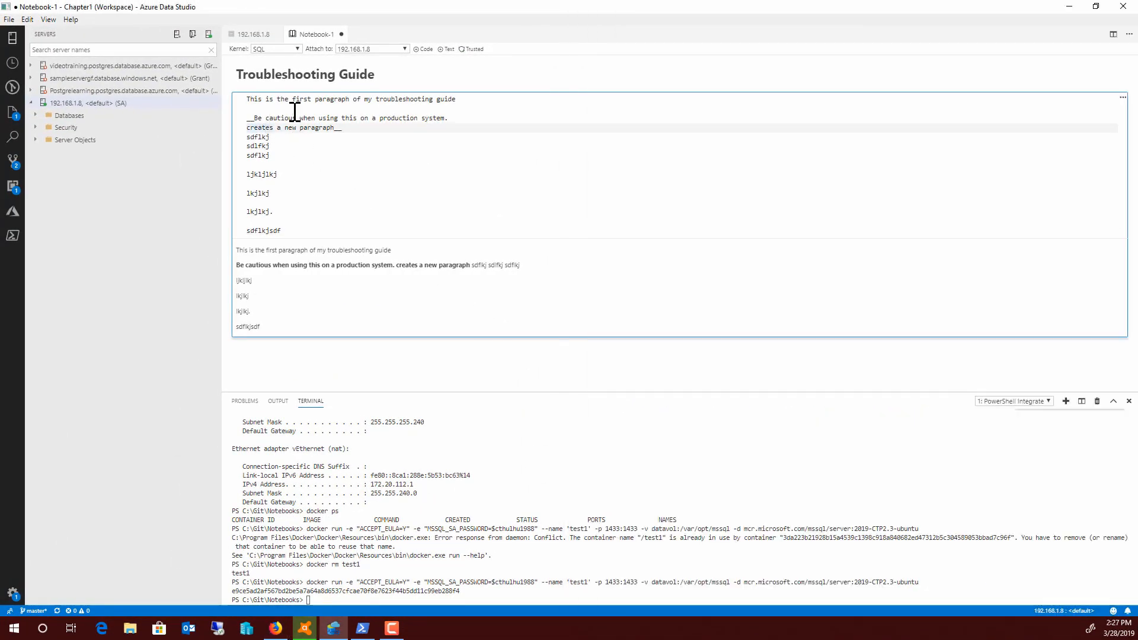
# Replace the test lines with '>This should be indented' followed by 'Now it's back'
pyautogui.click(323, 118)
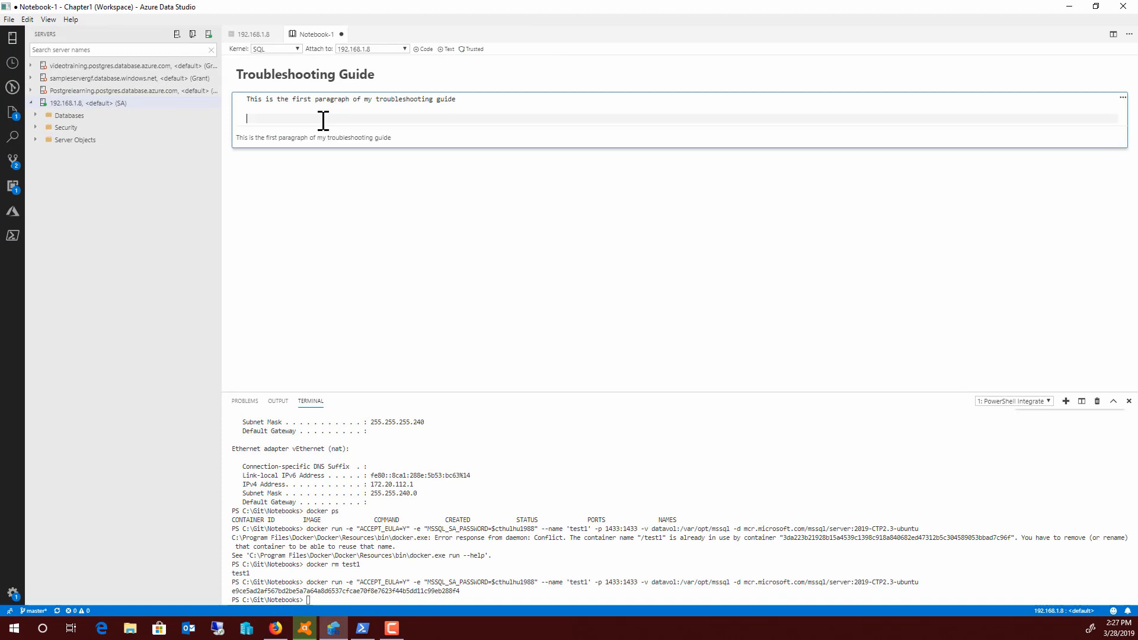
pyautogui.write('This ho')
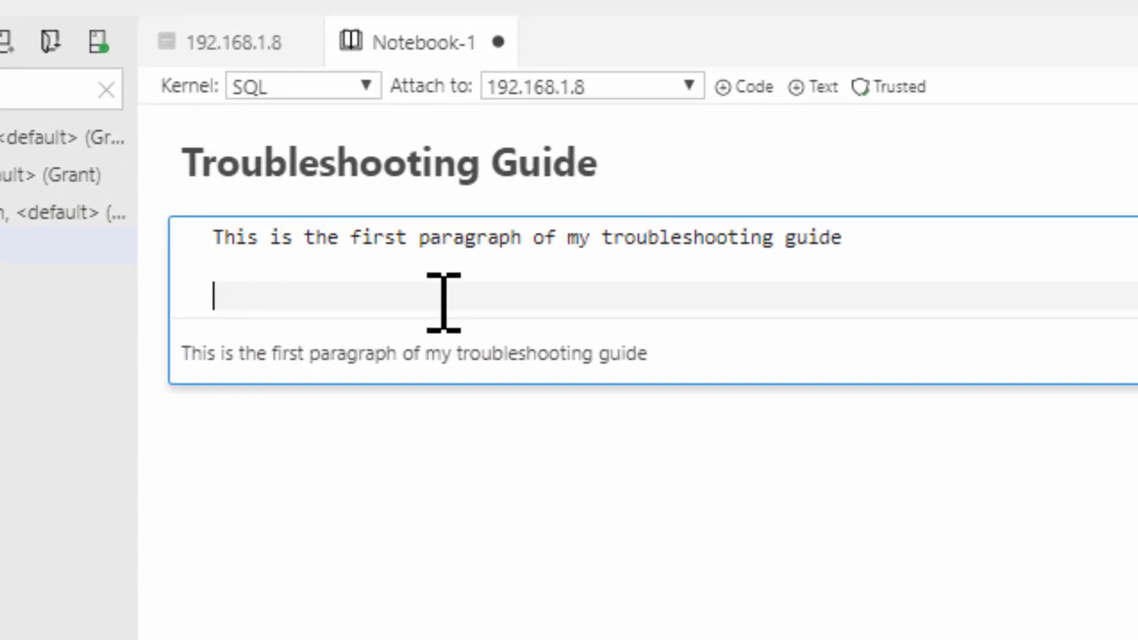
pyautogui.write('>This should b')
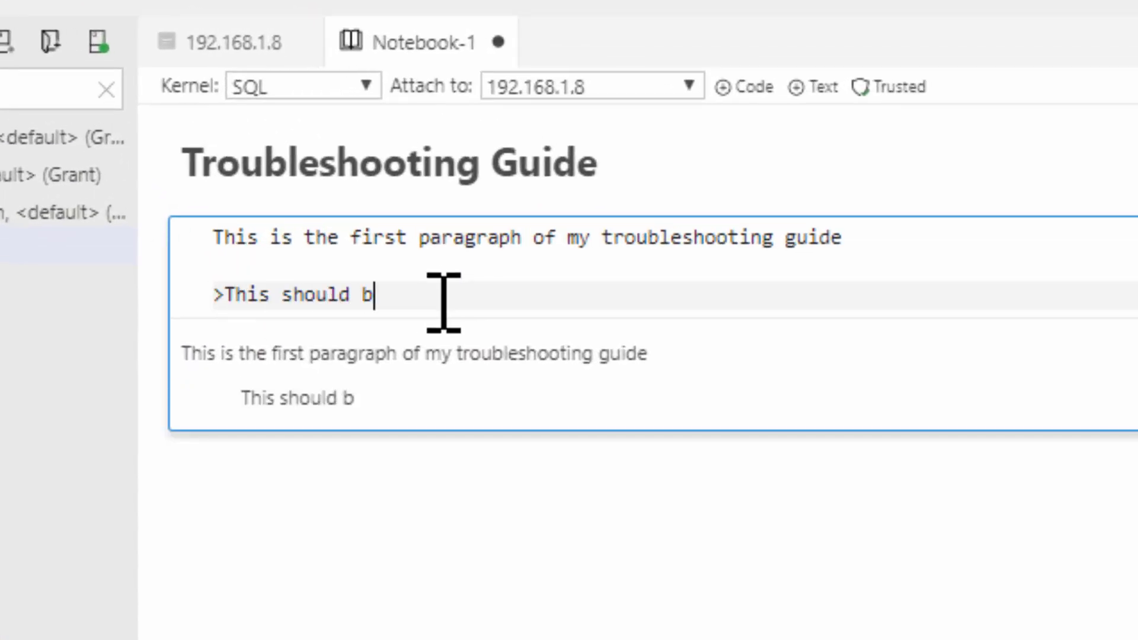
pyautogui.write('e indent')
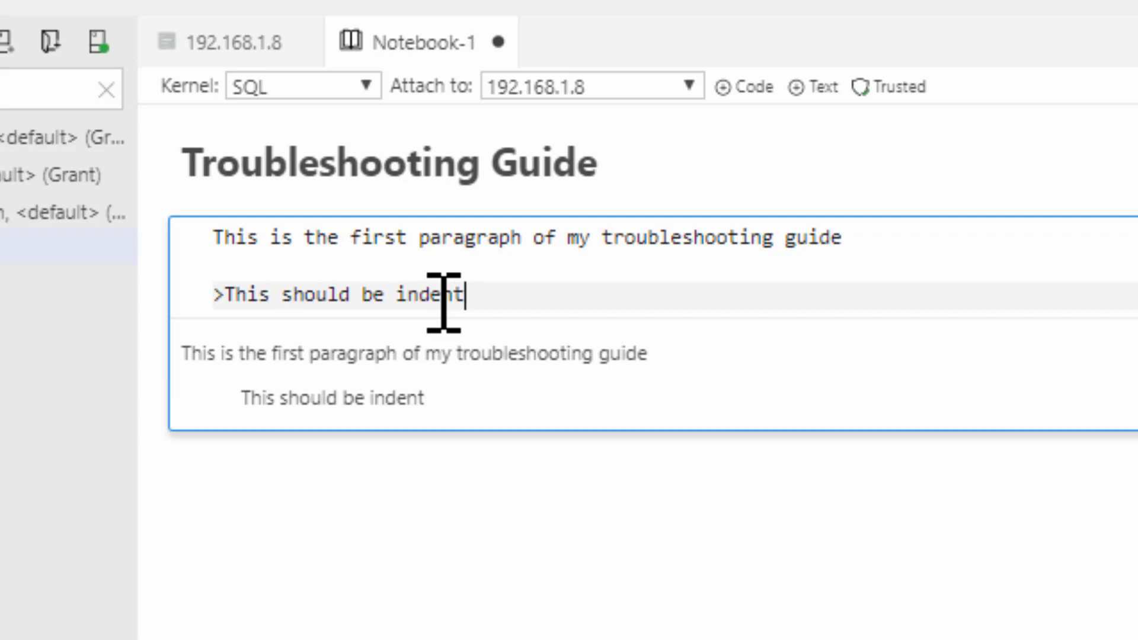
pyautogui.write('ed')
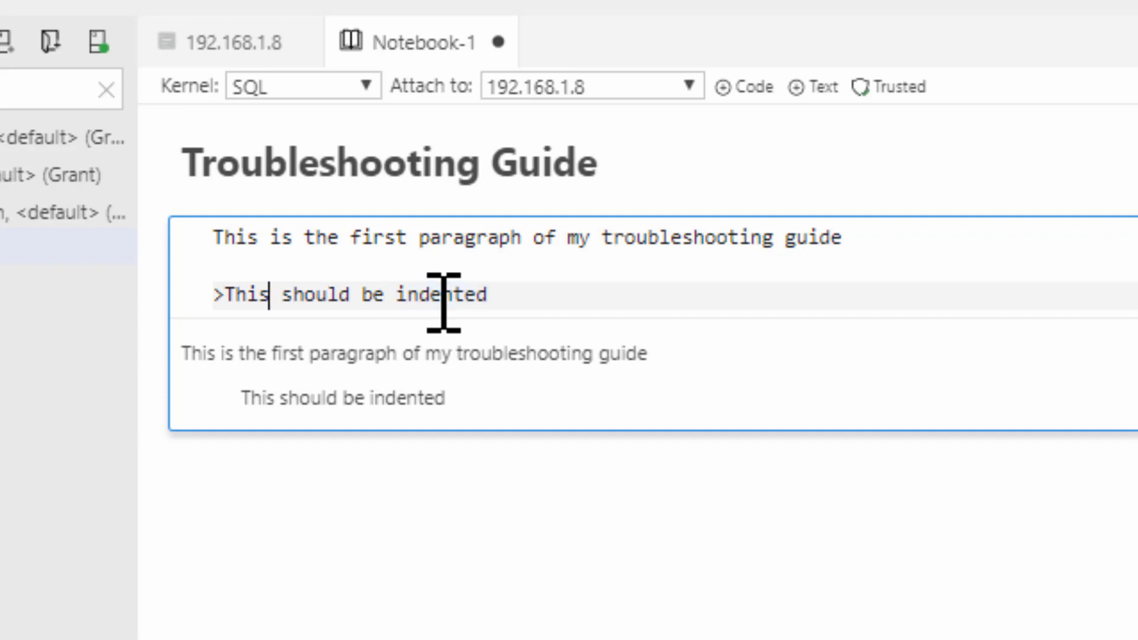
pyautogui.write('" "')
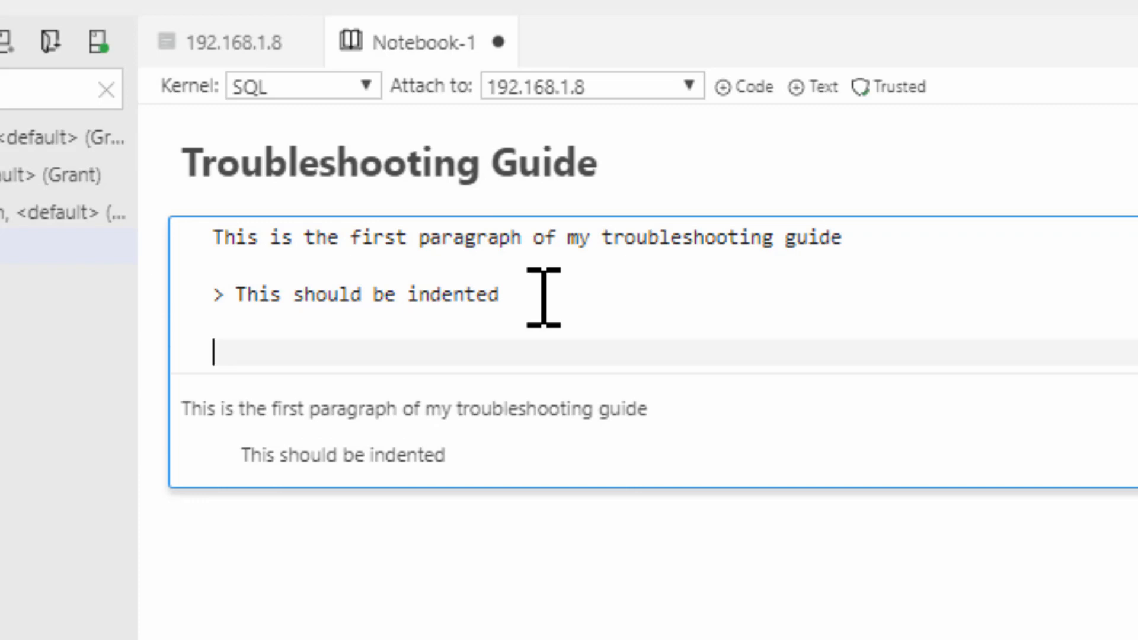
pyautogui.write("Now it's b")
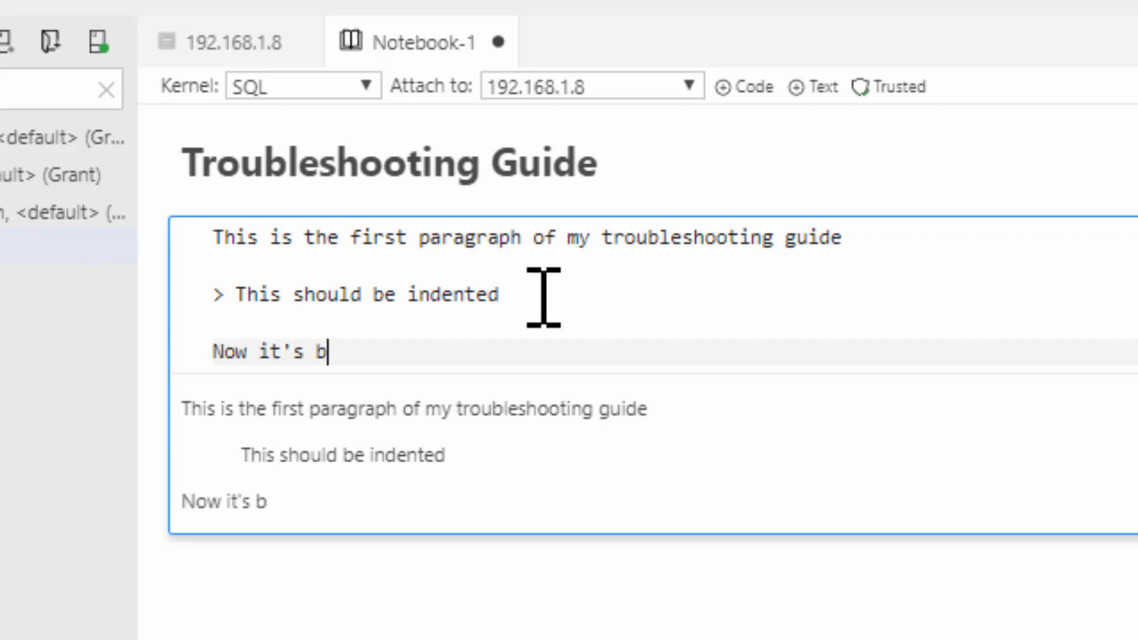
pyautogui.write('ack')
pyautogui.write('-')
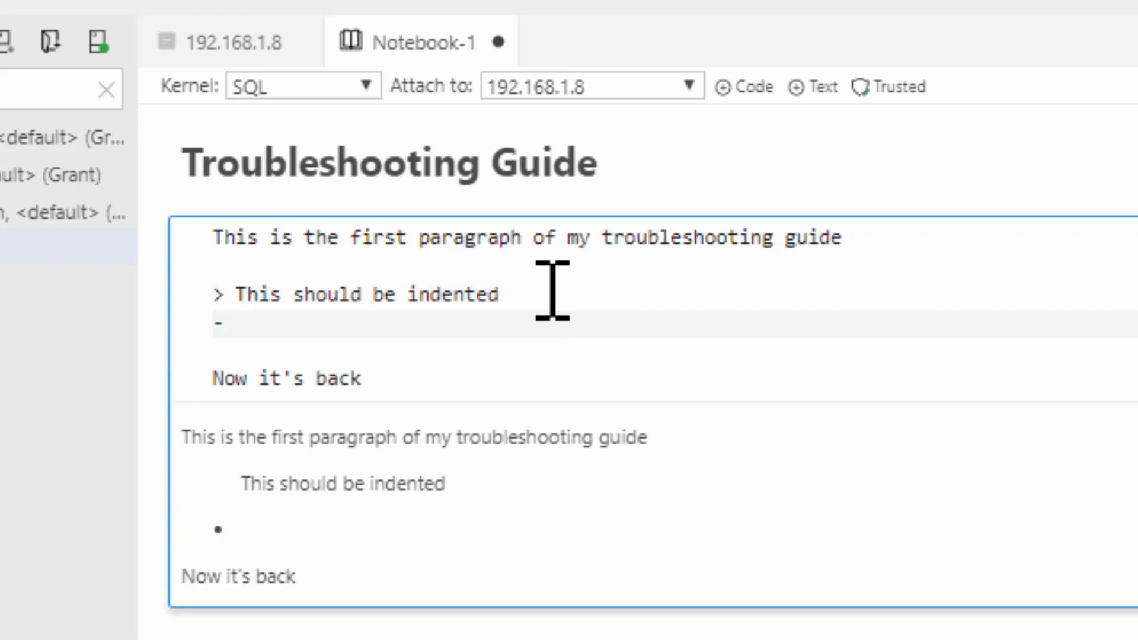
# Add bullets 'There it is' and 'Make a bullet', and begin 'and another'
pyautogui.write('There it is')
pyautogui.write('-')
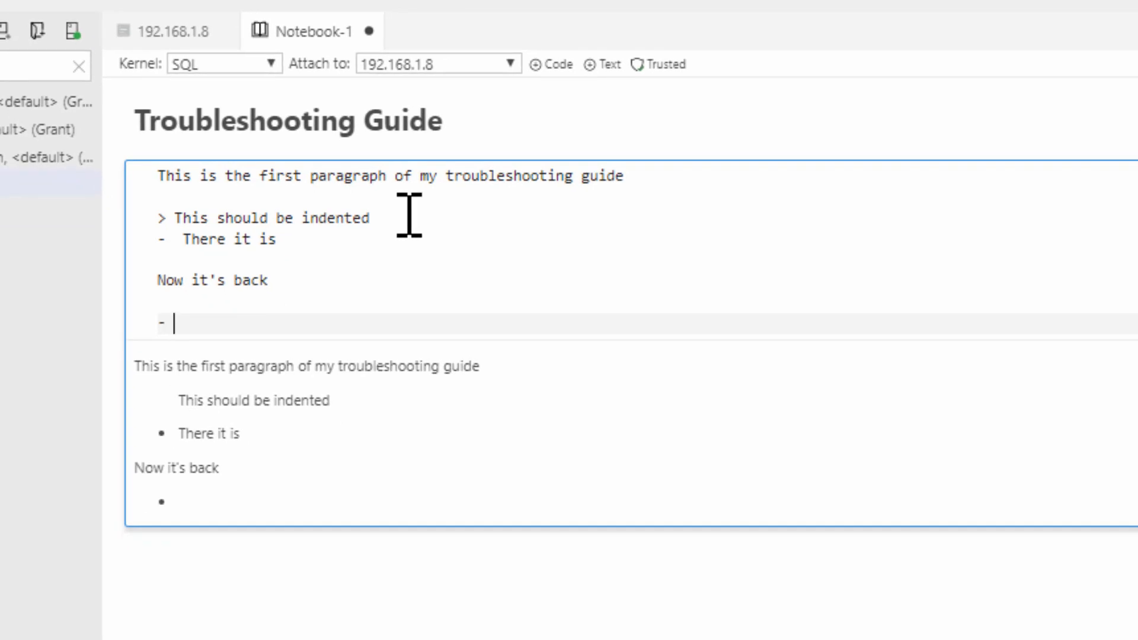
pyautogui.write('Ma')
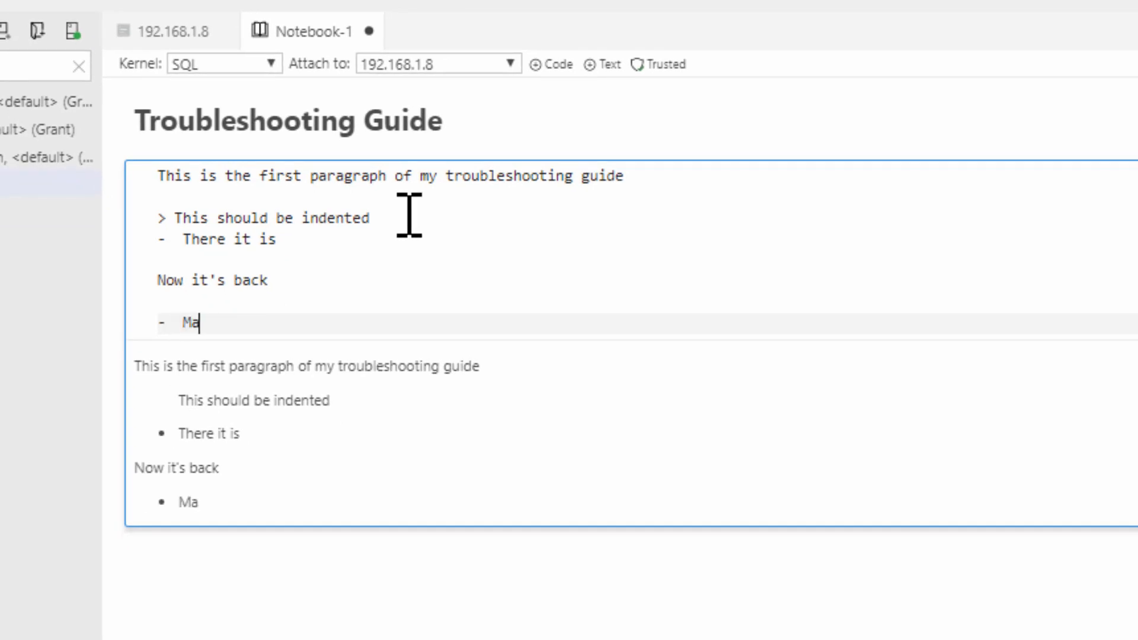
pyautogui.write('ke a bullet')
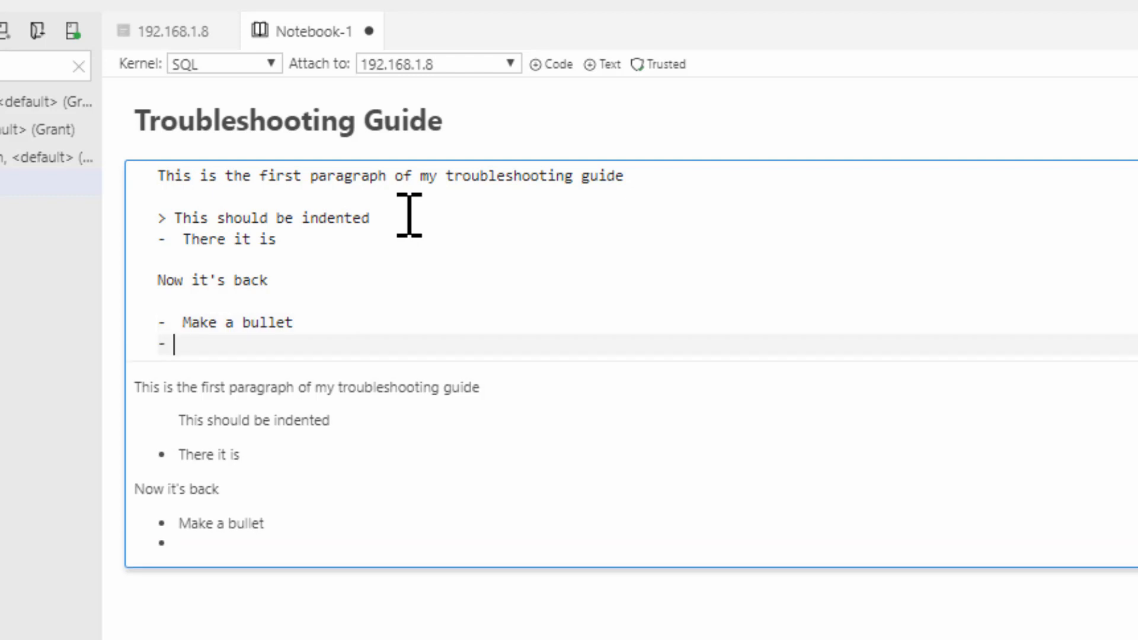
pyautogui.write('and another')
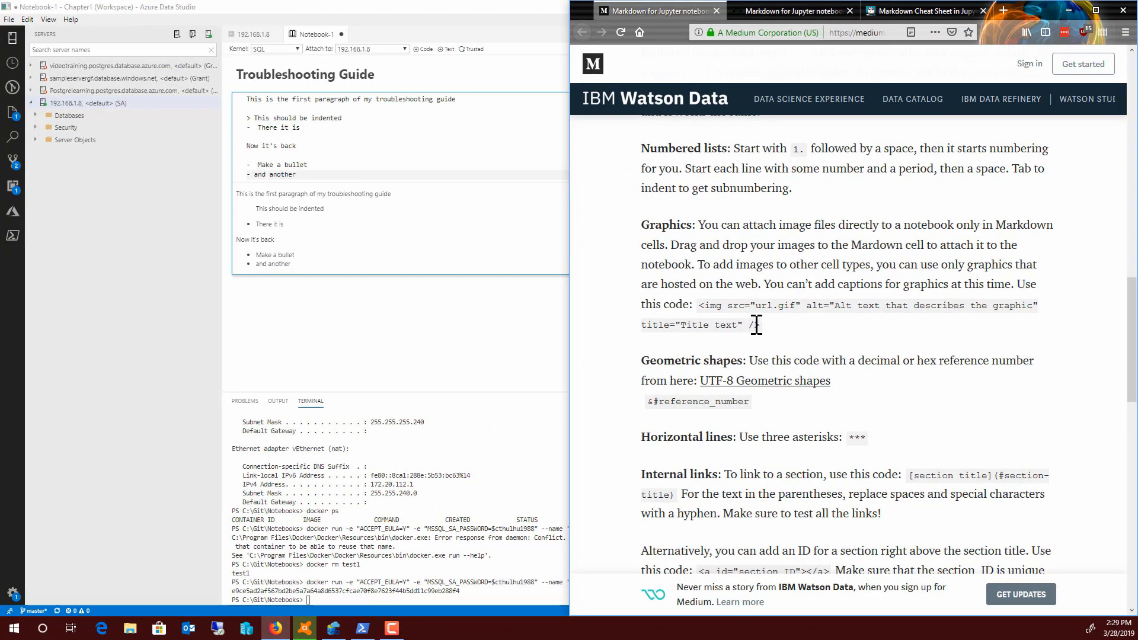
pyautogui.moveTo(1060, 278)
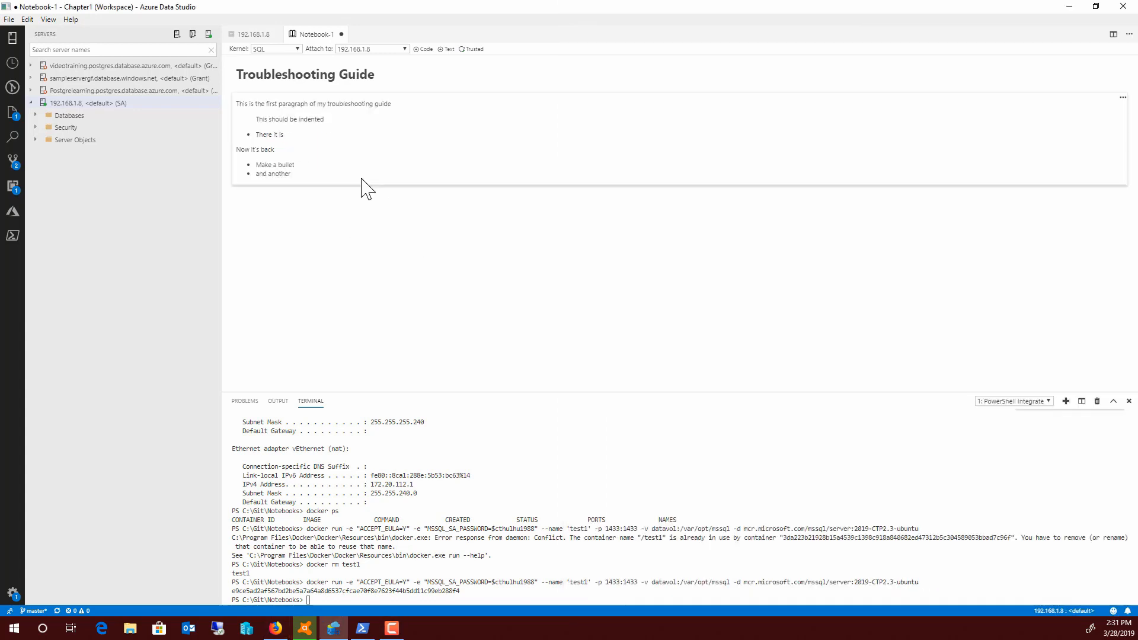
pyautogui.moveTo(493, 162)
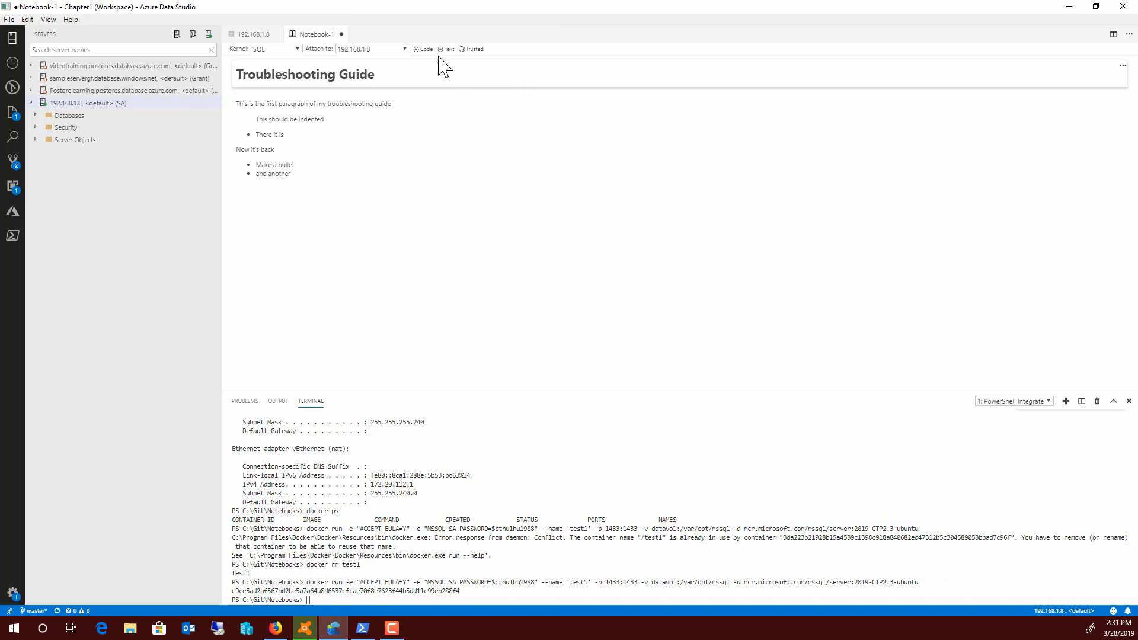
# Add a code cell and write the partial query 'SELECT * FROM' using autocomplete
pyautogui.click(424, 49)
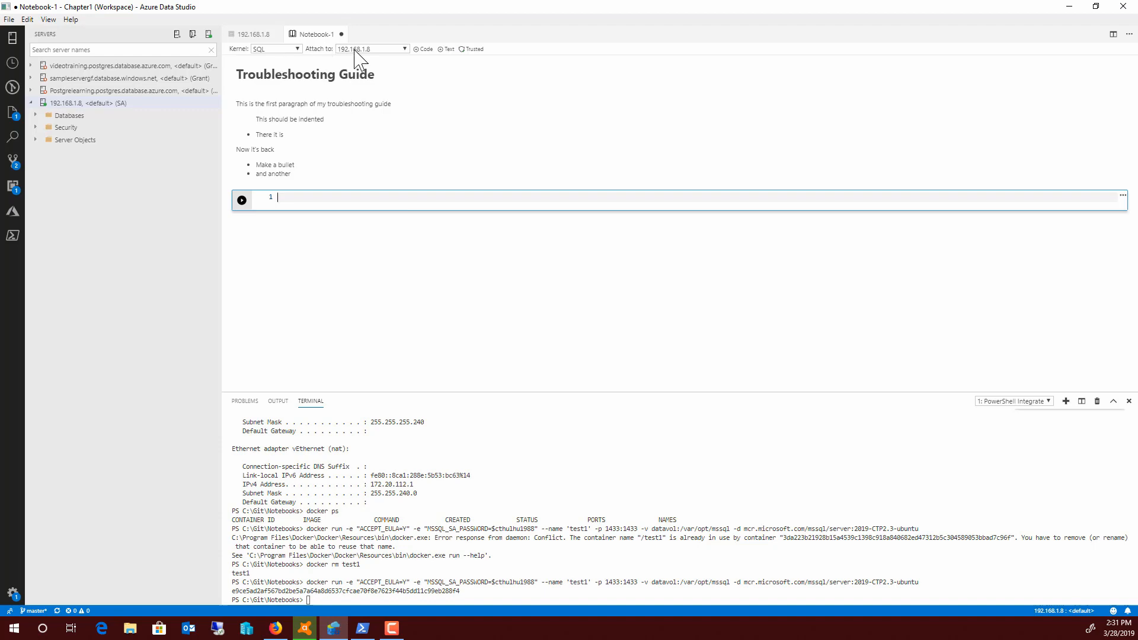
pyautogui.click(356, 197)
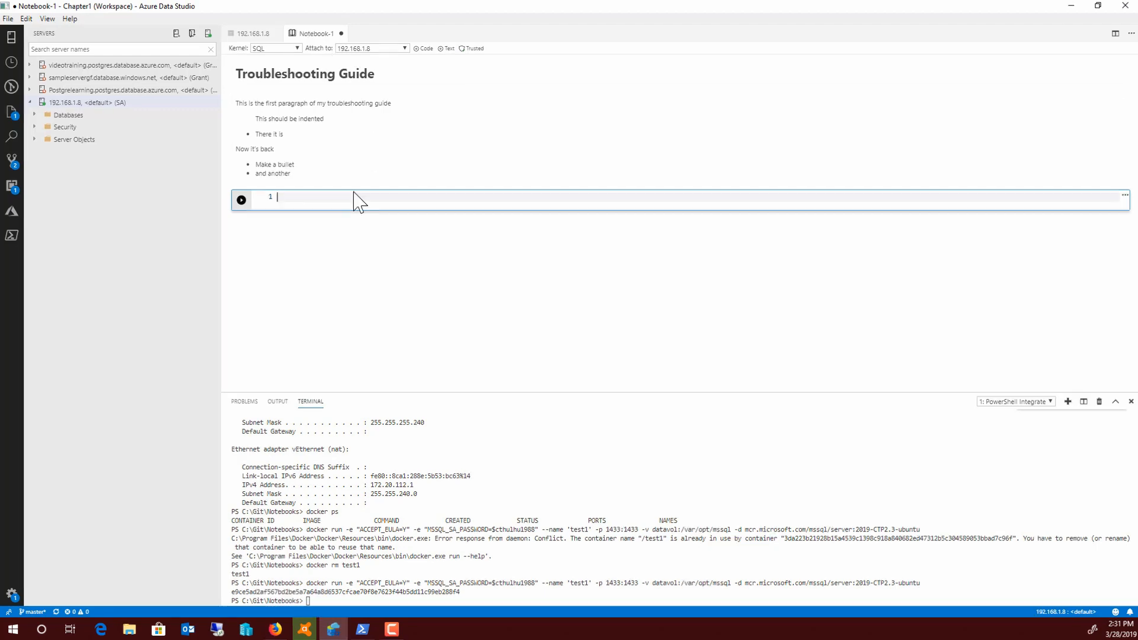
pyautogui.write('sele')
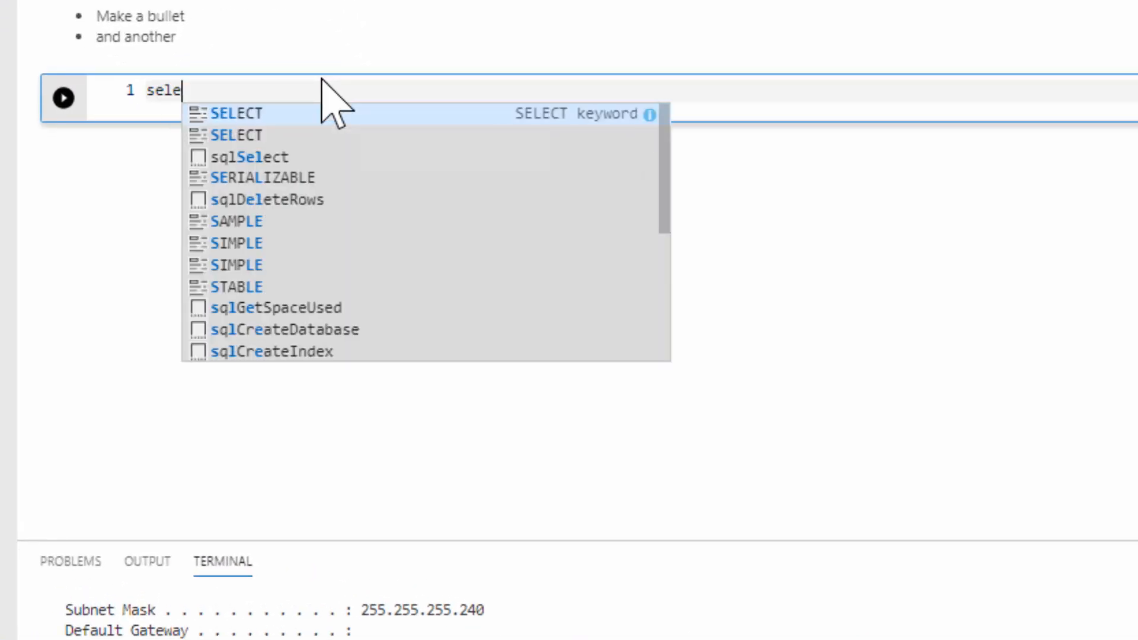
pyautogui.write('ct')
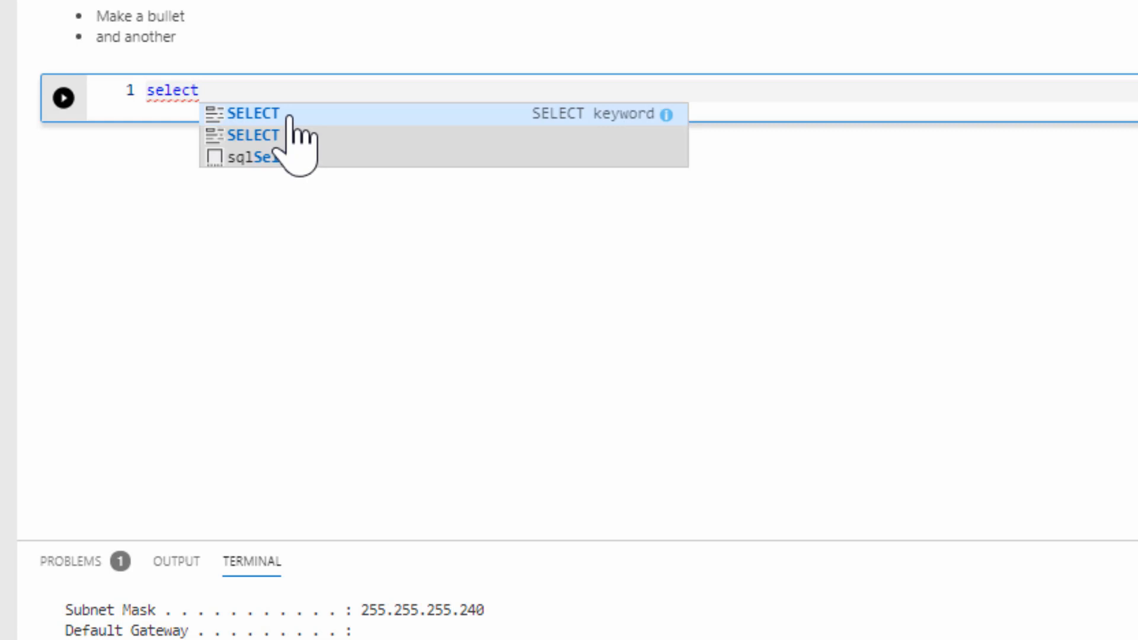
pyautogui.click(252, 114)
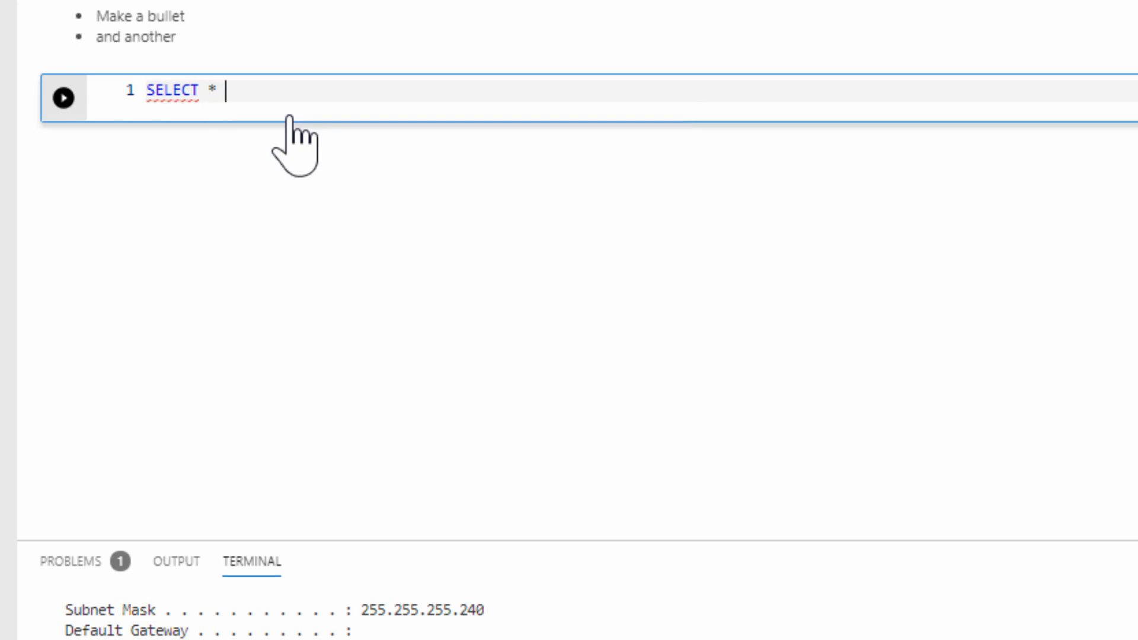
pyautogui.write('FROM')
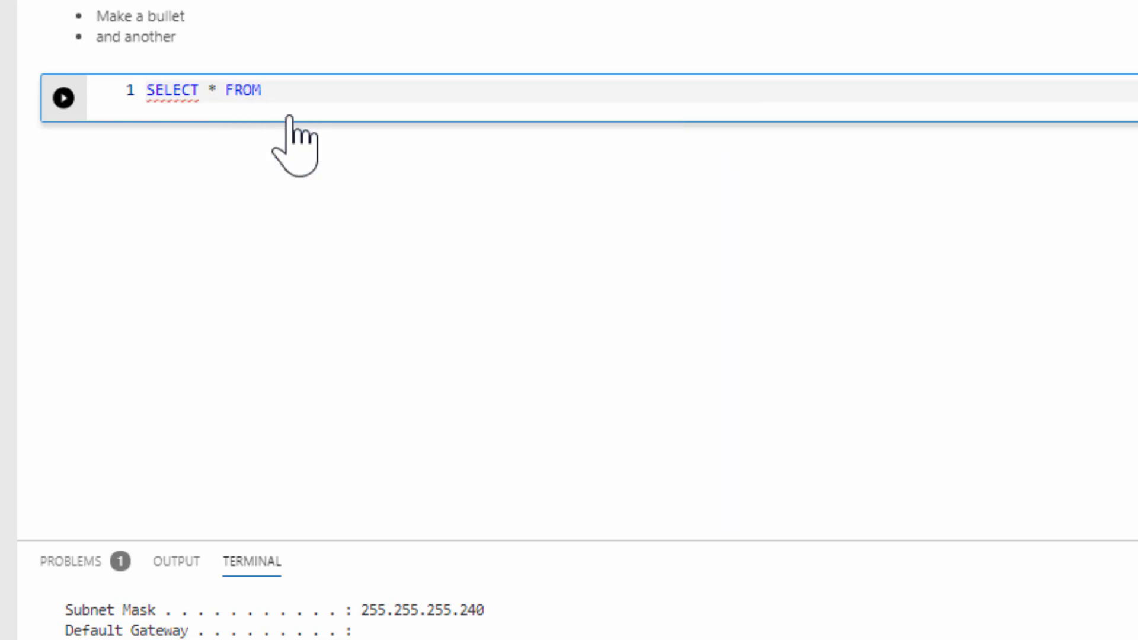
pyautogui.write('sale')
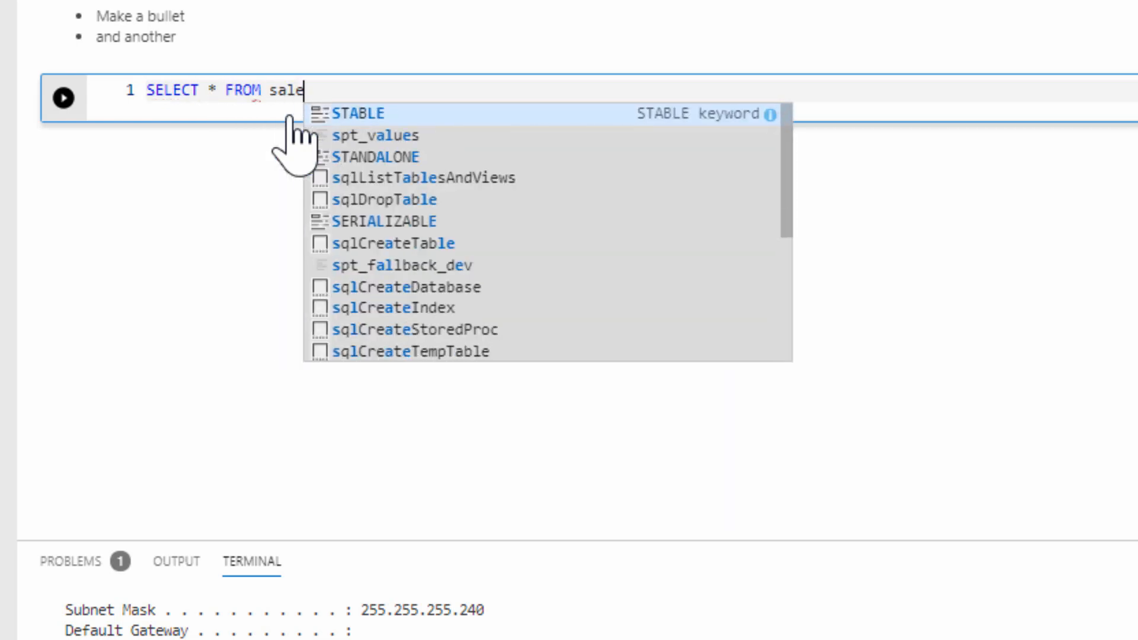
pyautogui.press('BackSpace')
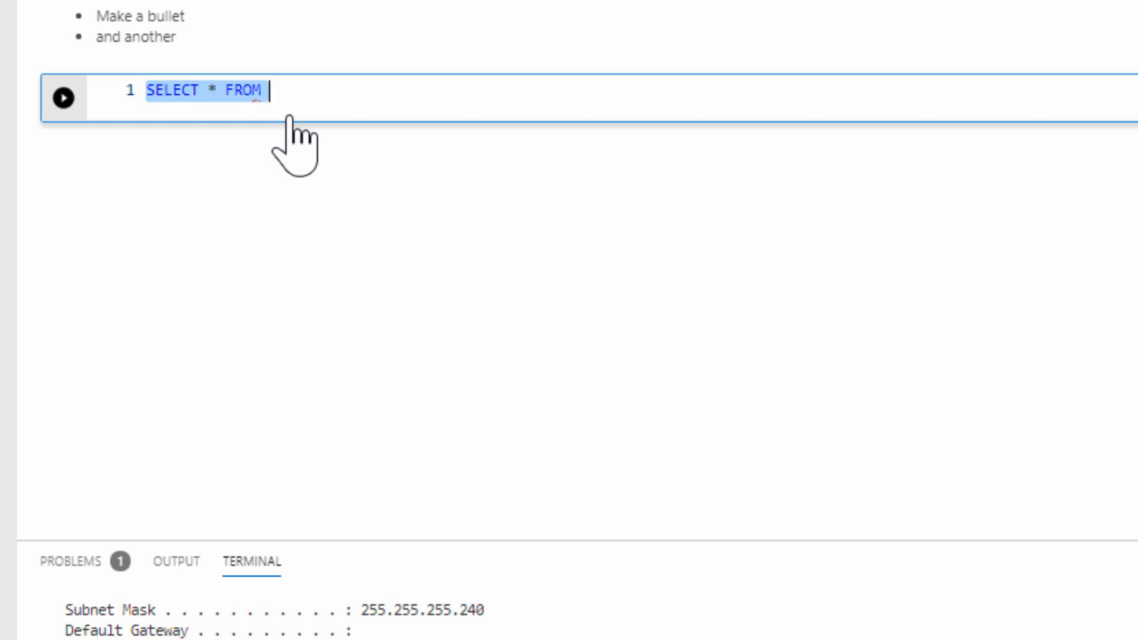
# Start the cell with 'use AdventureWorks2017; go'
pyautogui.write('use')
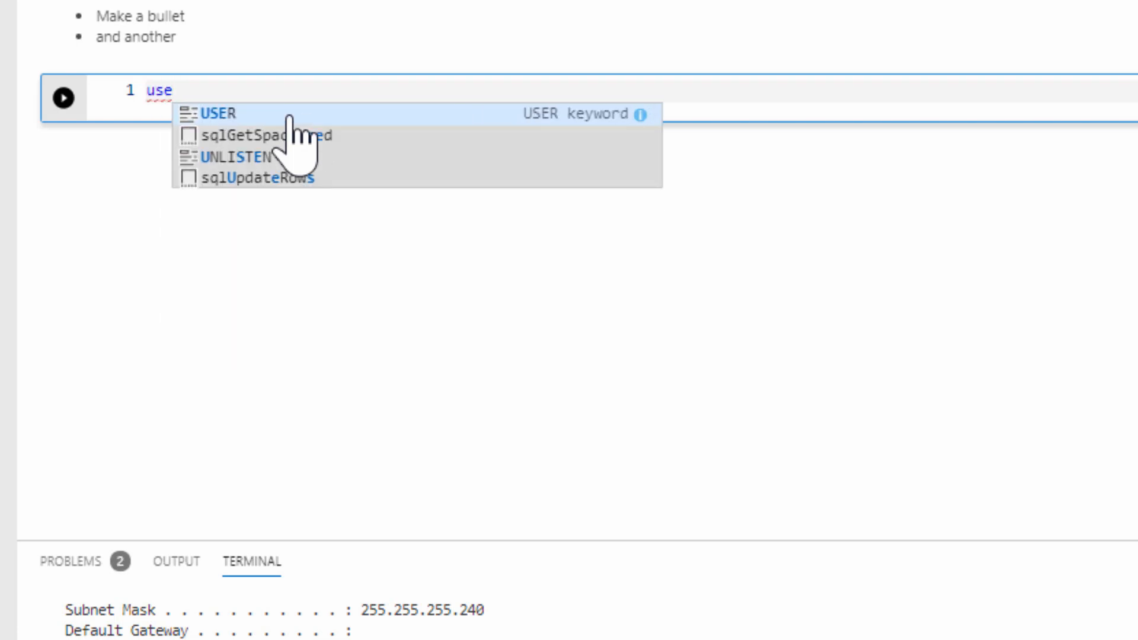
pyautogui.write('Adv')
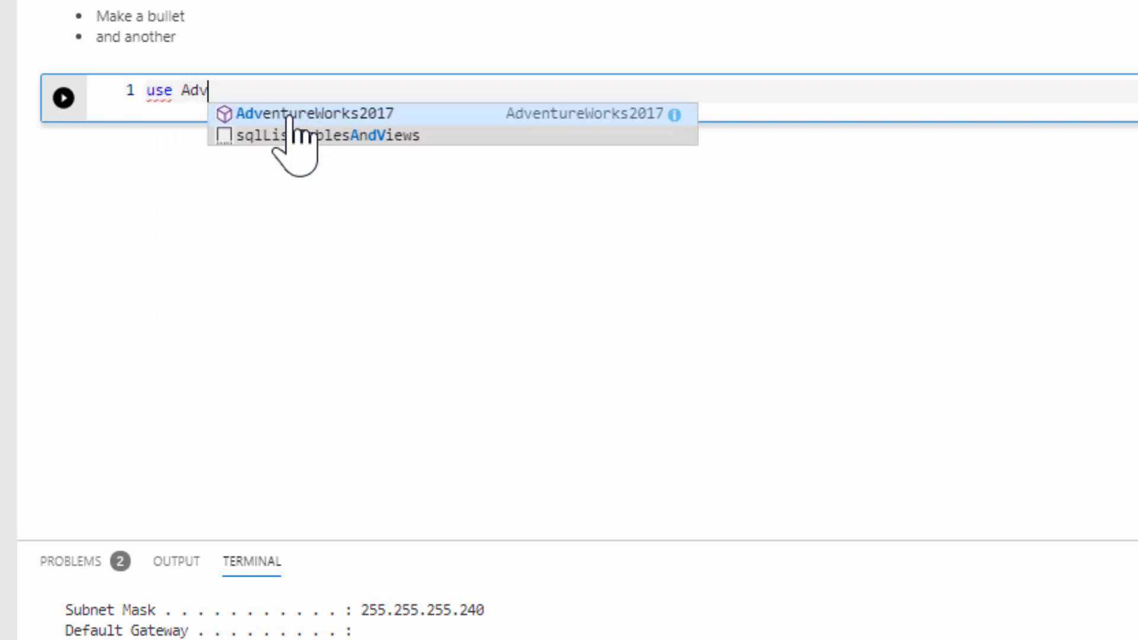
pyautogui.click(308, 113)
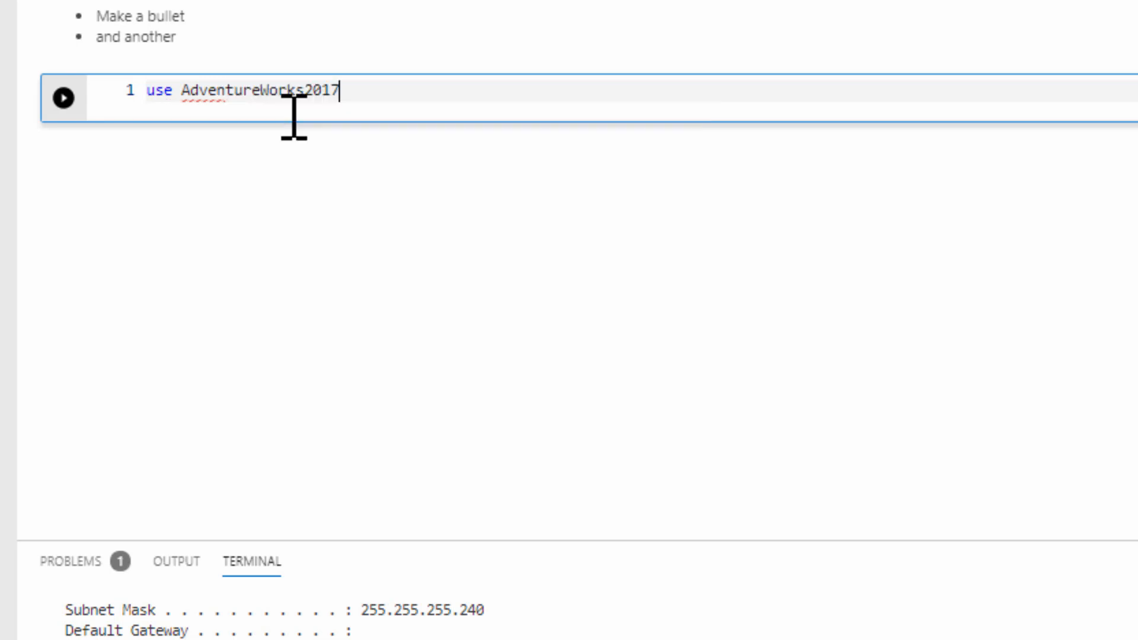
pyautogui.write(';')
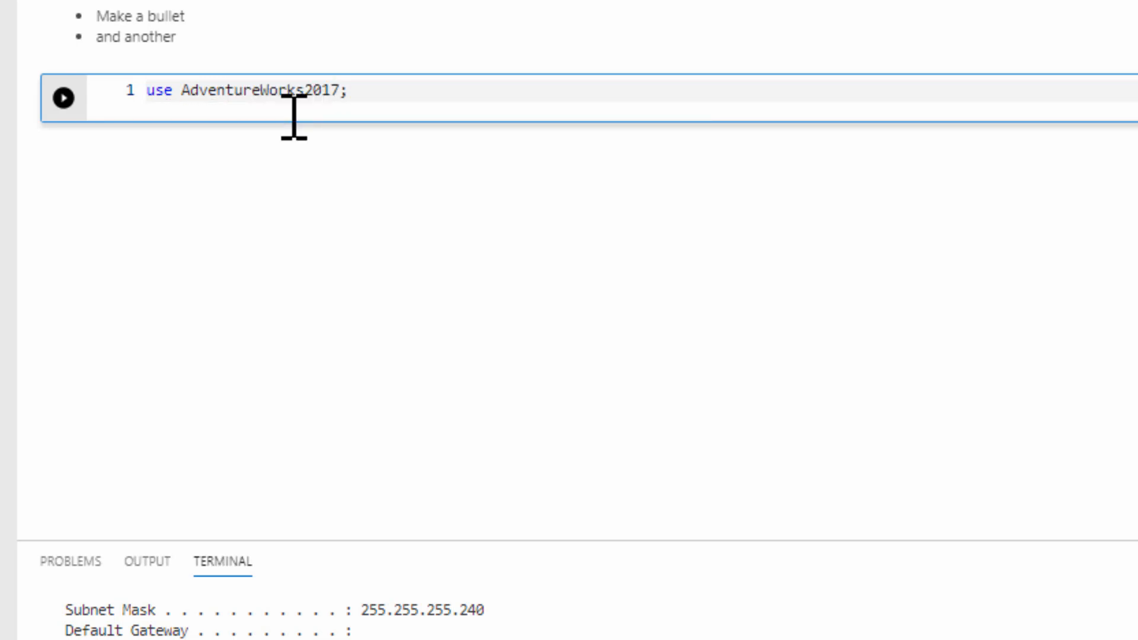
pyautogui.write('go')
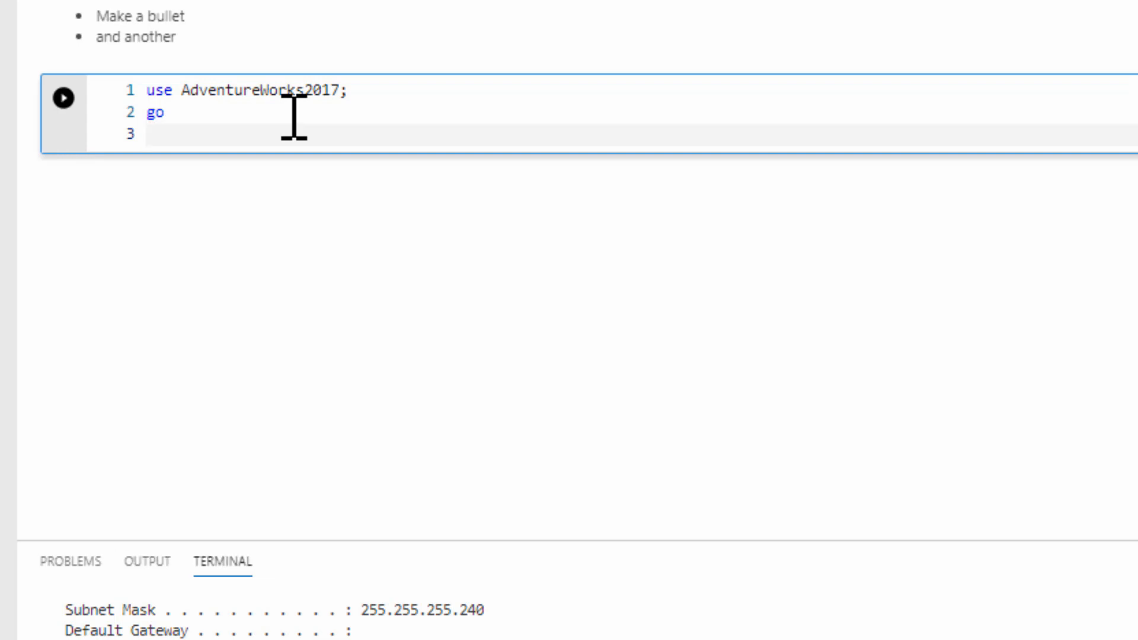
# Write SELECT FROM Sales.SalesOrderHeader JOIN Sales.SalesOrderDetail in the query
pyautogui.write('sel')
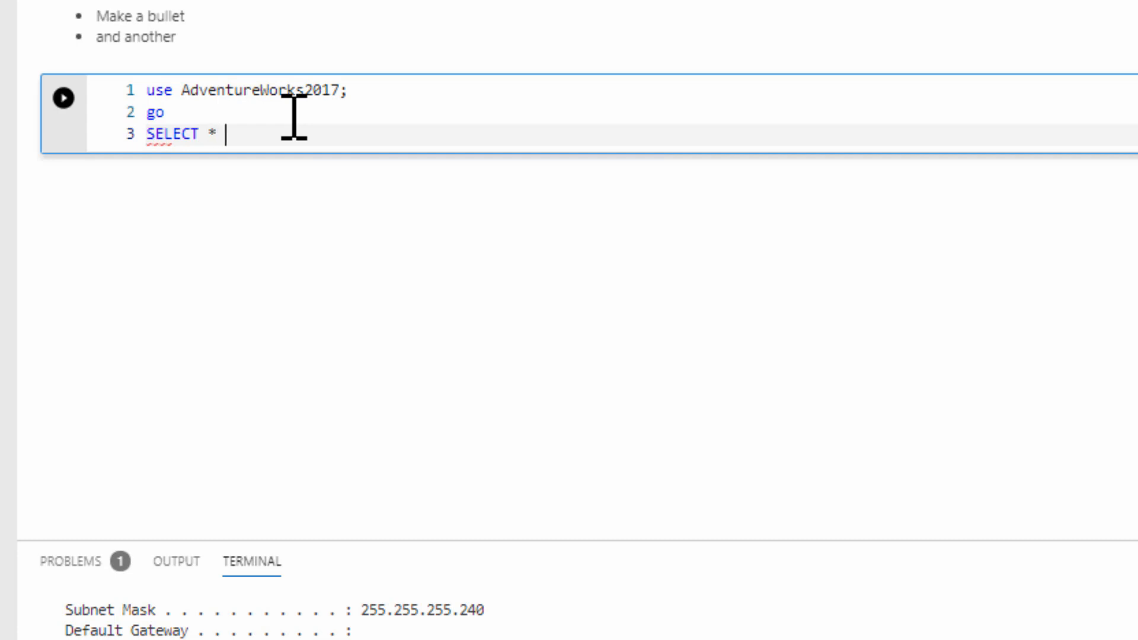
pyautogui.write('Fr')
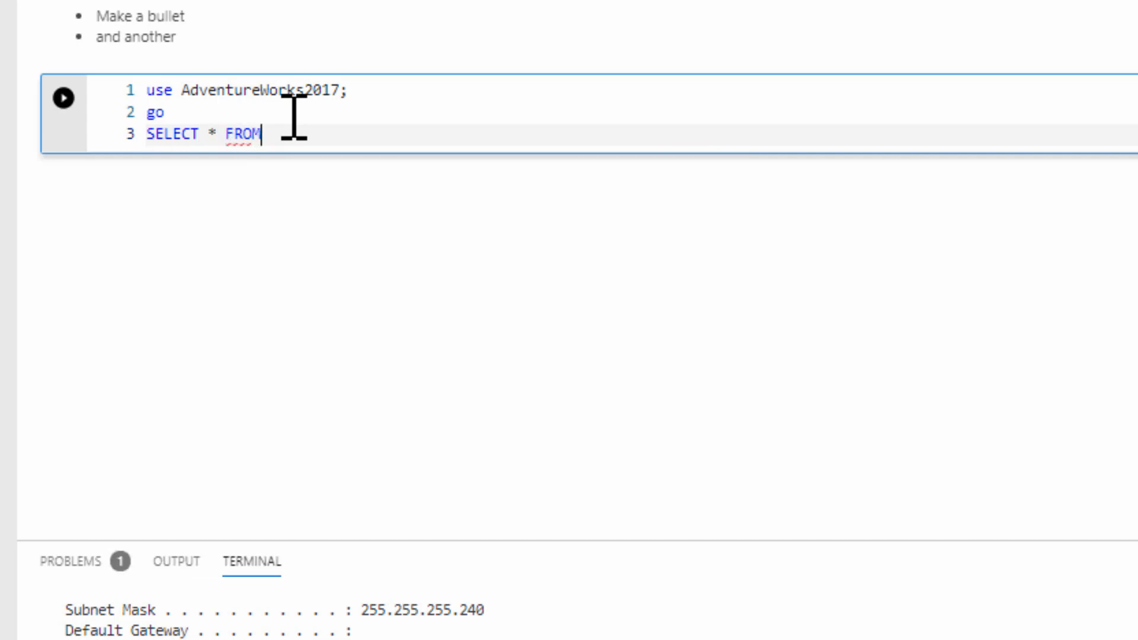
pyautogui.write('" "')
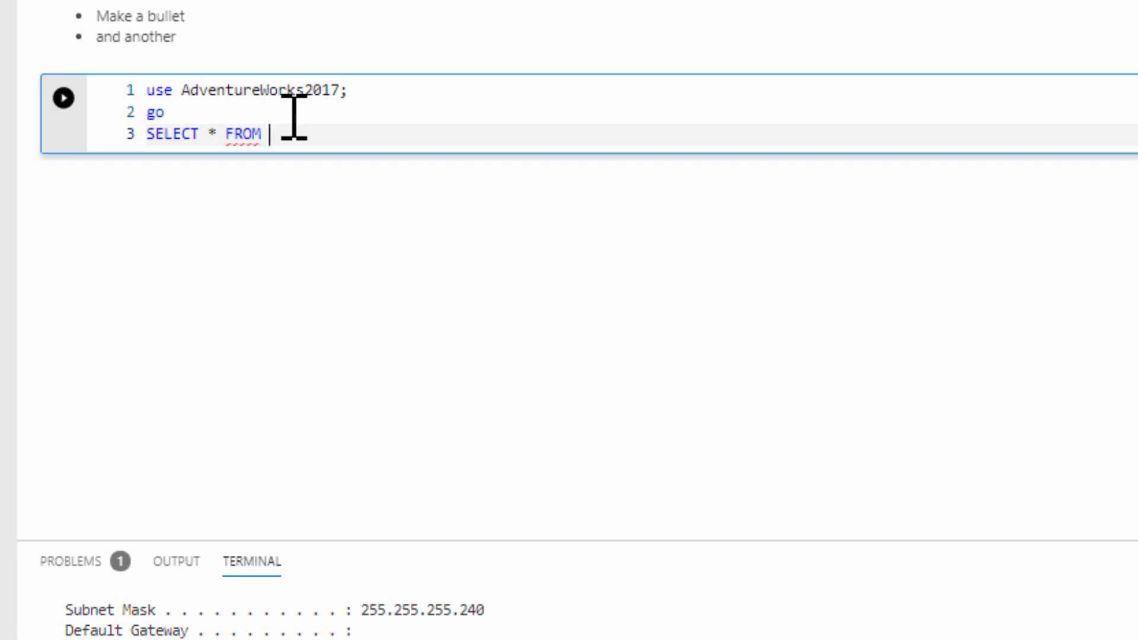
pyautogui.write('Sales')
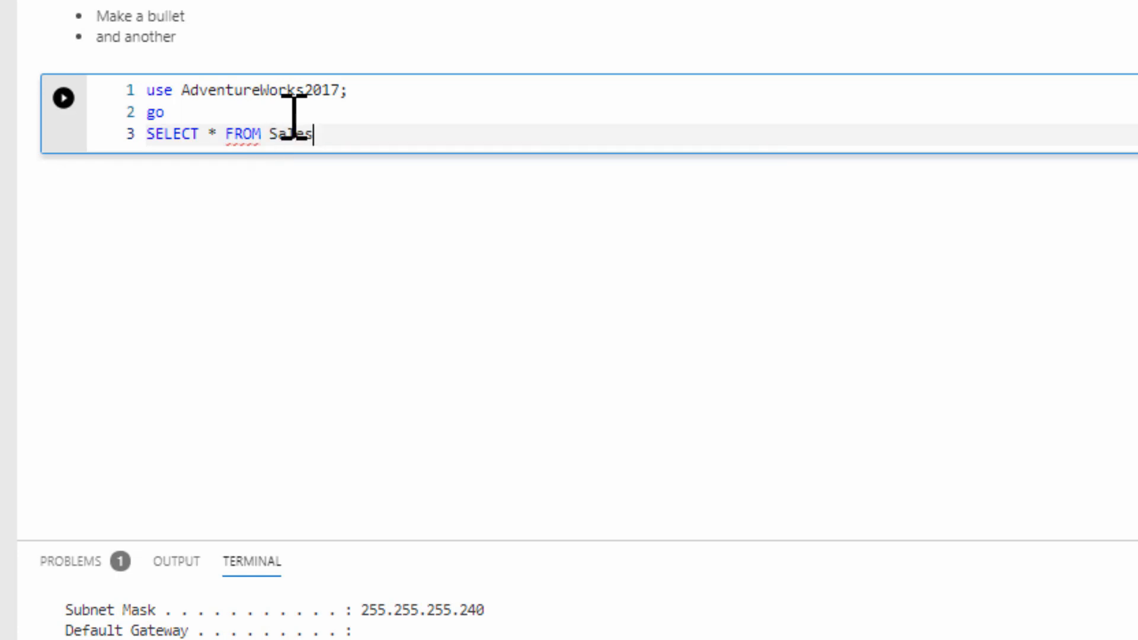
pyautogui.write('.sa')
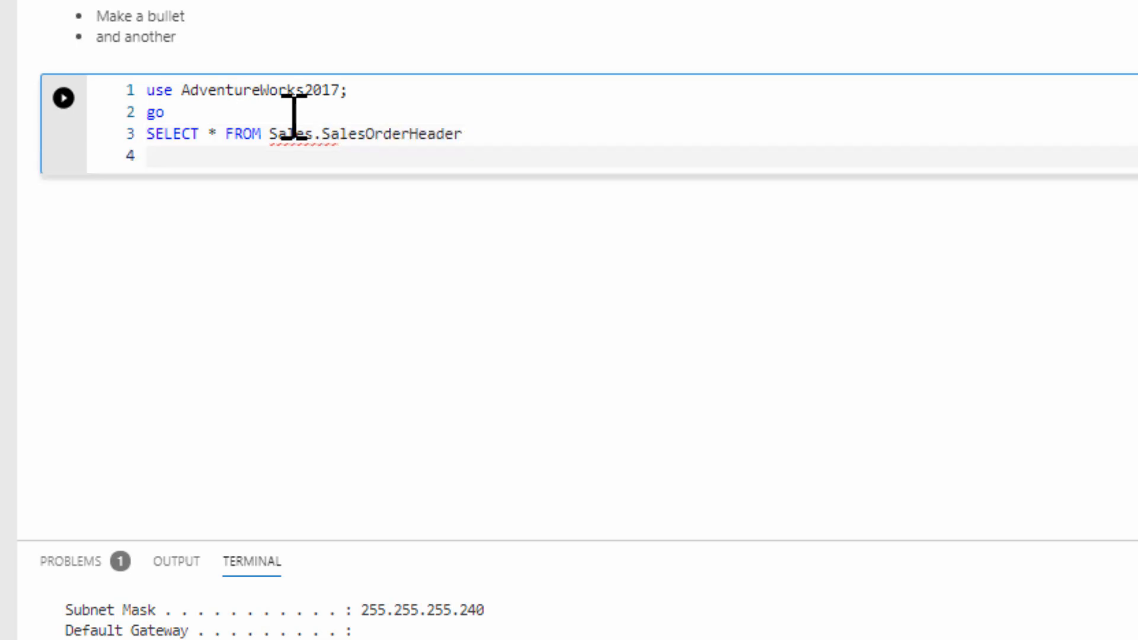
pyautogui.write('JOIN Sa')
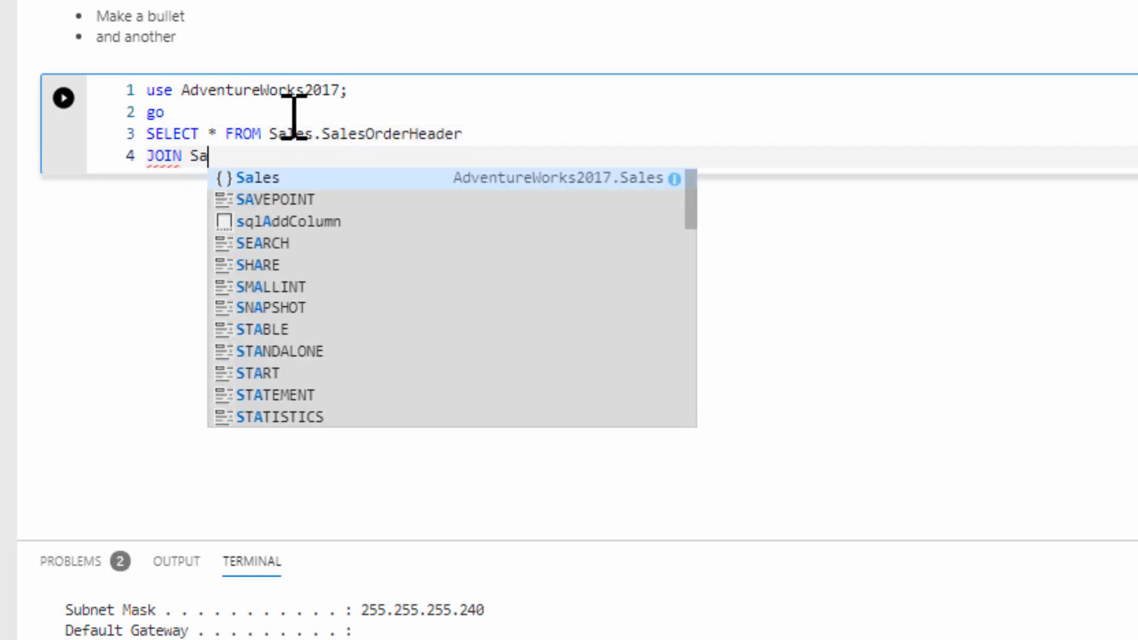
pyautogui.write('les.SalesOrderDetail')
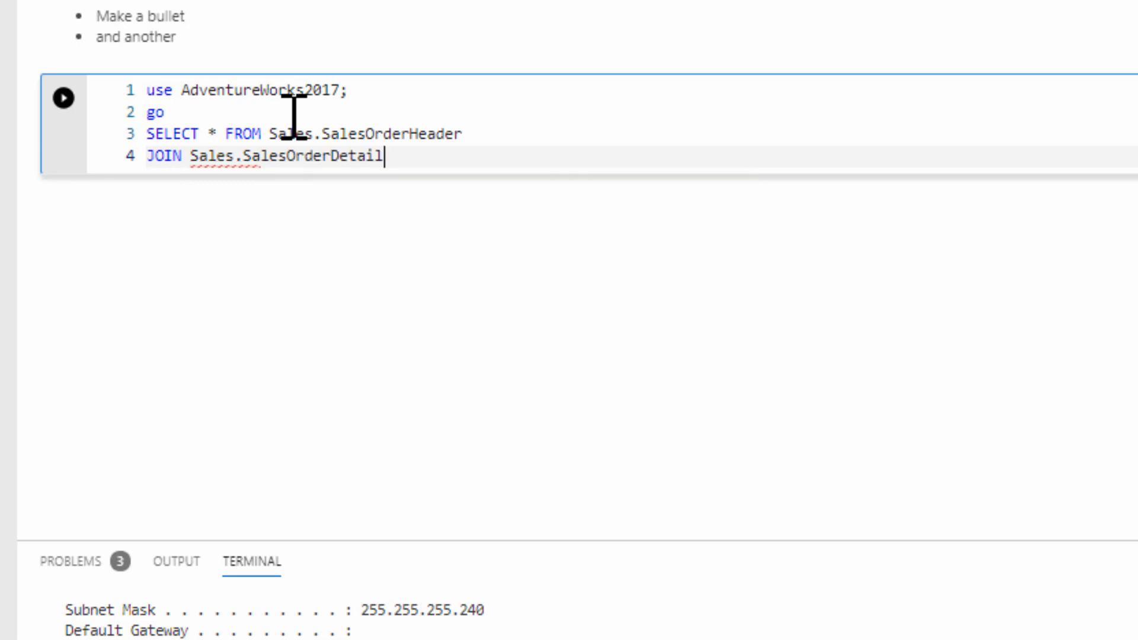
# Alias the tables soh and sod and join ON soh.SalesOrderID = sod.SalesOrderID
pyautogui.write('ON')
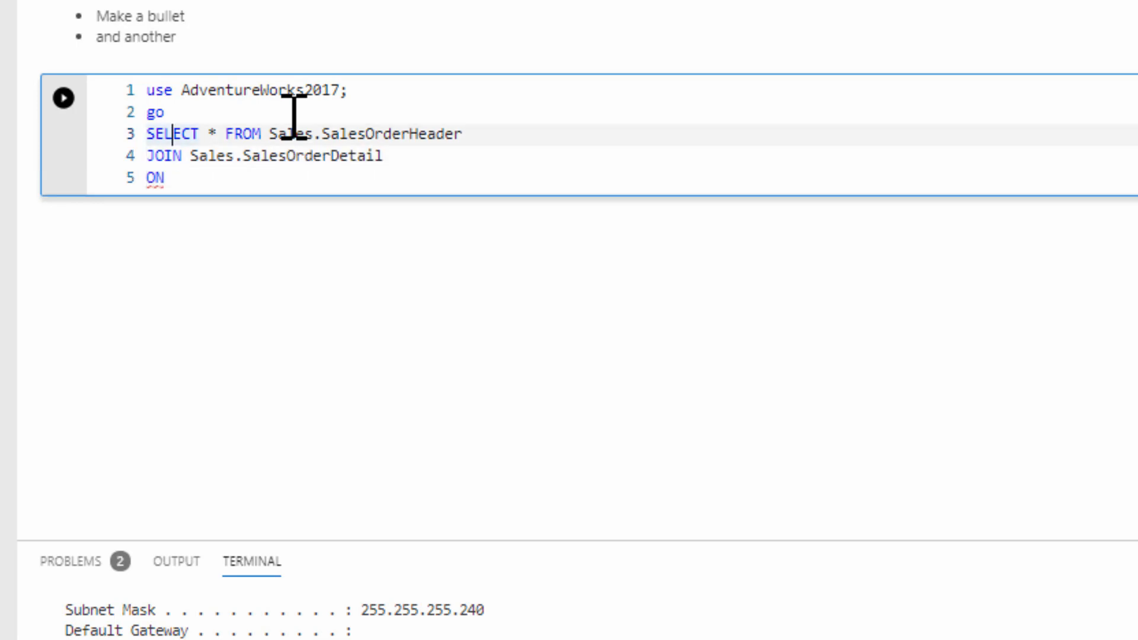
pyautogui.write('a')
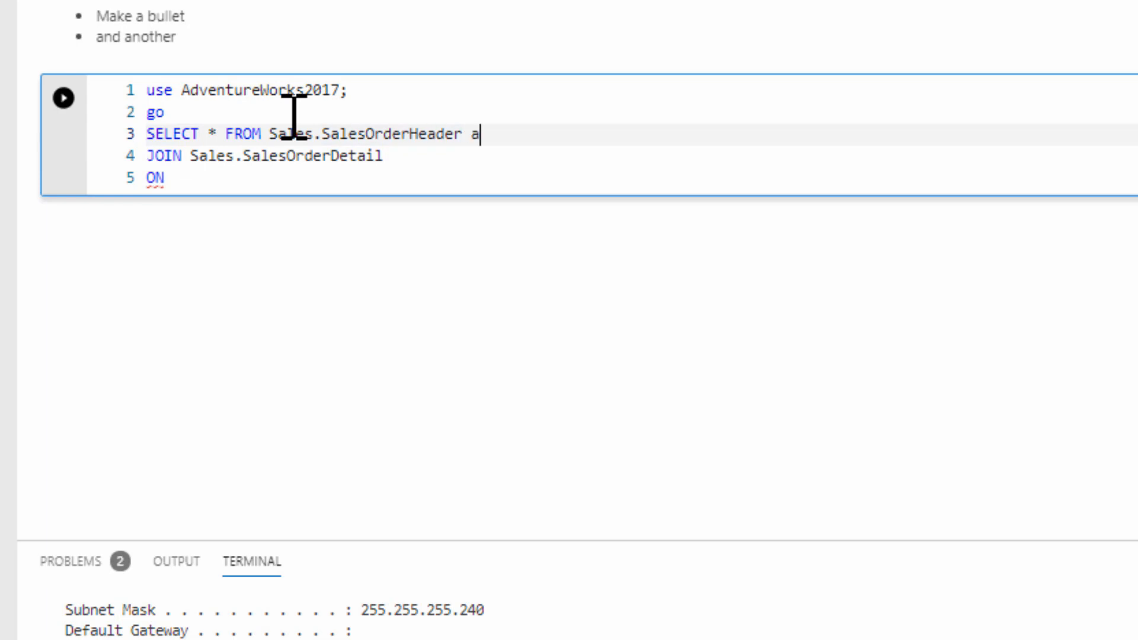
pyautogui.write('s soh')
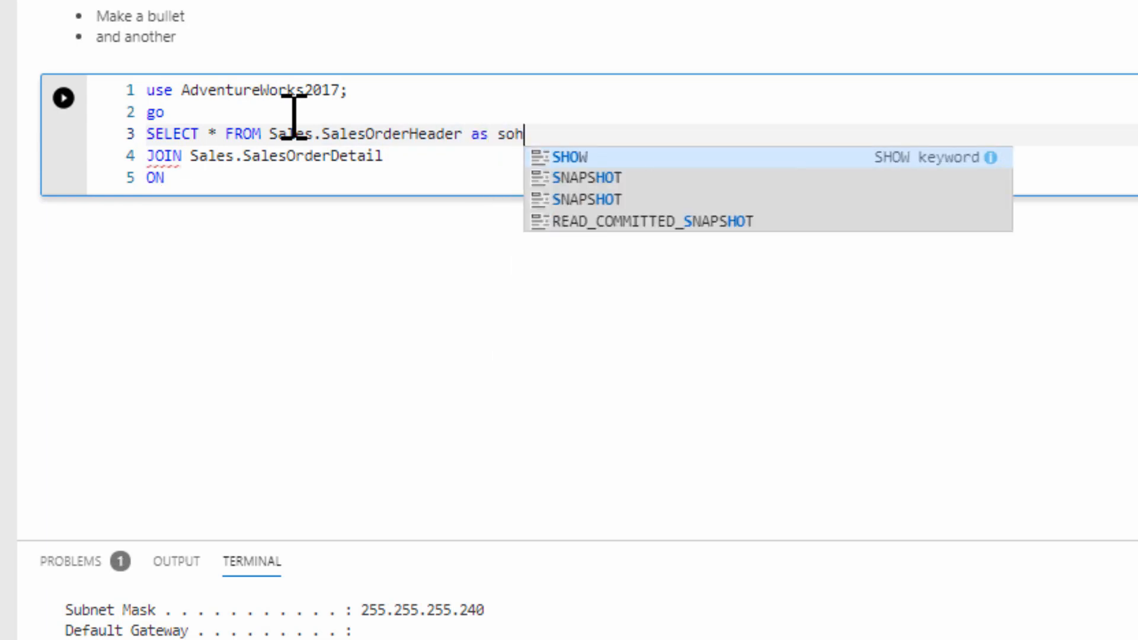
pyautogui.write('as')
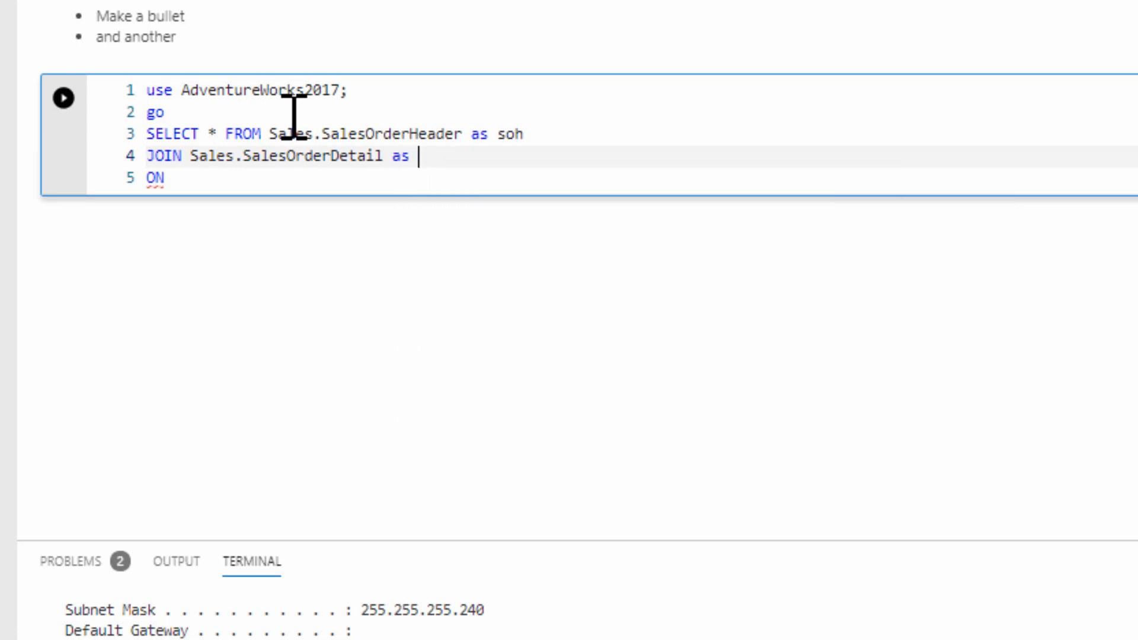
pyautogui.write('sod')
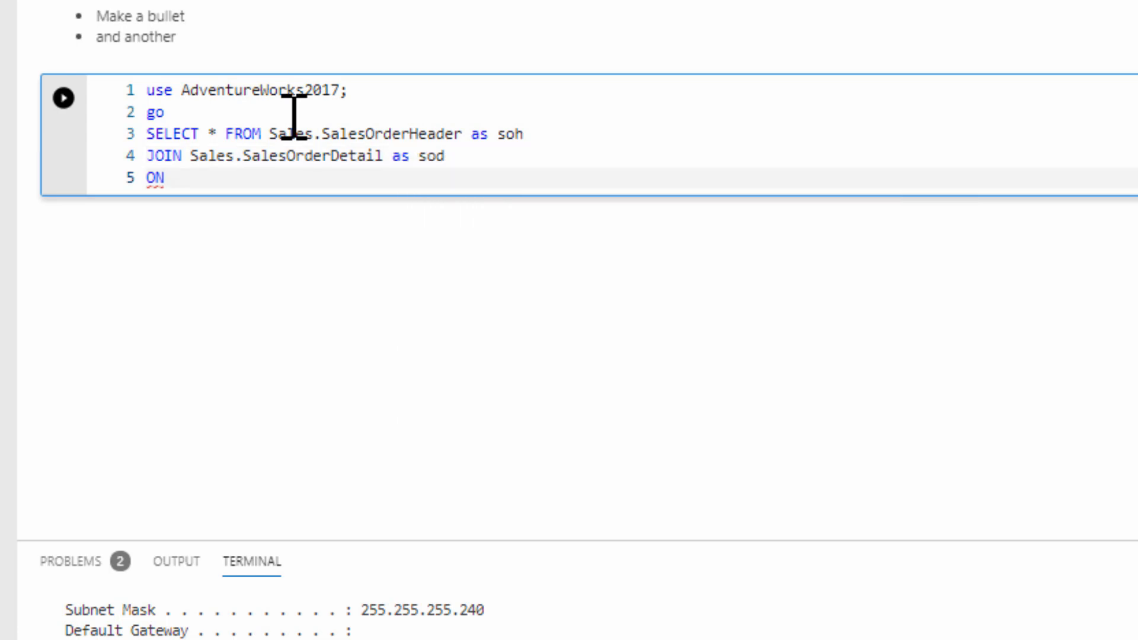
pyautogui.write('soh.')
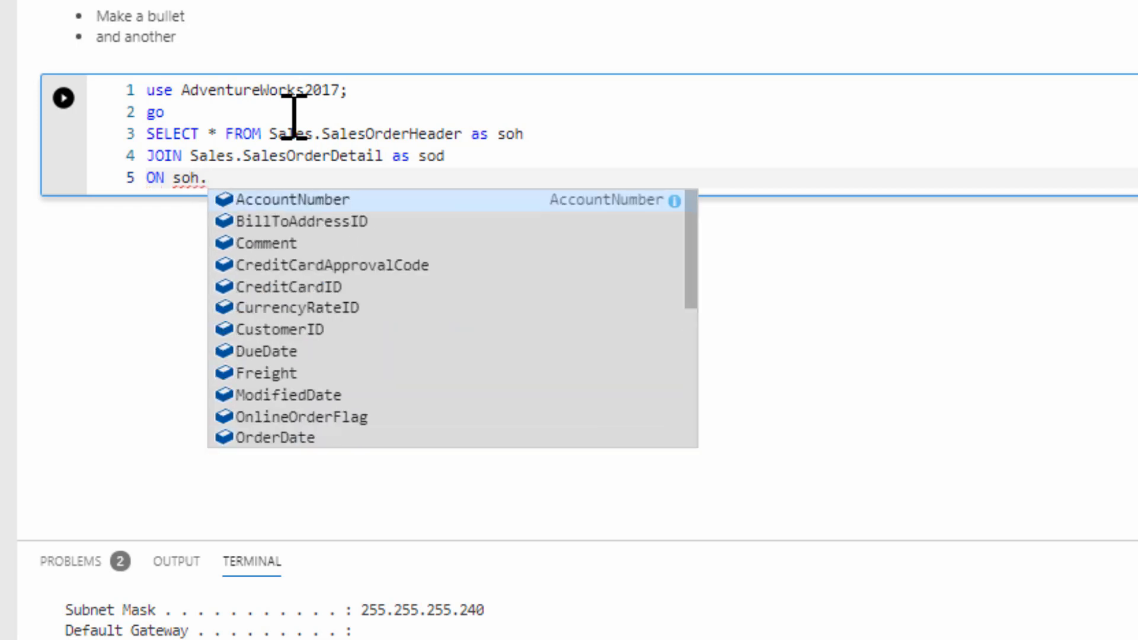
pyautogui.write('sa')
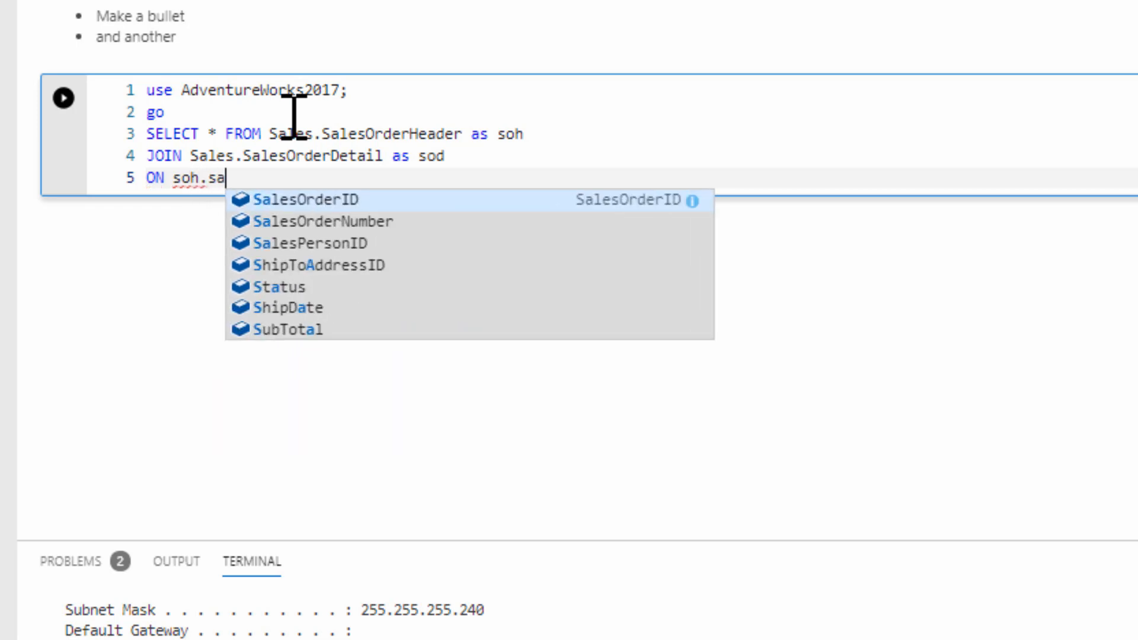
pyautogui.write('lesOrderID = sod.SalesOrderID')
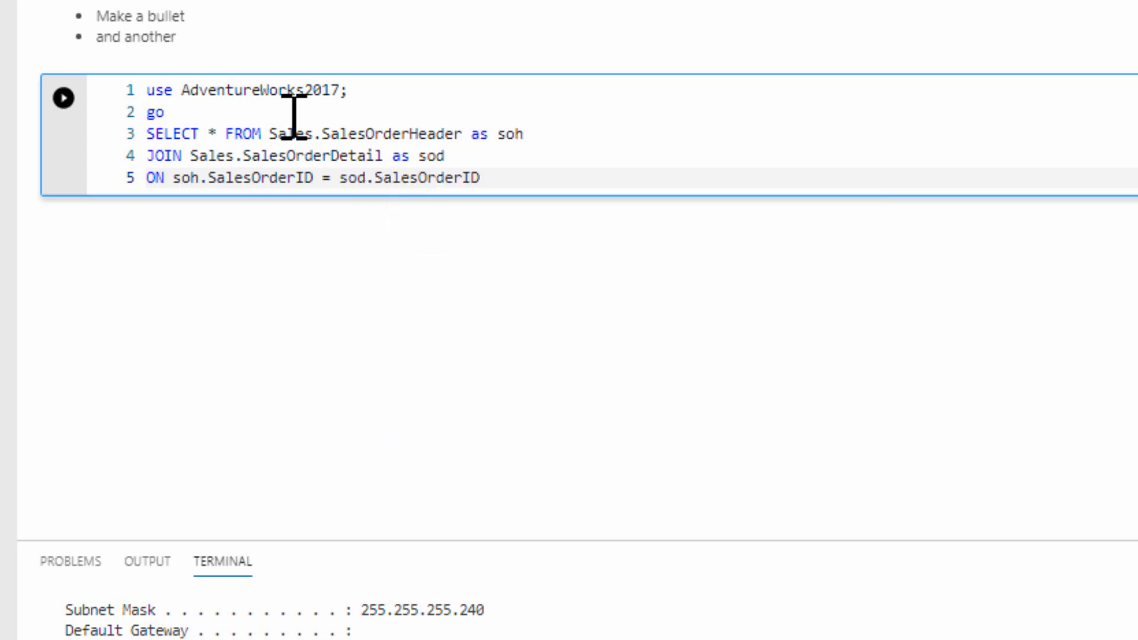
pyautogui.moveTo(517, 178)
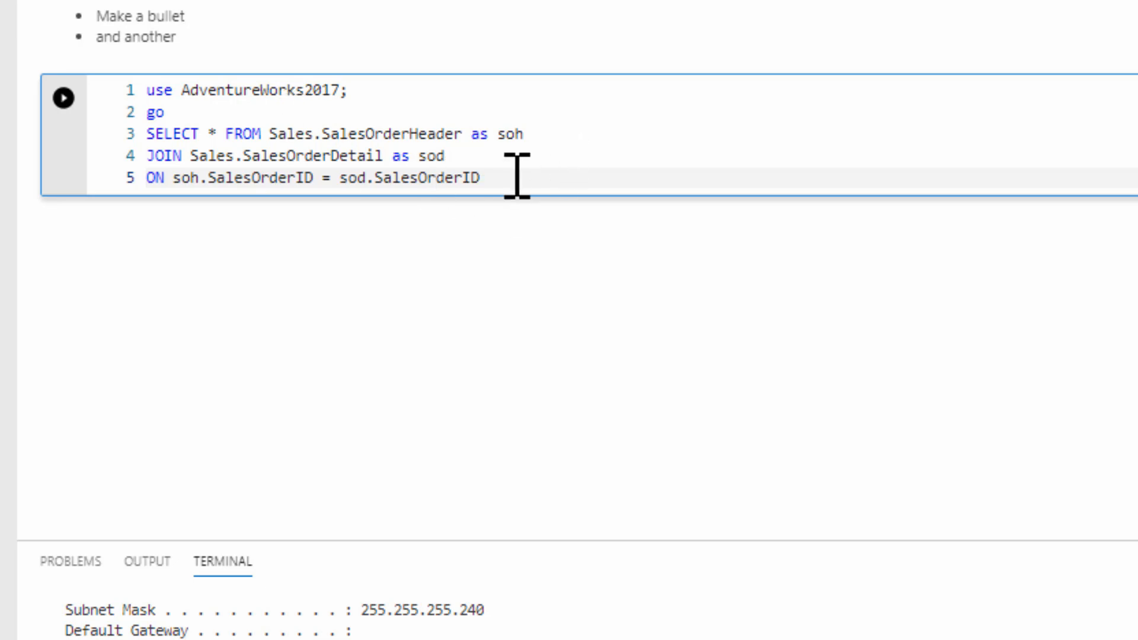
pyautogui.write(';')
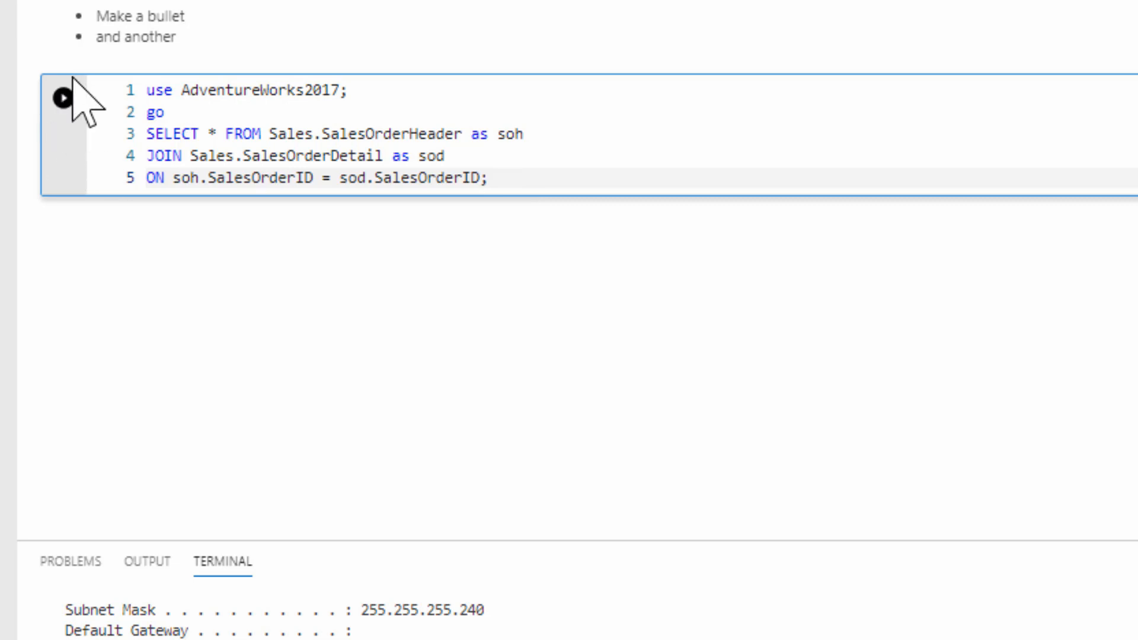
# Run the cell, delete the use/go lines, and rerun to get 121317 rows
pyautogui.click(62, 97)
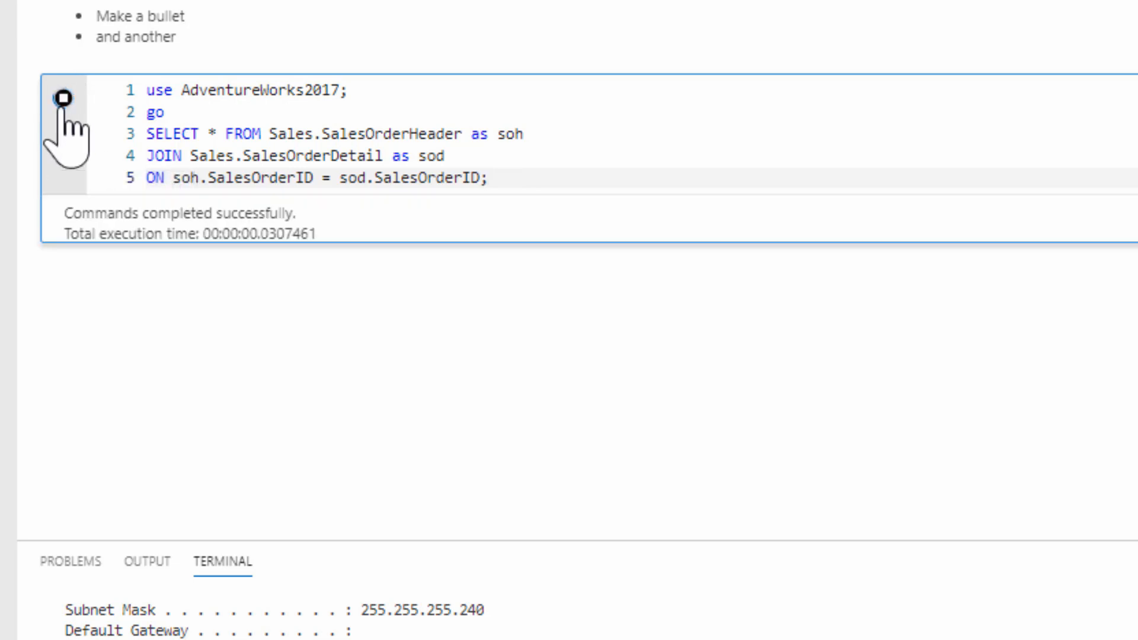
pyautogui.moveTo(419, 261)
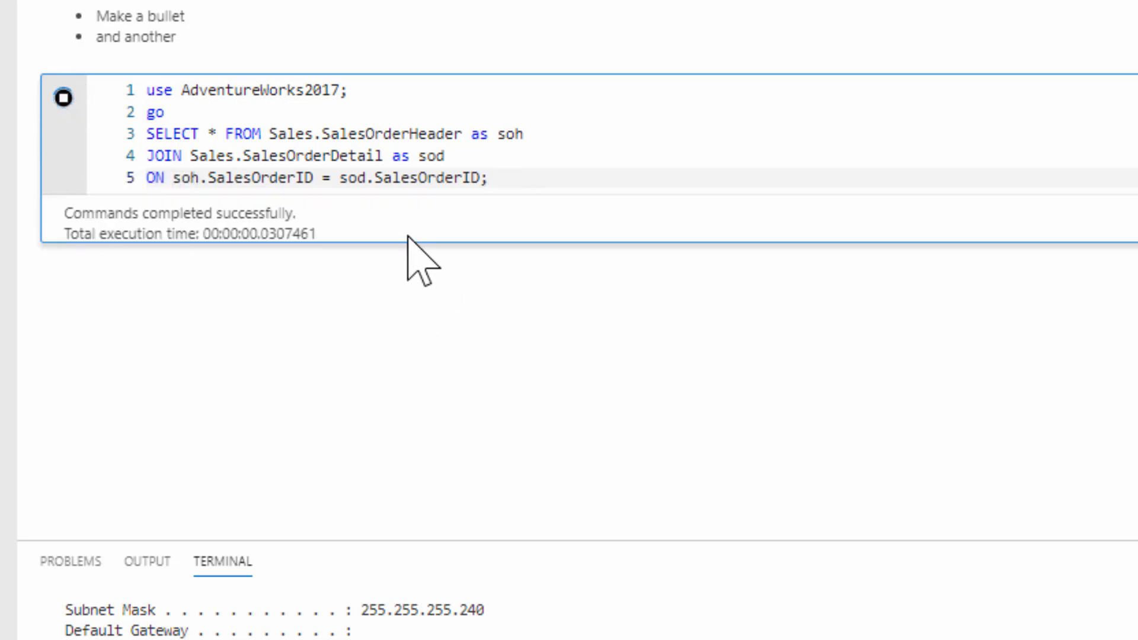
pyautogui.moveTo(294, 272)
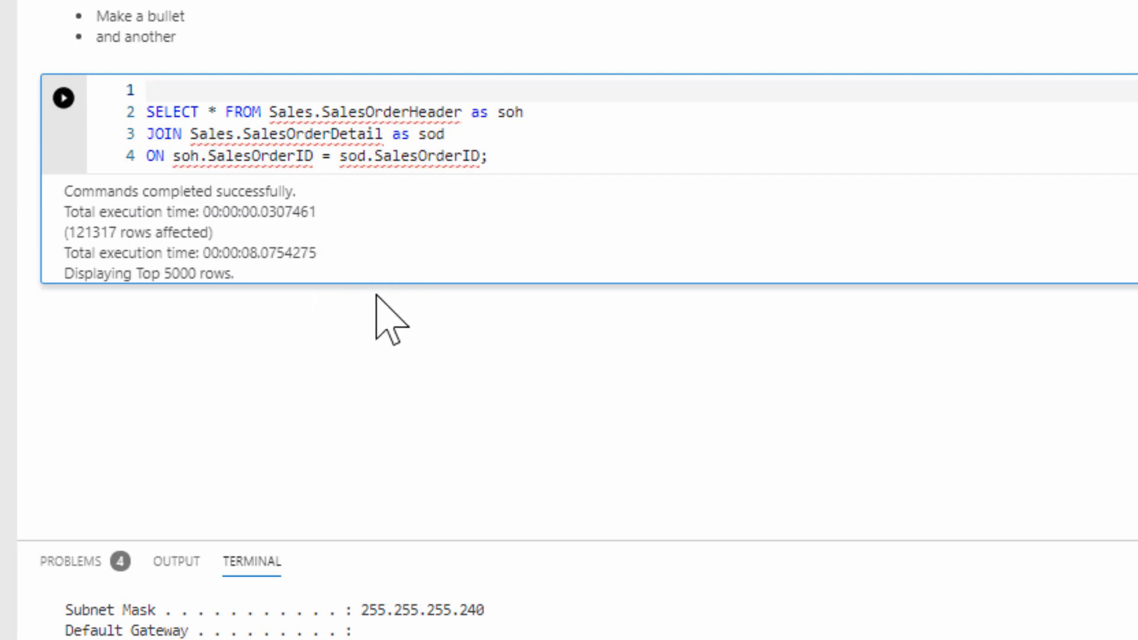
pyautogui.click(149, 90)
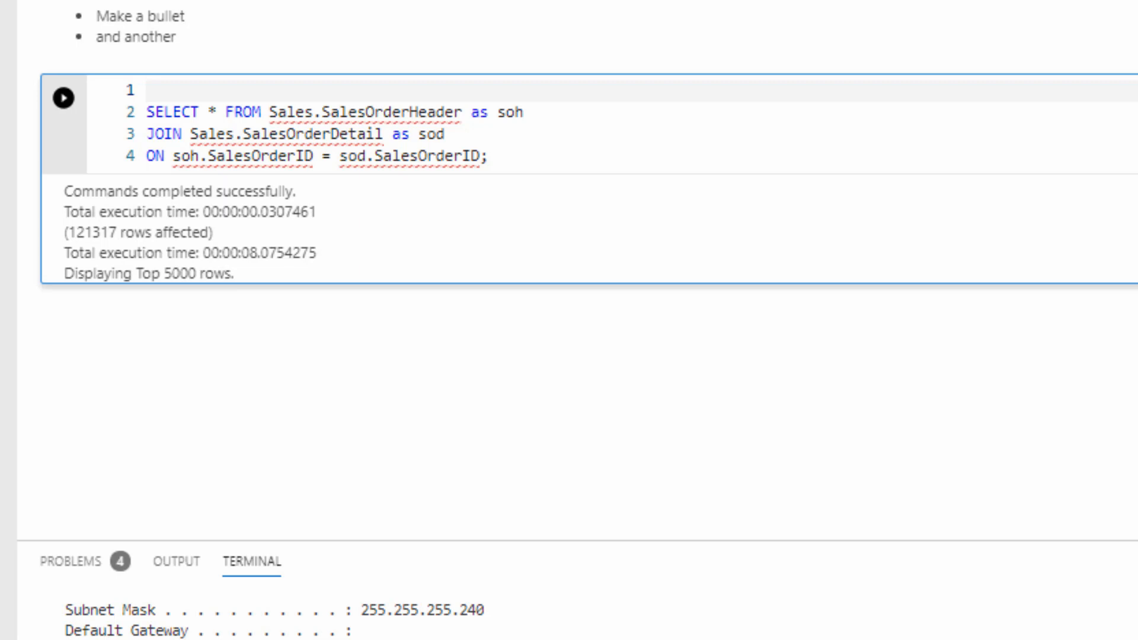
pyautogui.click(64, 100)
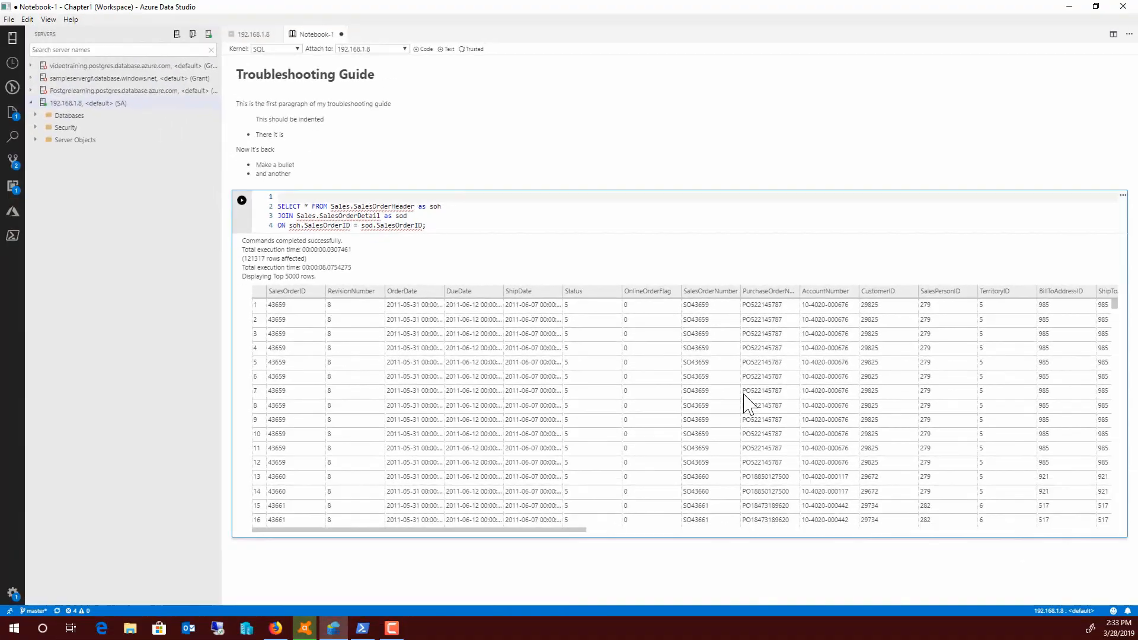
# Scroll through the joined SalesOrderID, OrderDate and CustomerID results grid
pyautogui.scroll(-3)
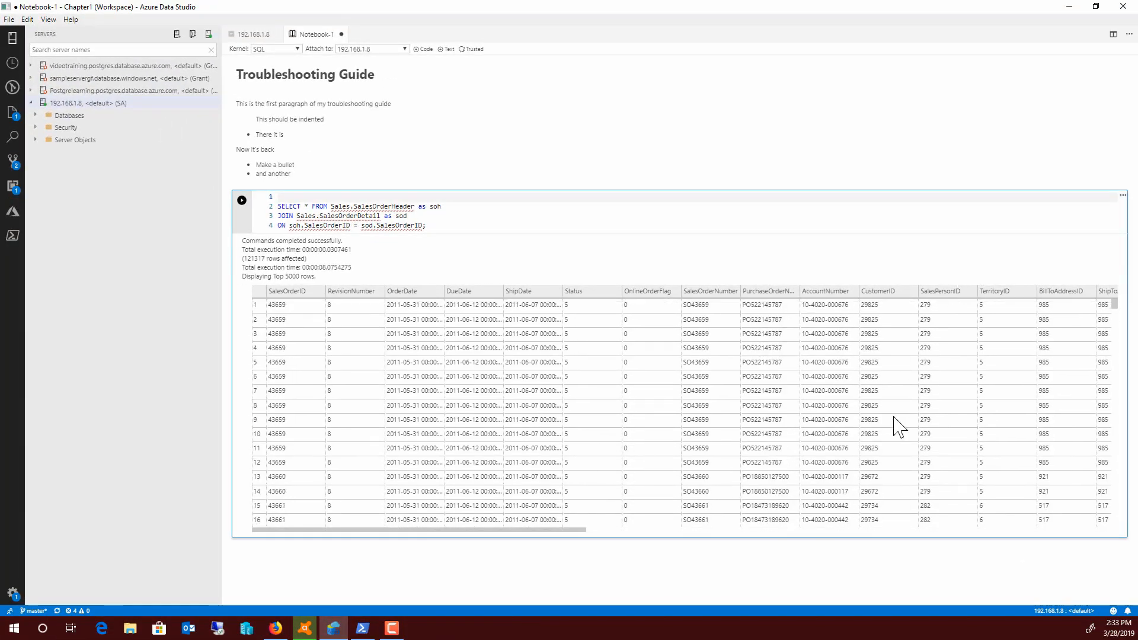
pyautogui.moveTo(953, 333)
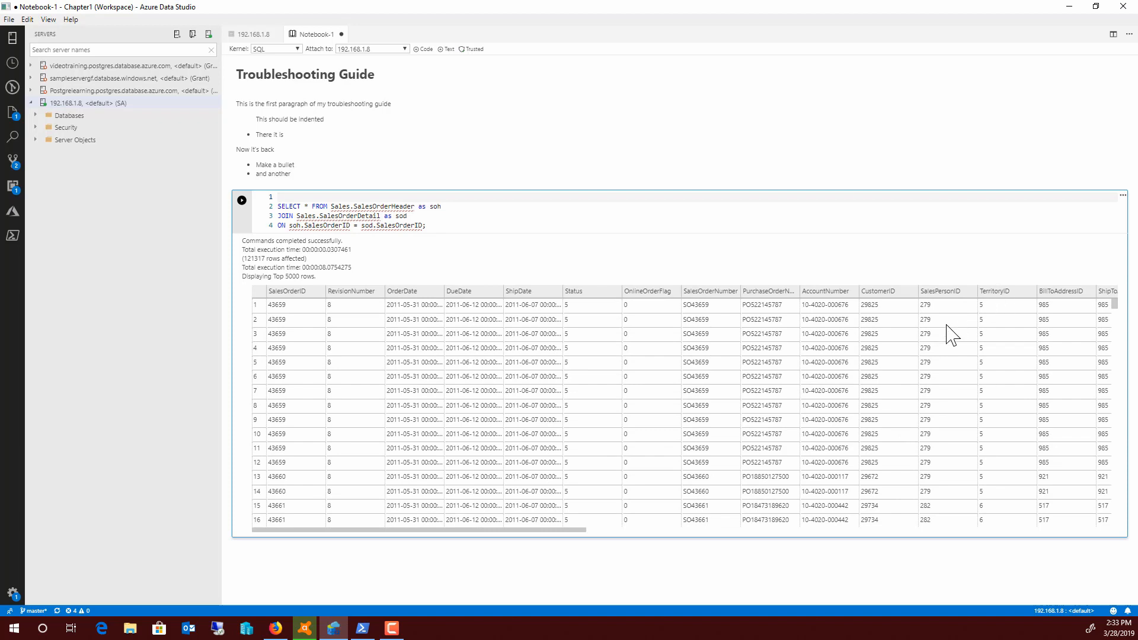
pyautogui.moveTo(905, 373)
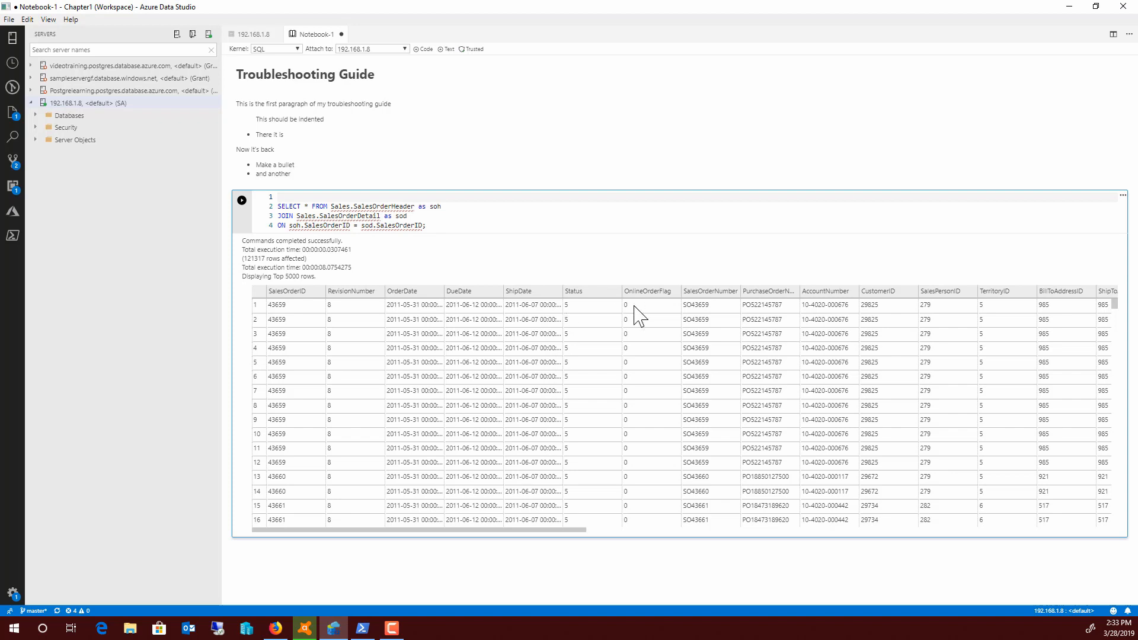
pyautogui.moveTo(628, 391)
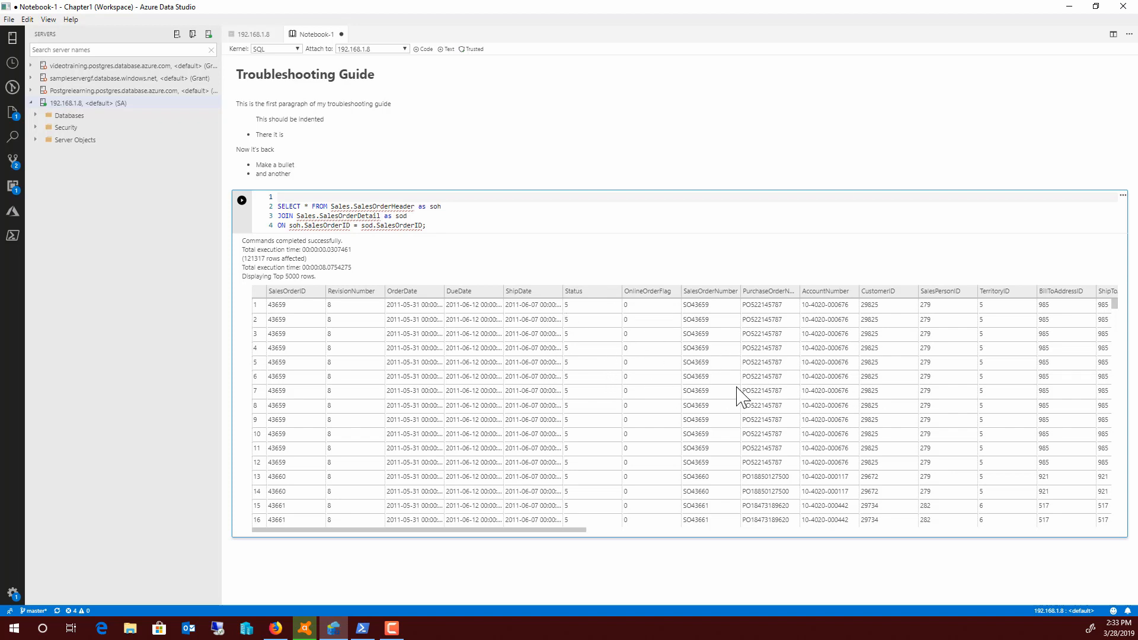
pyautogui.moveTo(440, 258)
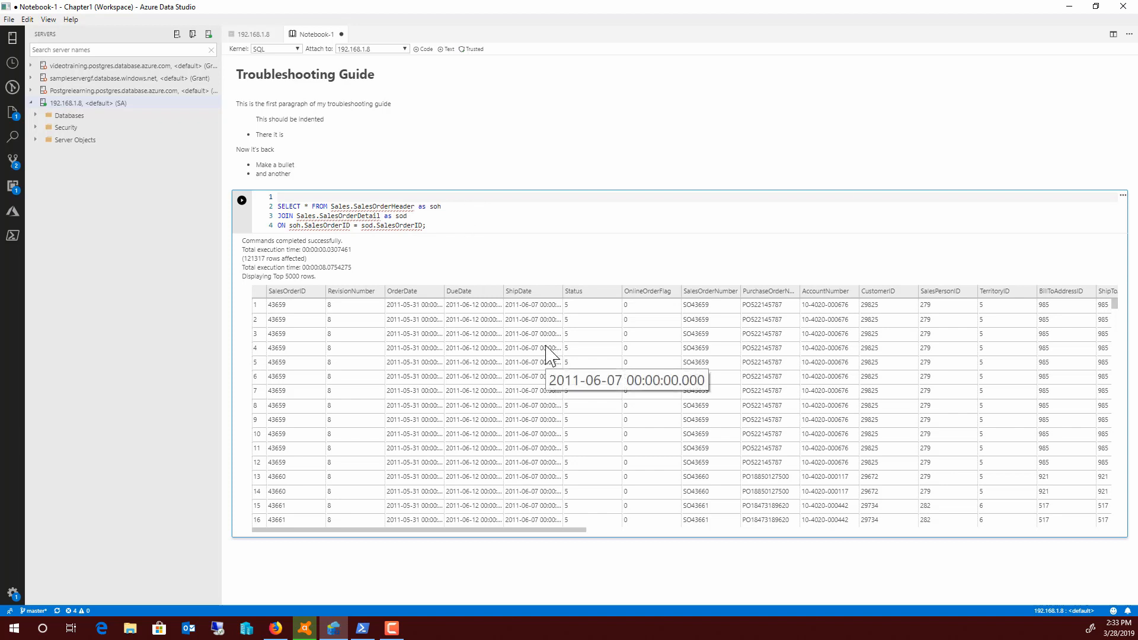
pyautogui.moveTo(941, 566)
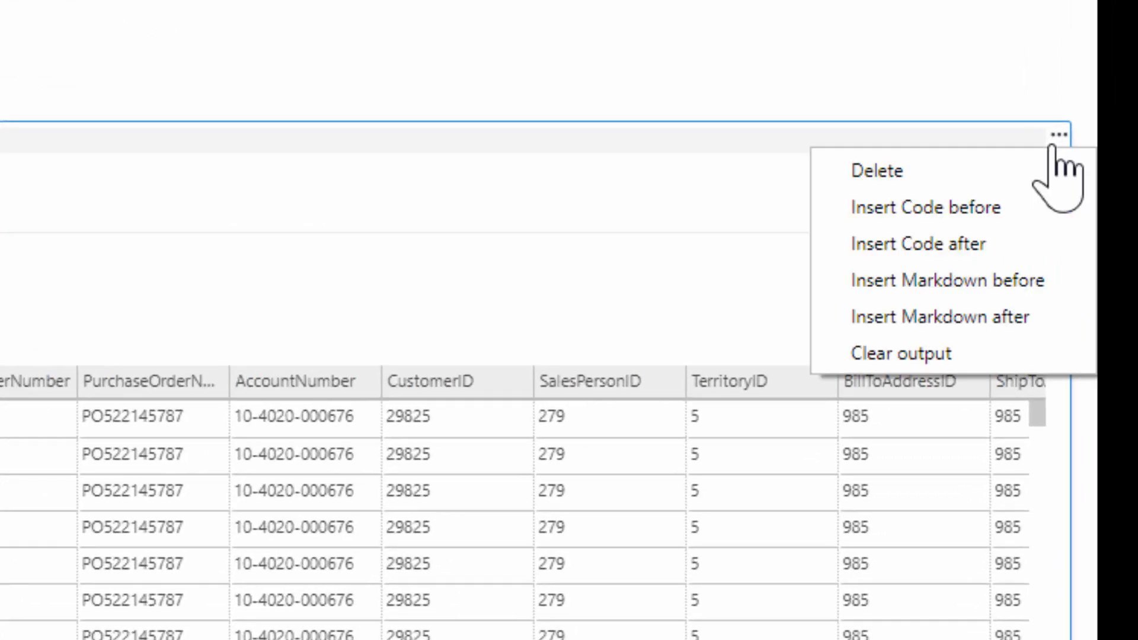
pyautogui.moveTo(900, 353)
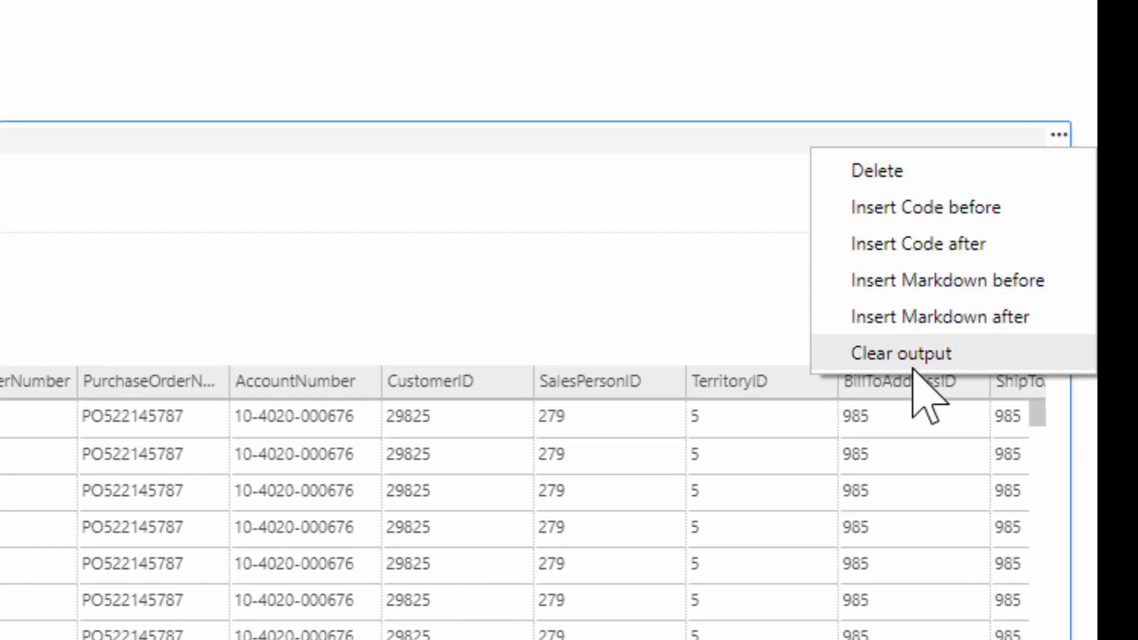
# Clear the cell output and add top (50) after SELECT
pyautogui.click(900, 353)
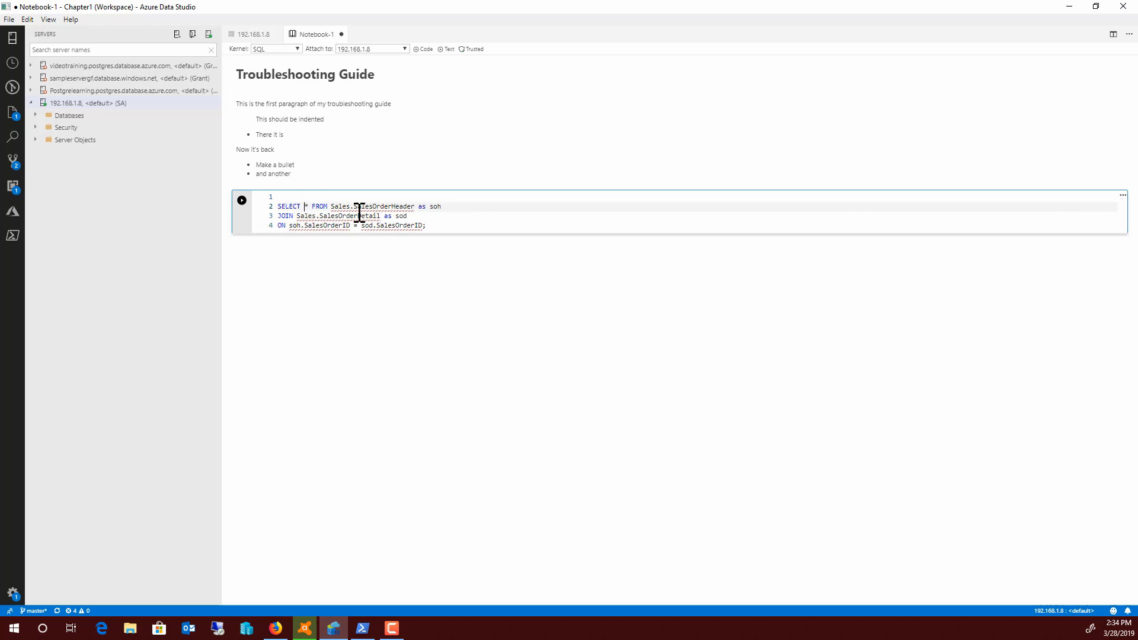
pyautogui.write('top')
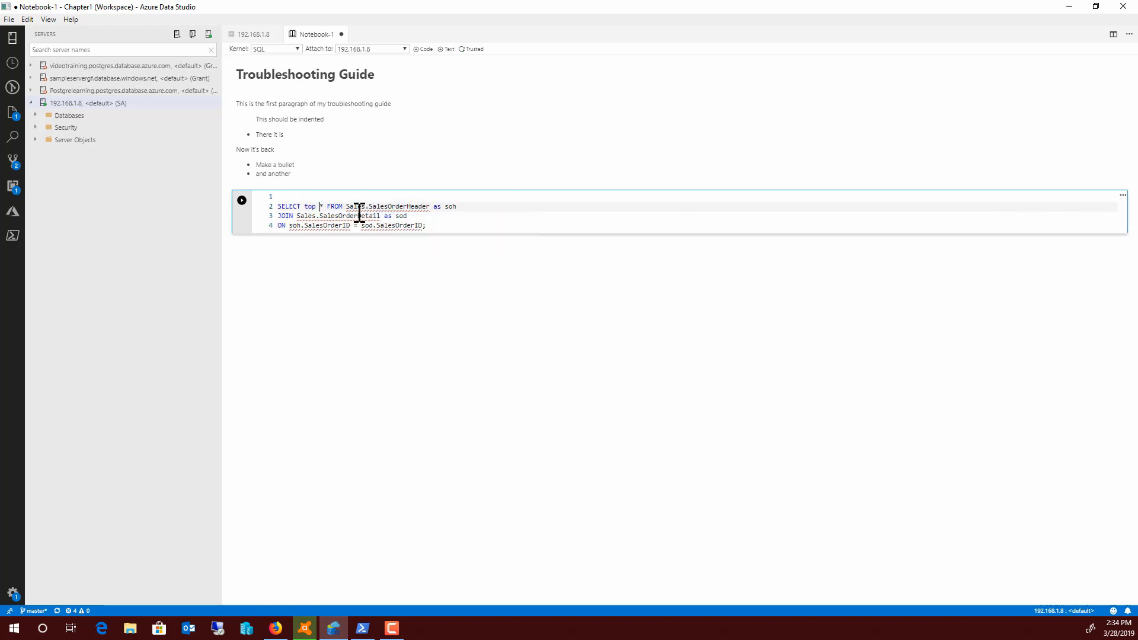
pyautogui.write('(50)')
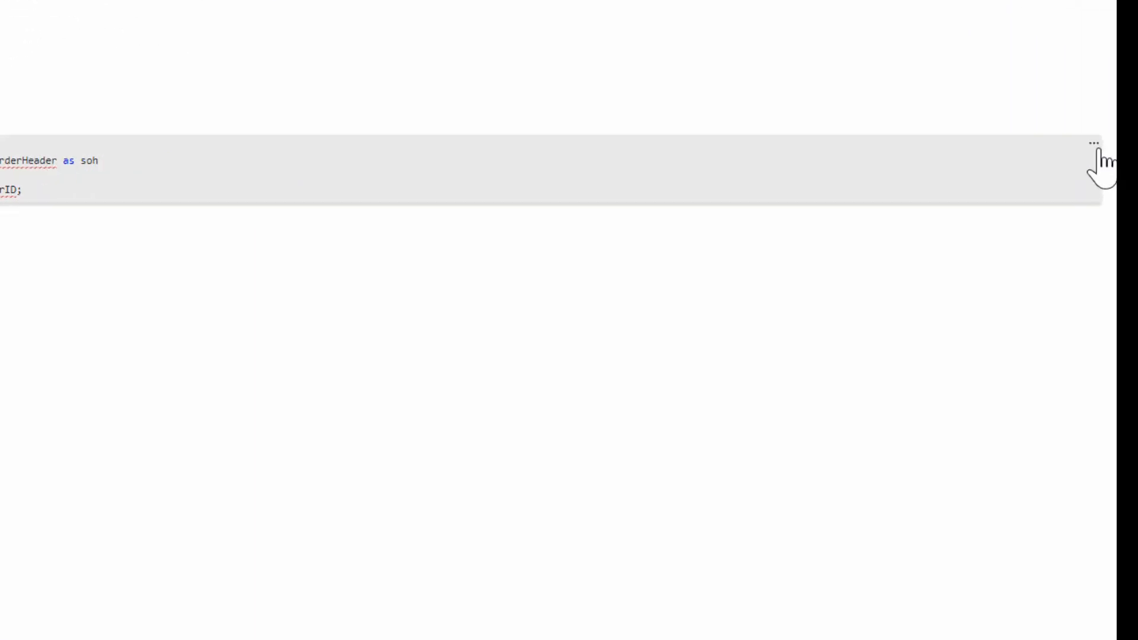
# Insert a new cell after the query and select Python 3 as kernel
pyautogui.click(1093, 143)
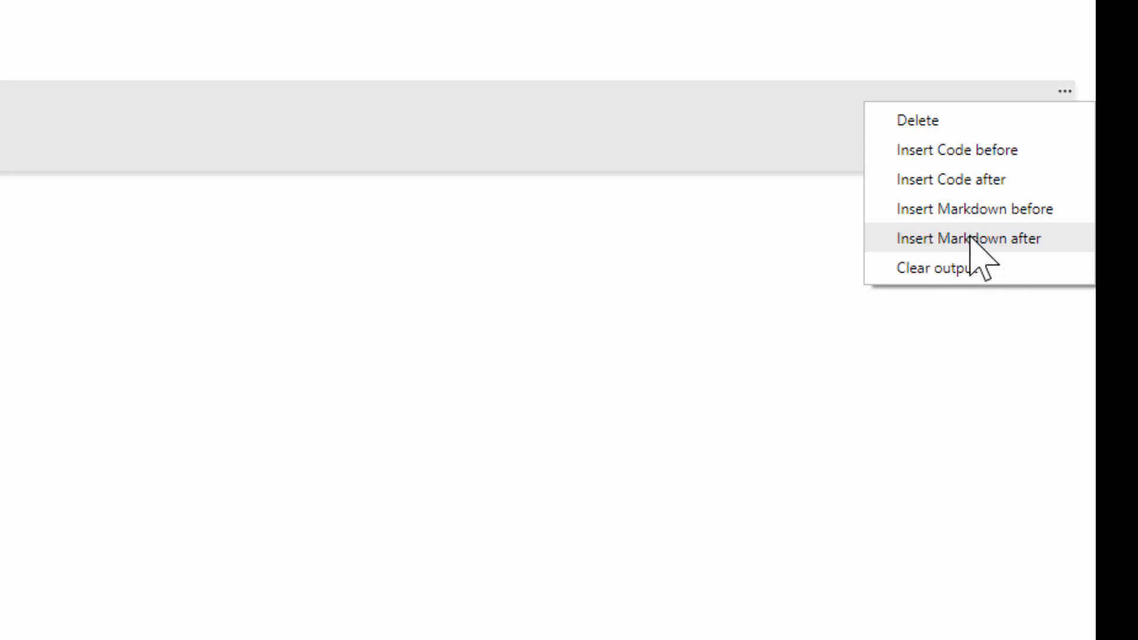
pyautogui.click(968, 239)
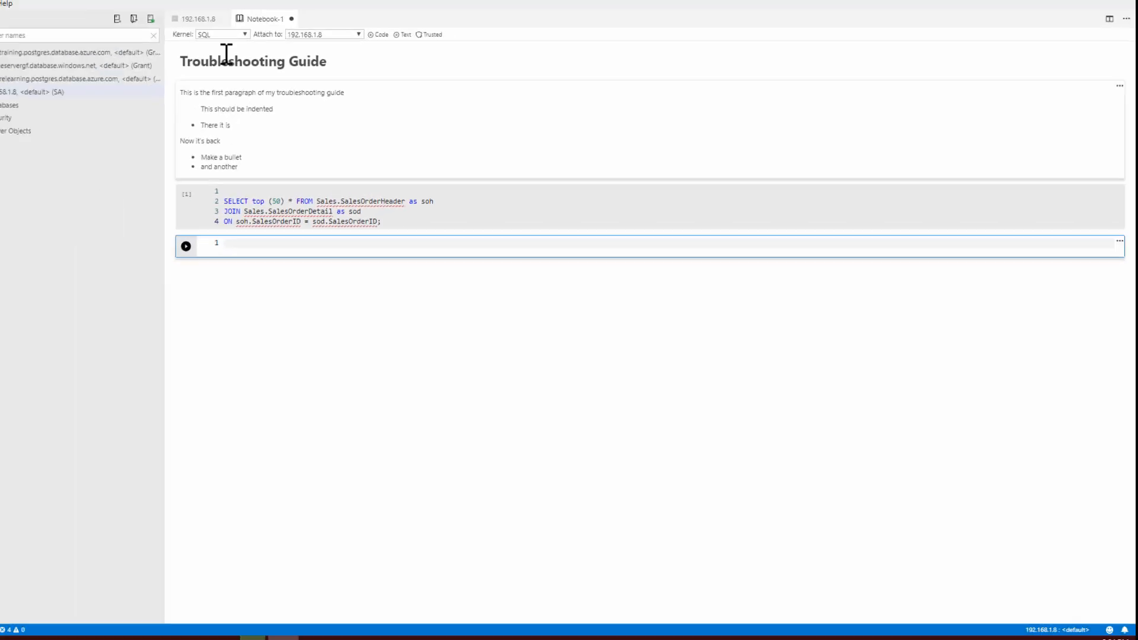
pyautogui.click(276, 49)
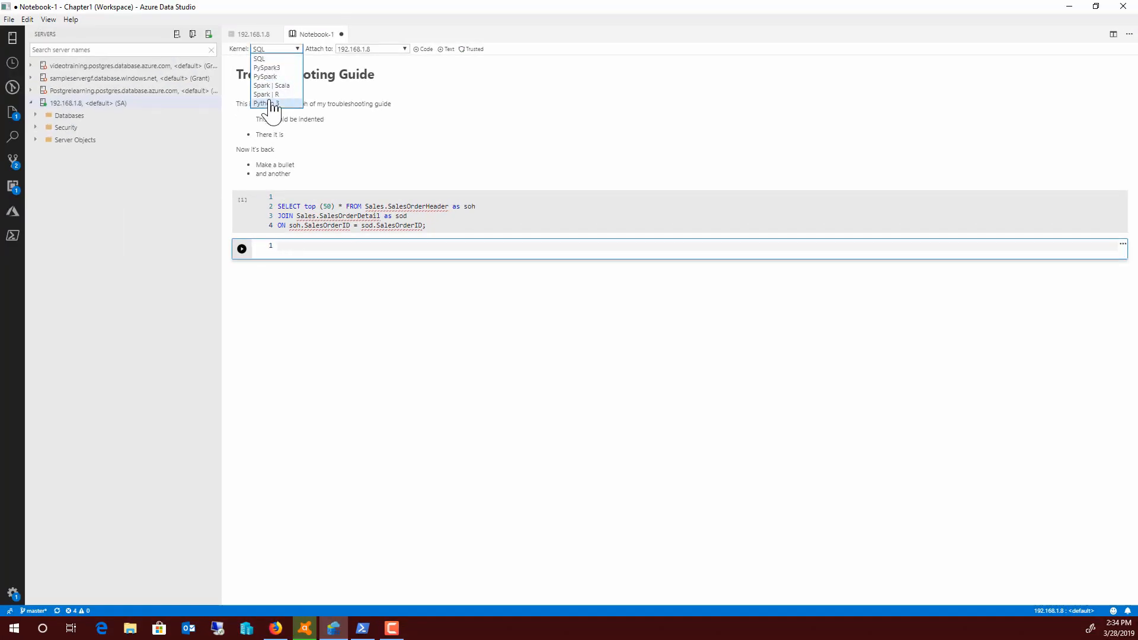
pyautogui.click(261, 103)
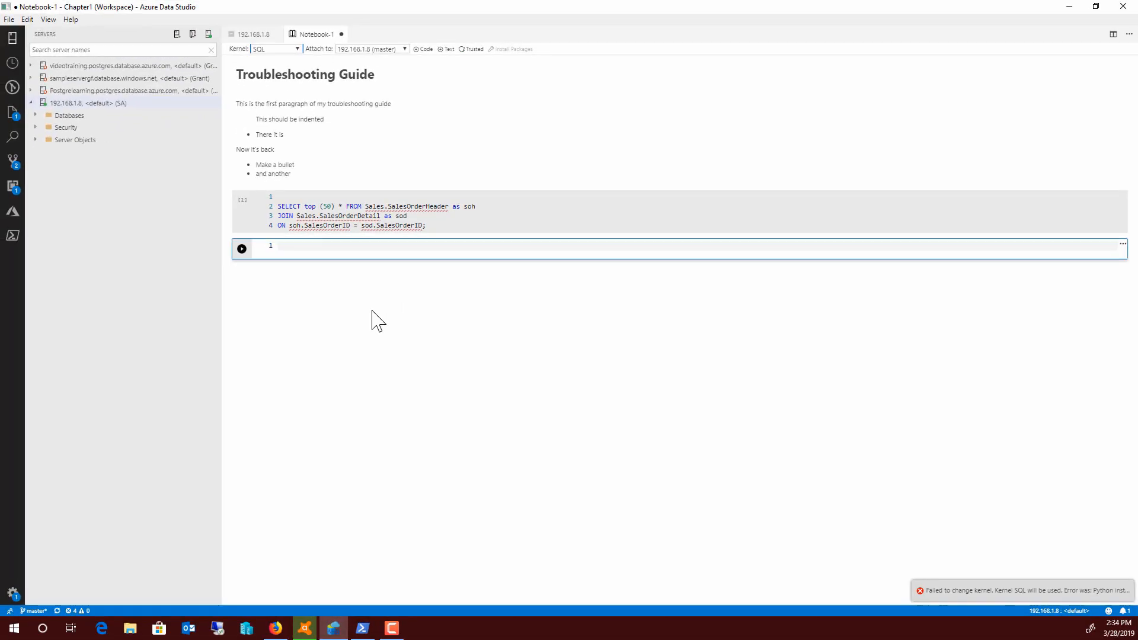
pyautogui.moveTo(362, 274)
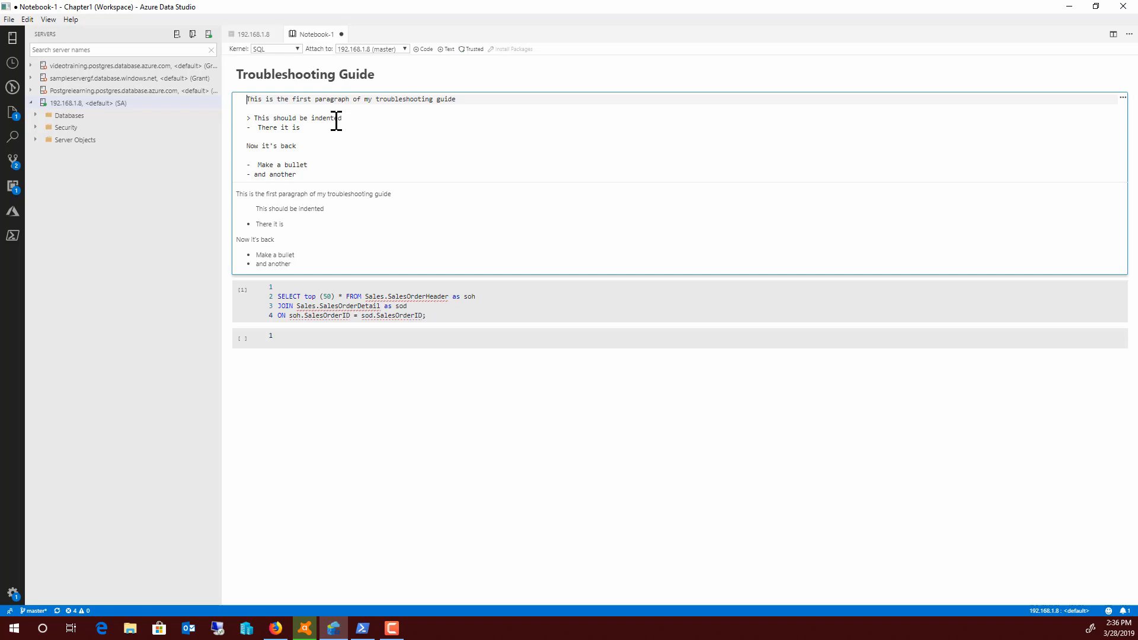
pyautogui.moveTo(343, 163)
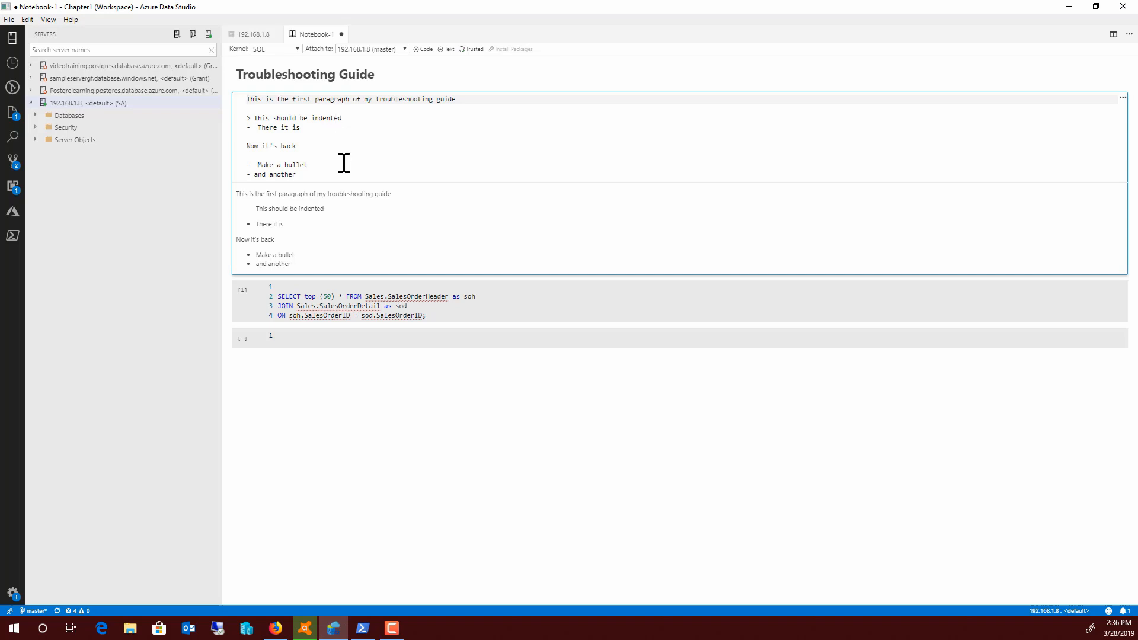